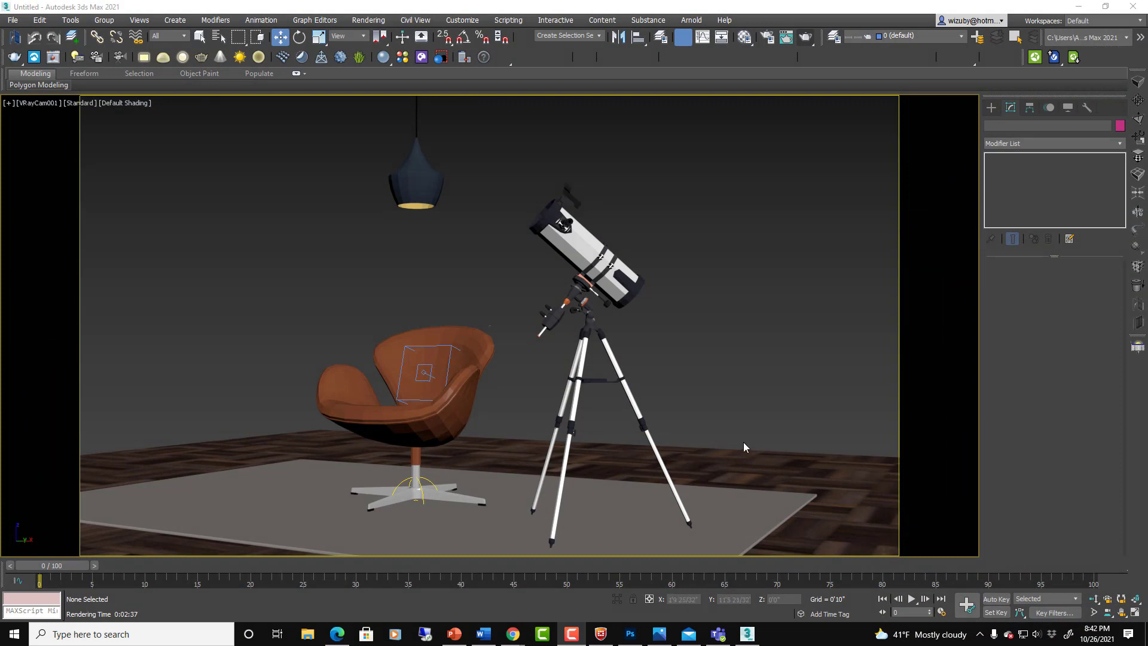
{"action": "mouse_move", "coordinate": [755, 411]}
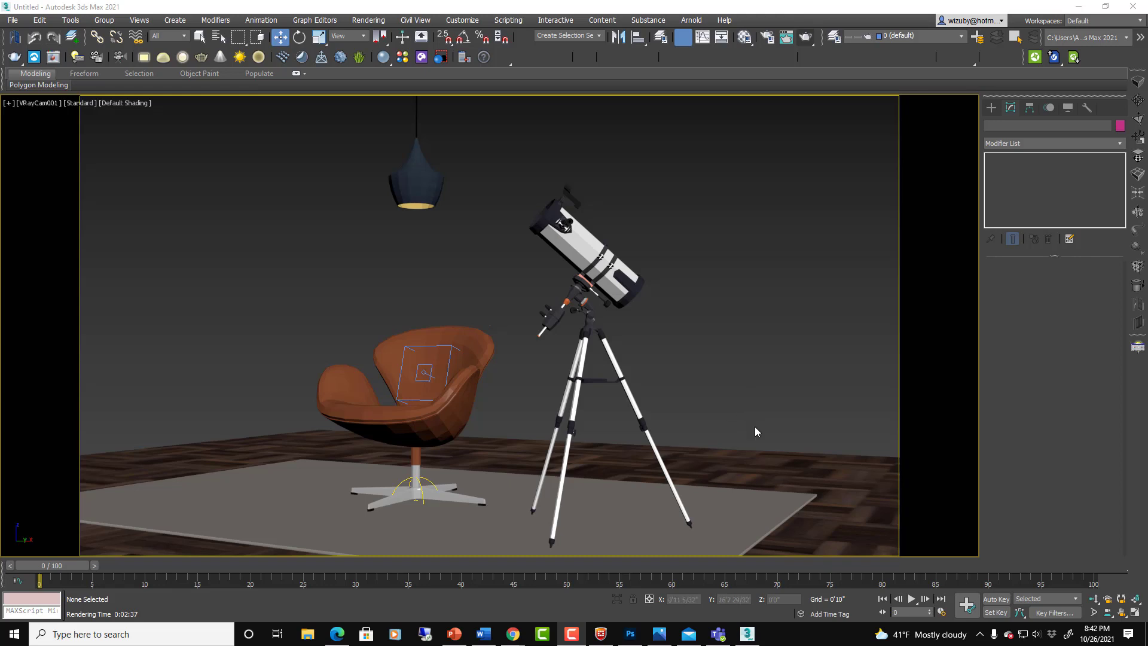
{"action": "mouse_move", "coordinate": [729, 329]}
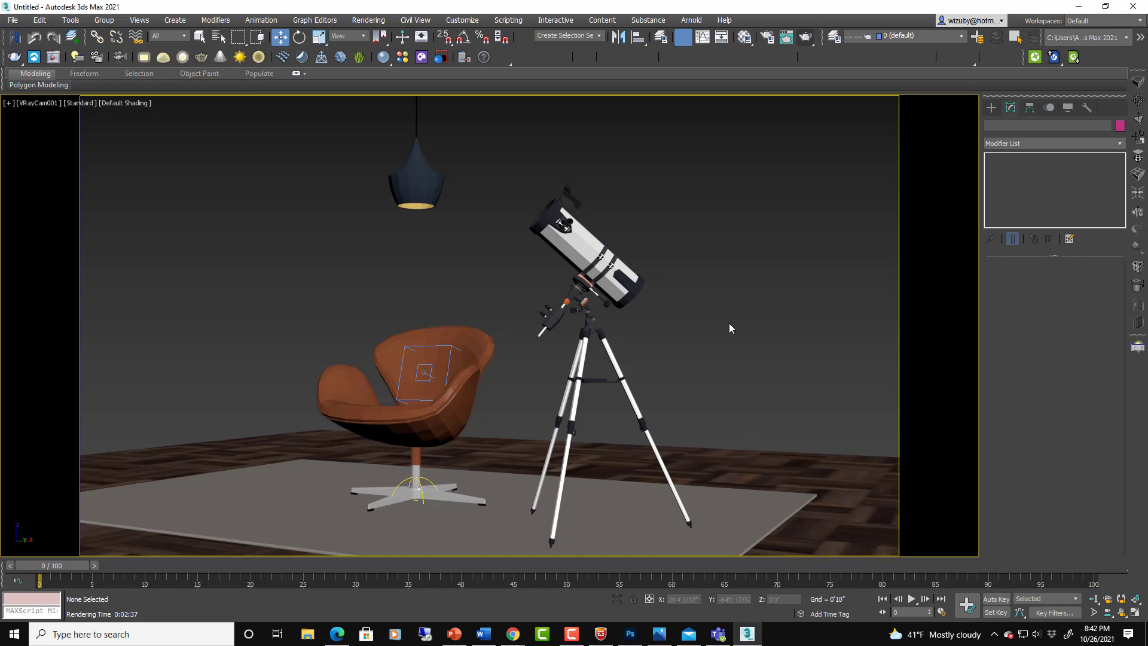
{"action": "mouse_move", "coordinate": [814, 261]}
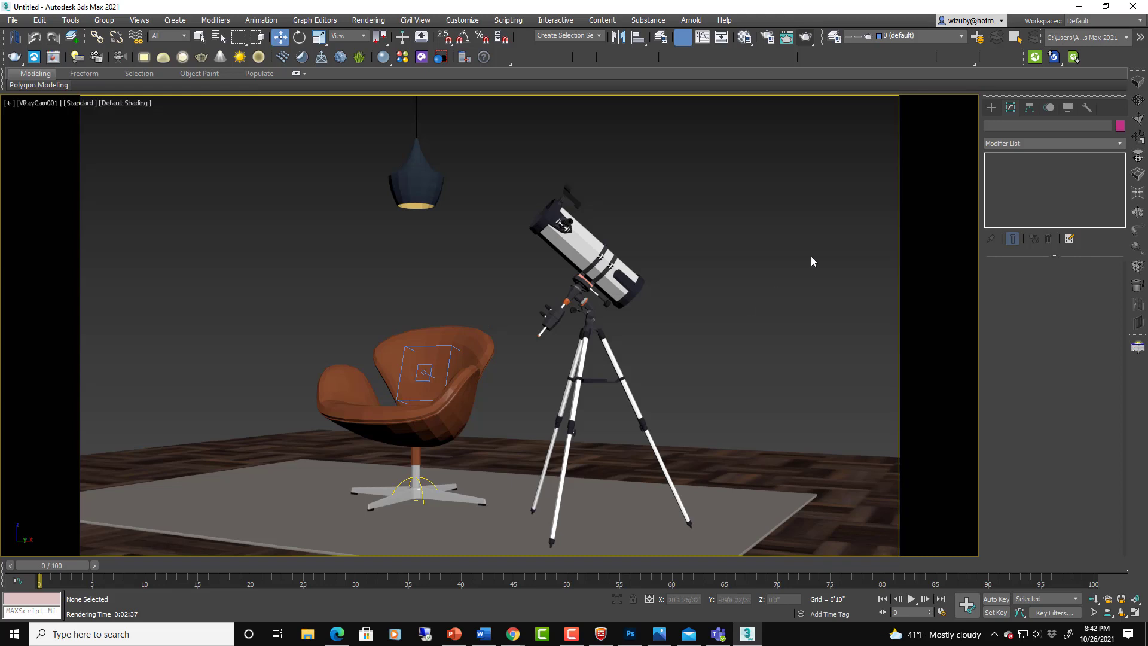
{"action": "mouse_move", "coordinate": [716, 300]}
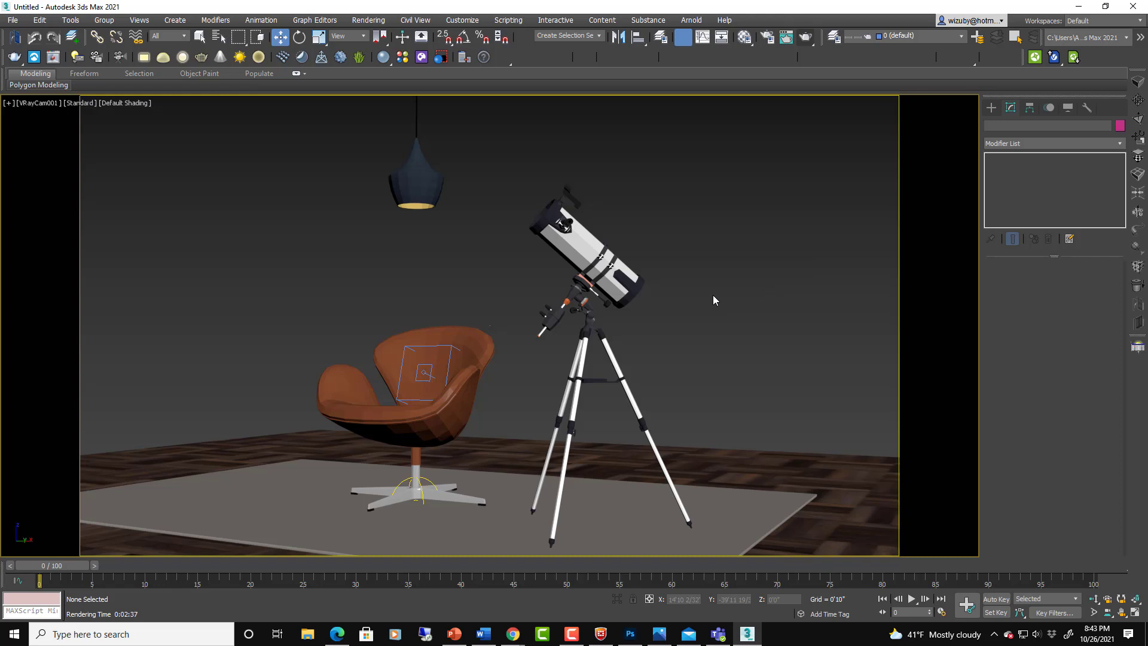
{"action": "mouse_move", "coordinate": [727, 292]}
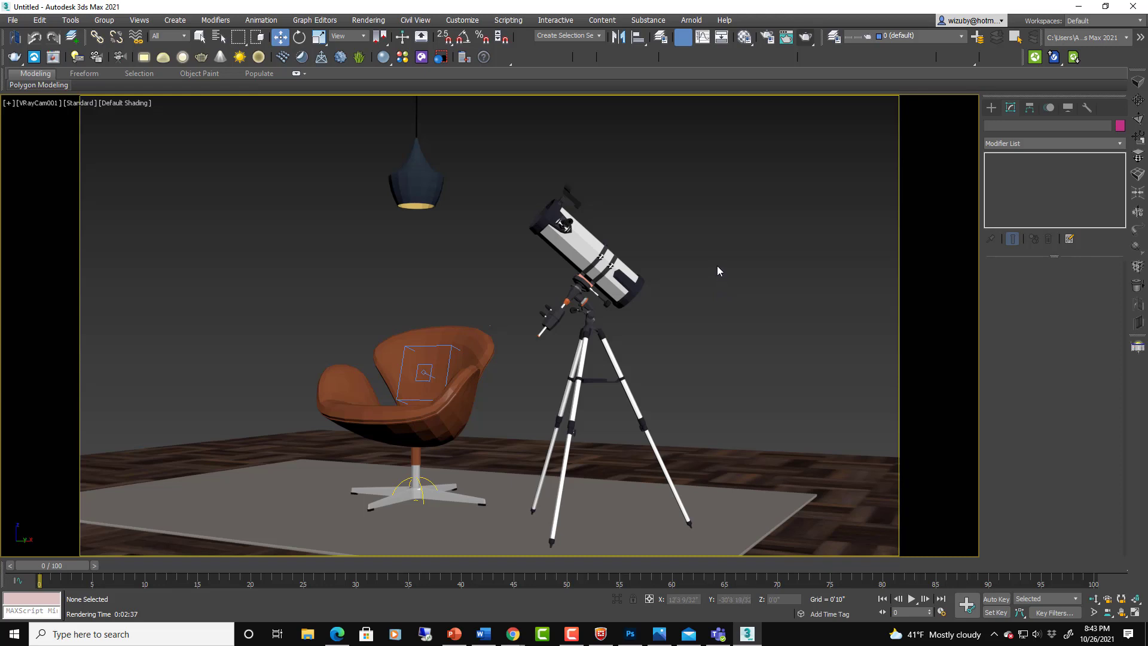
{"action": "mouse_move", "coordinate": [711, 271]}
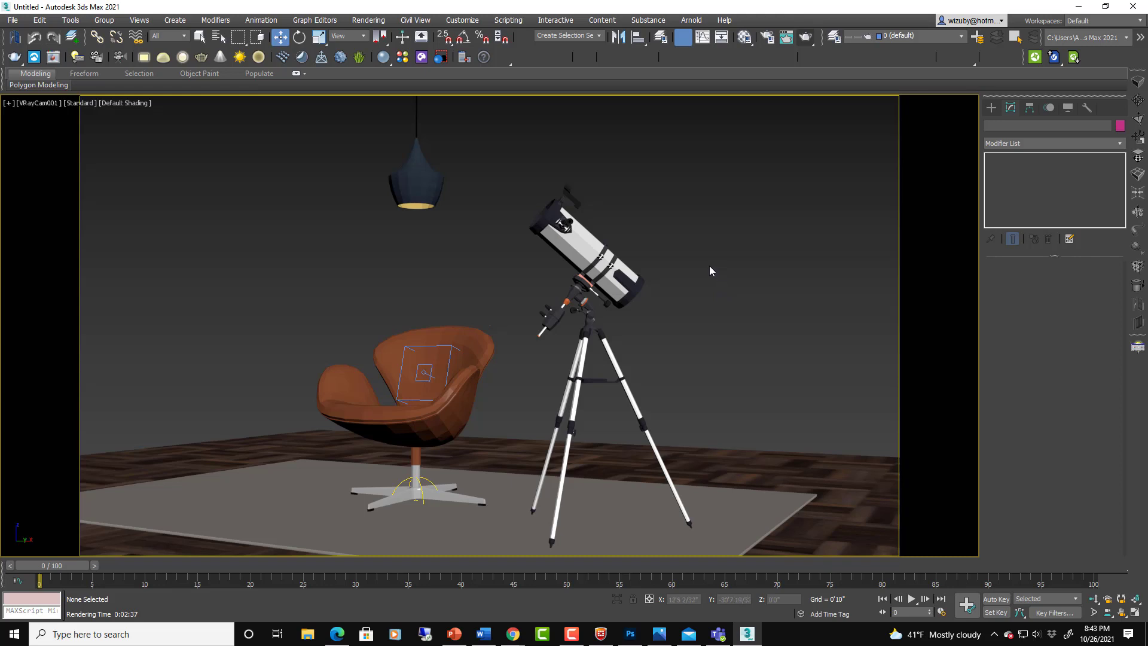
{"action": "mouse_move", "coordinate": [370, 446]}
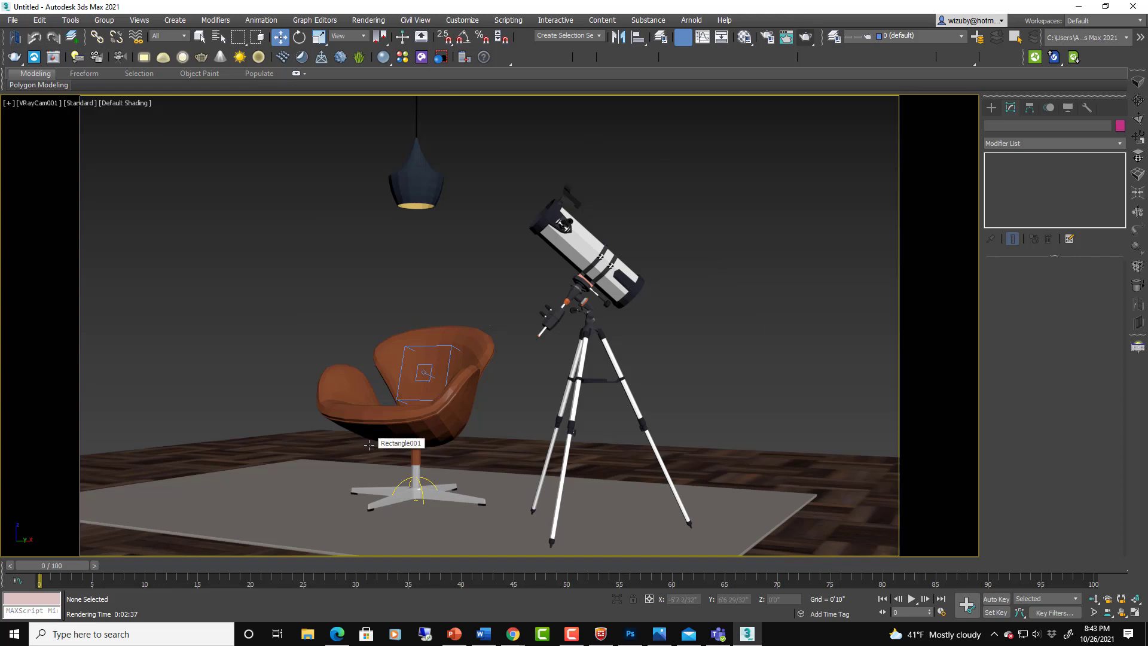
{"action": "mouse_move", "coordinate": [736, 353]}
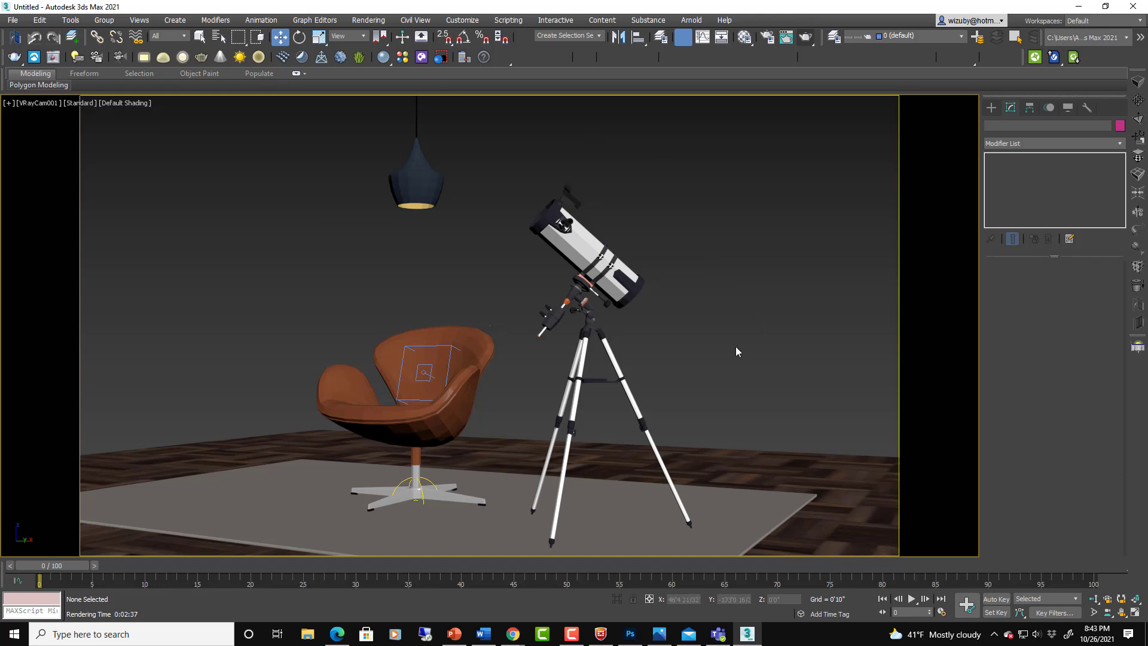
{"action": "mouse_move", "coordinate": [691, 309]}
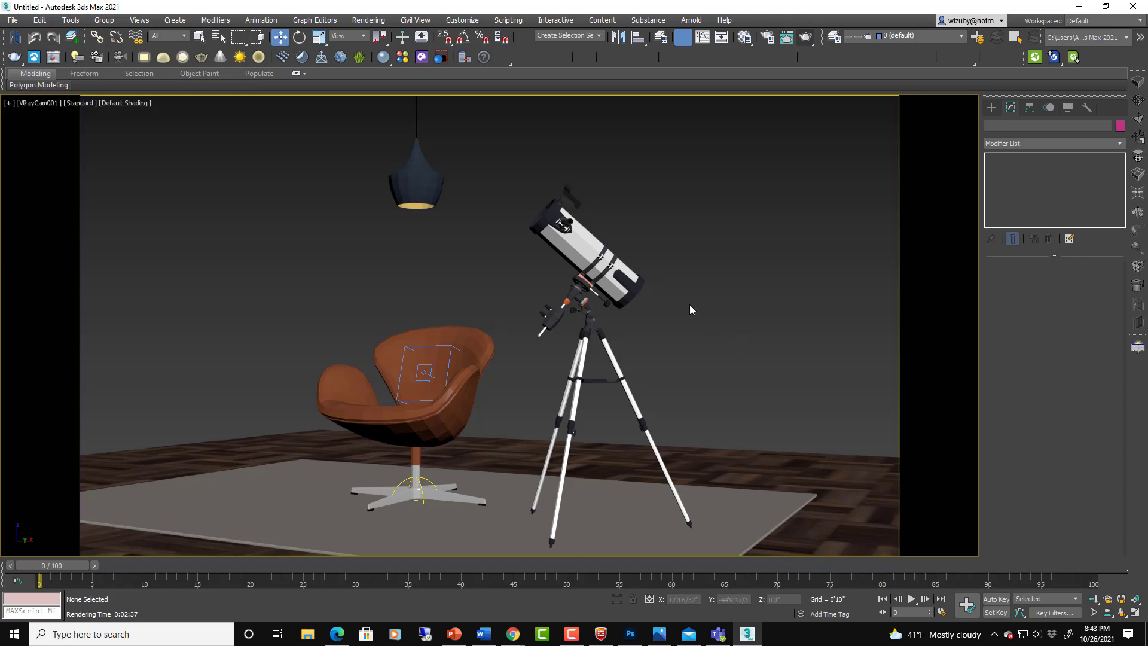
{"action": "mouse_move", "coordinate": [629, 220]}
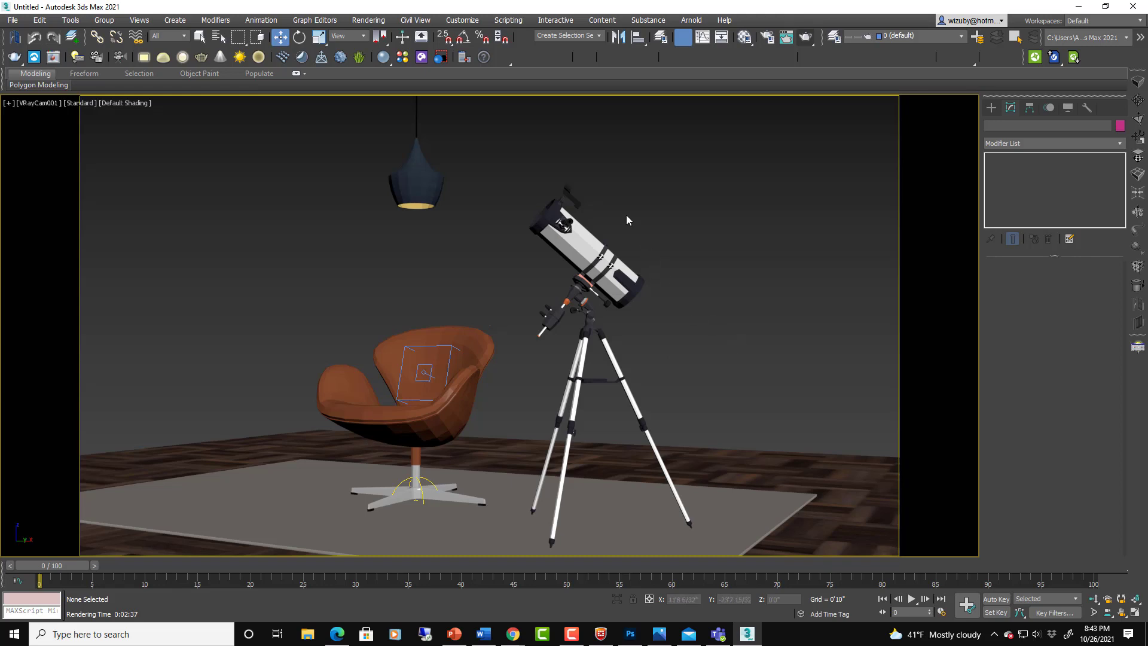
{"action": "mouse_move", "coordinate": [576, 124]}
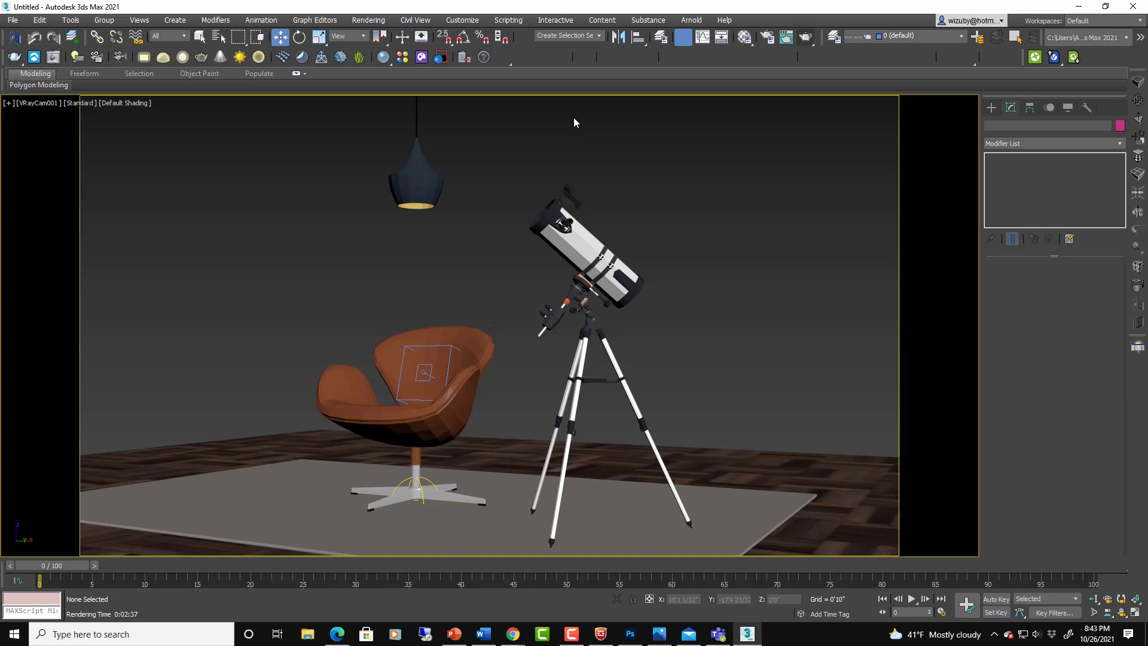
{"action": "mouse_move", "coordinate": [655, 251]}
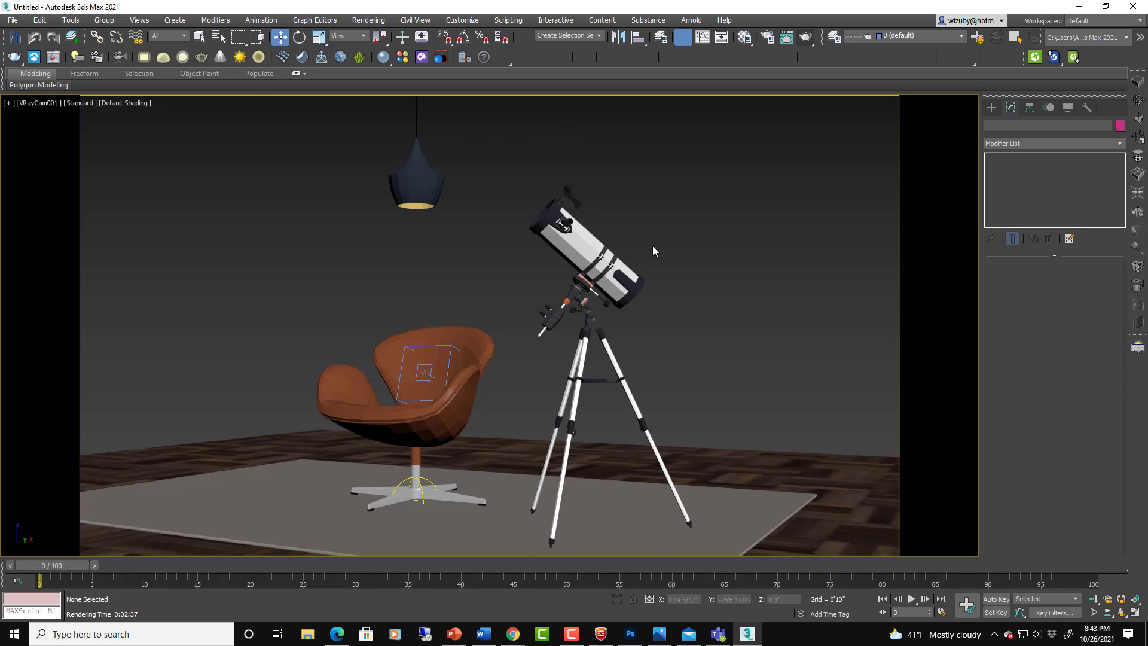
{"action": "mouse_move", "coordinate": [383, 124]}
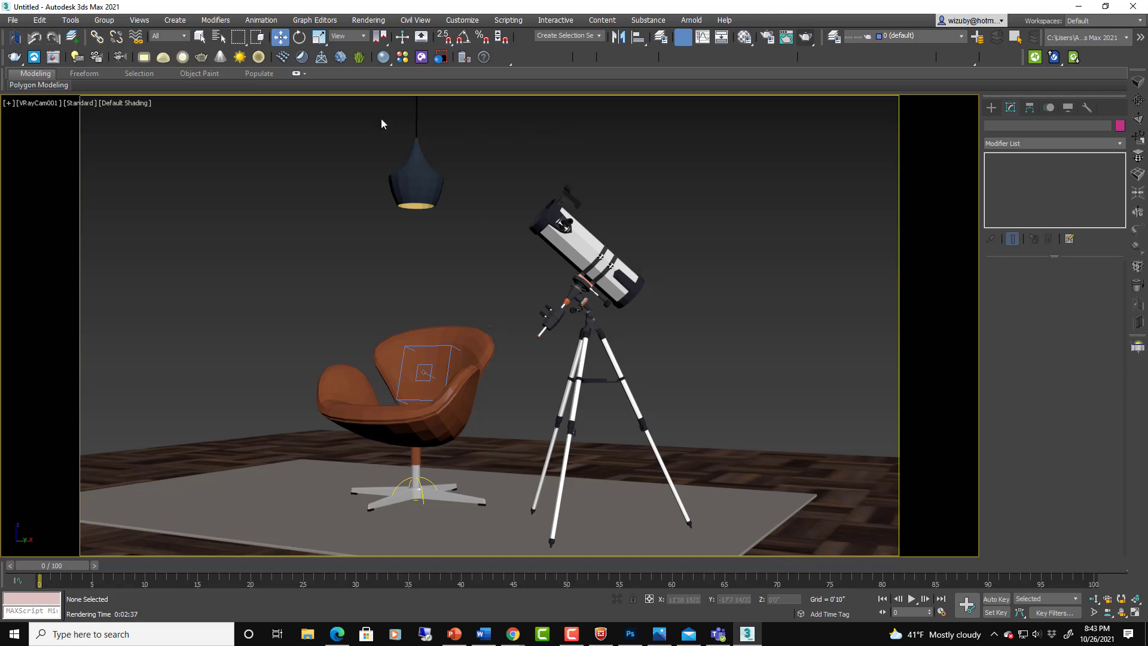
{"action": "mouse_move", "coordinate": [421, 57]}
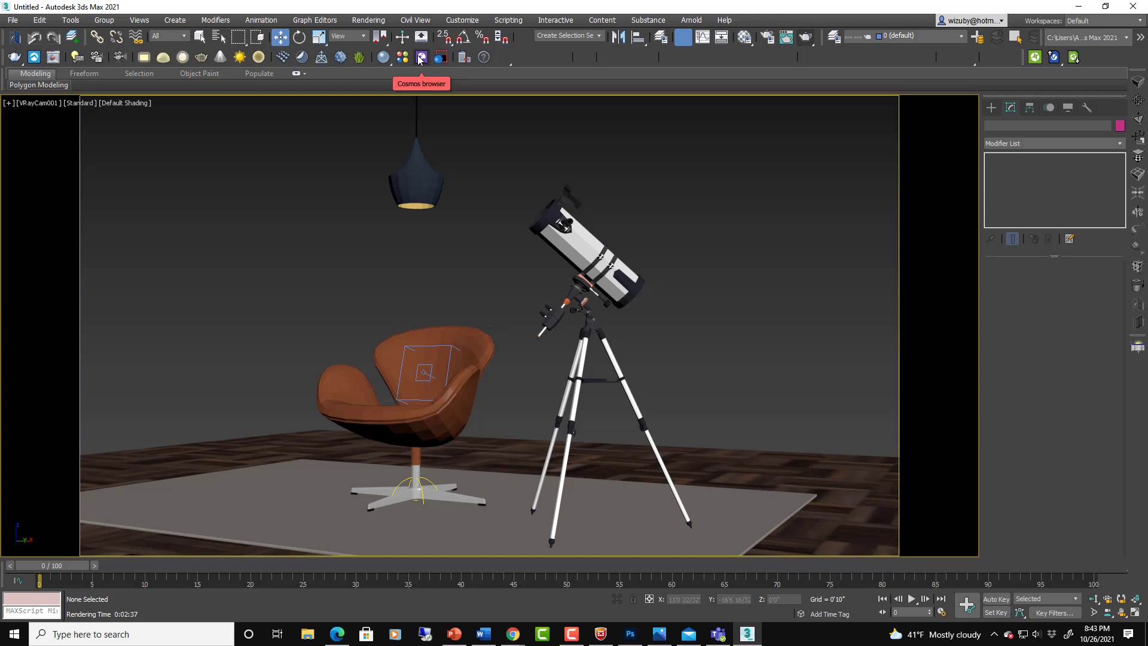
Open the Chaos Cosmos materials library and scroll through the V-Ray Bricks materials
{"action": "left_click", "coordinate": [421, 57]}
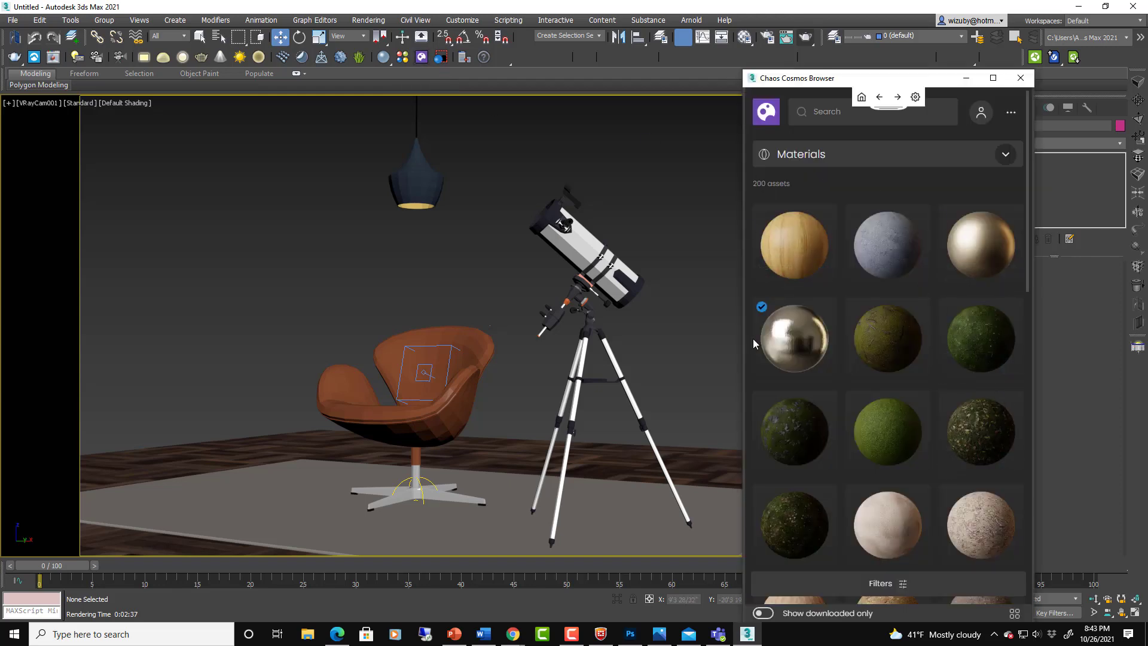
{"action": "mouse_move", "coordinate": [981, 246]}
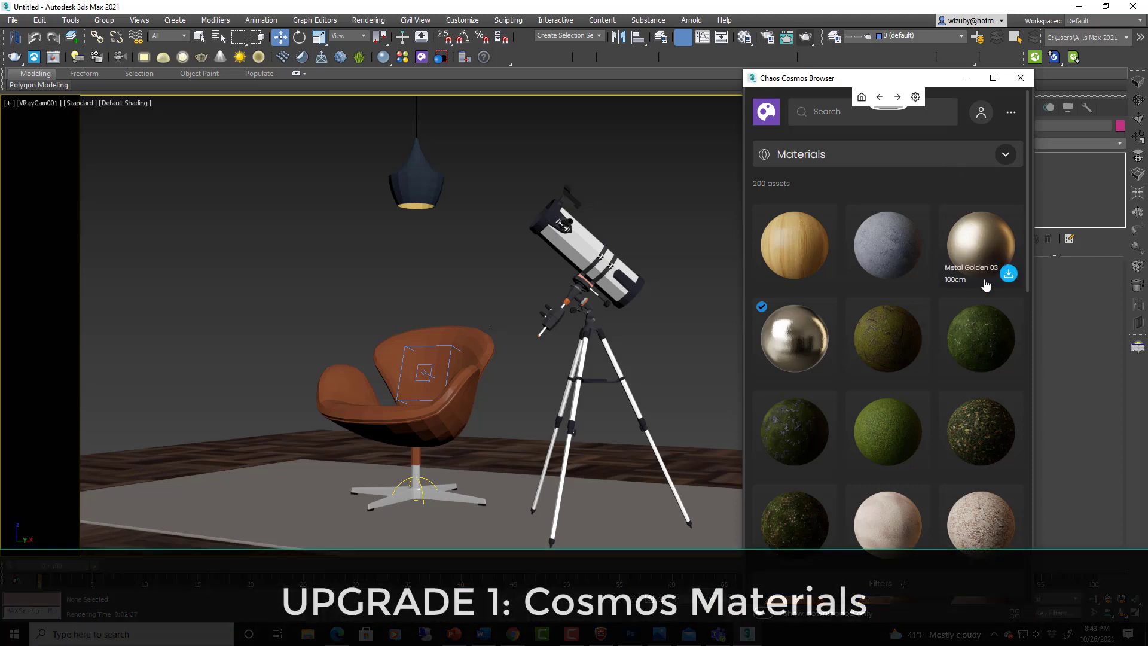
{"action": "scroll", "scroll_direction": "down", "scroll_amount": 3}
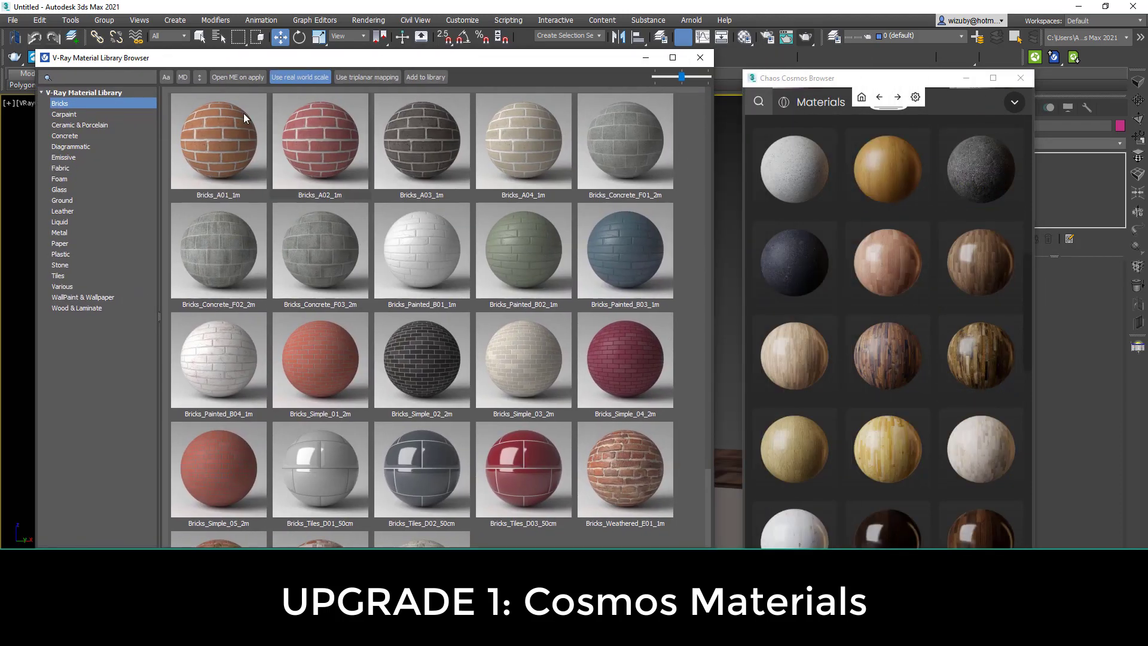
View Ground, scroll Cosmos to wood floors, view Plastic, then close the V-Ray library
{"action": "left_click", "coordinate": [61, 201]}
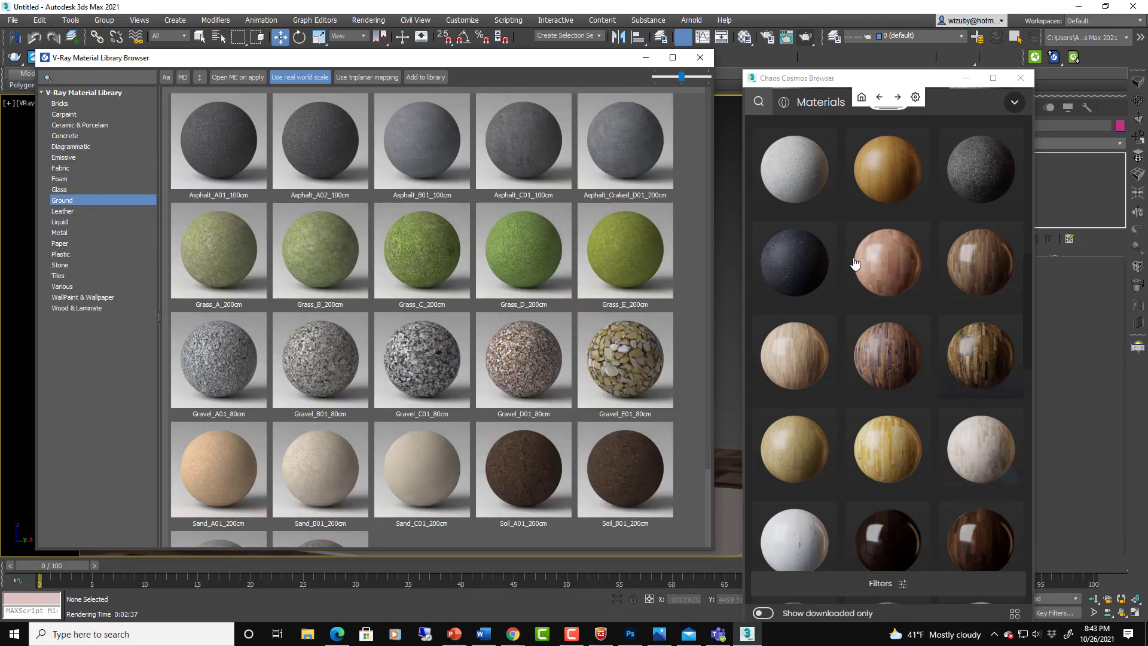
{"action": "scroll", "scroll_direction": "down", "scroll_amount": 3}
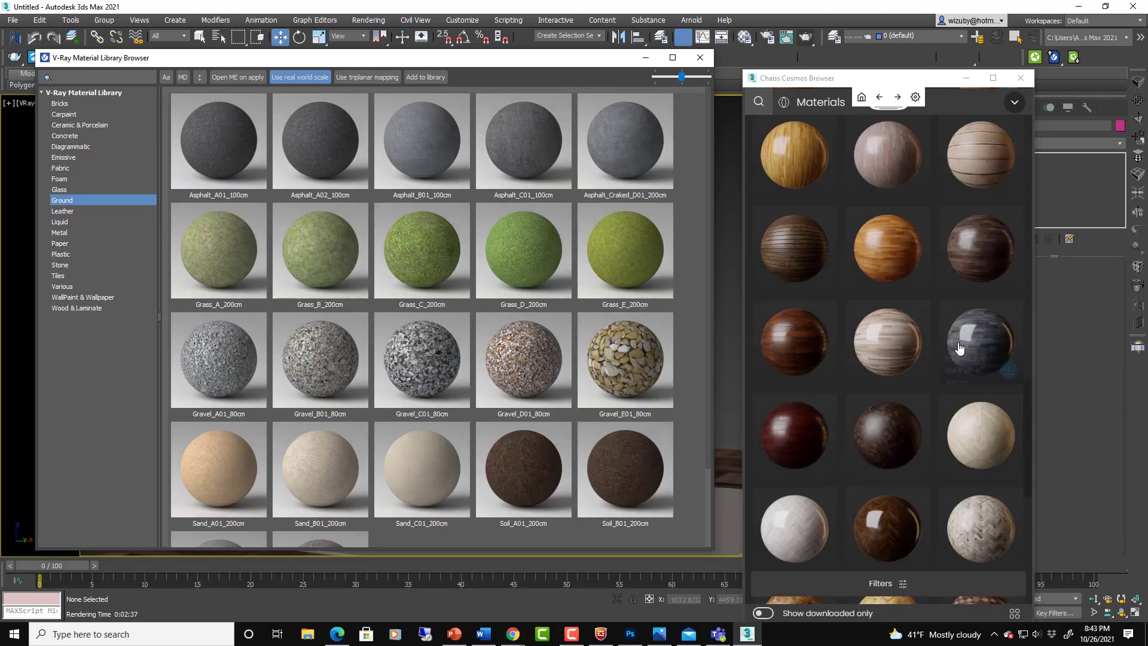
{"action": "scroll", "scroll_direction": "down", "scroll_amount": 3}
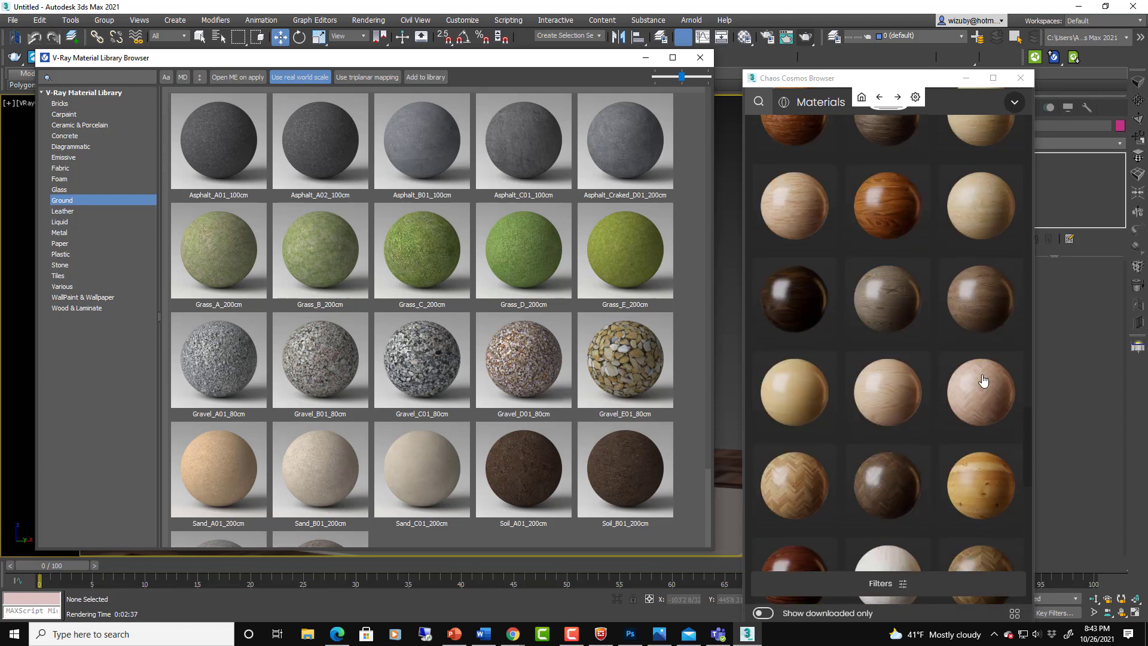
{"action": "scroll", "scroll_direction": "down", "scroll_amount": 3}
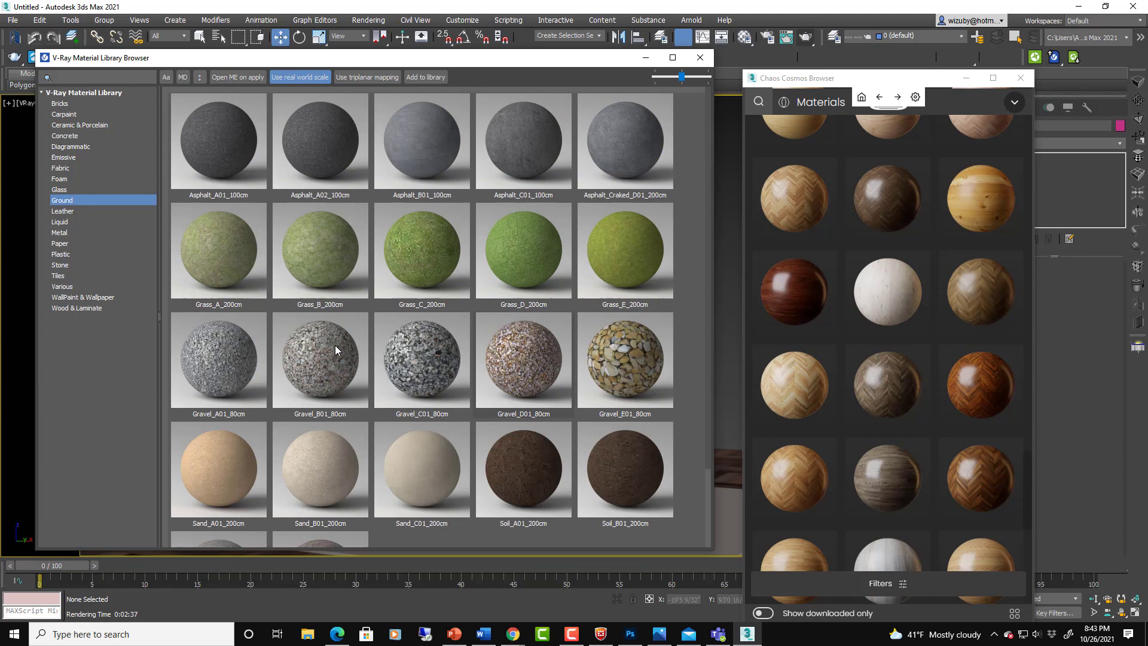
{"action": "left_click", "coordinate": [60, 254]}
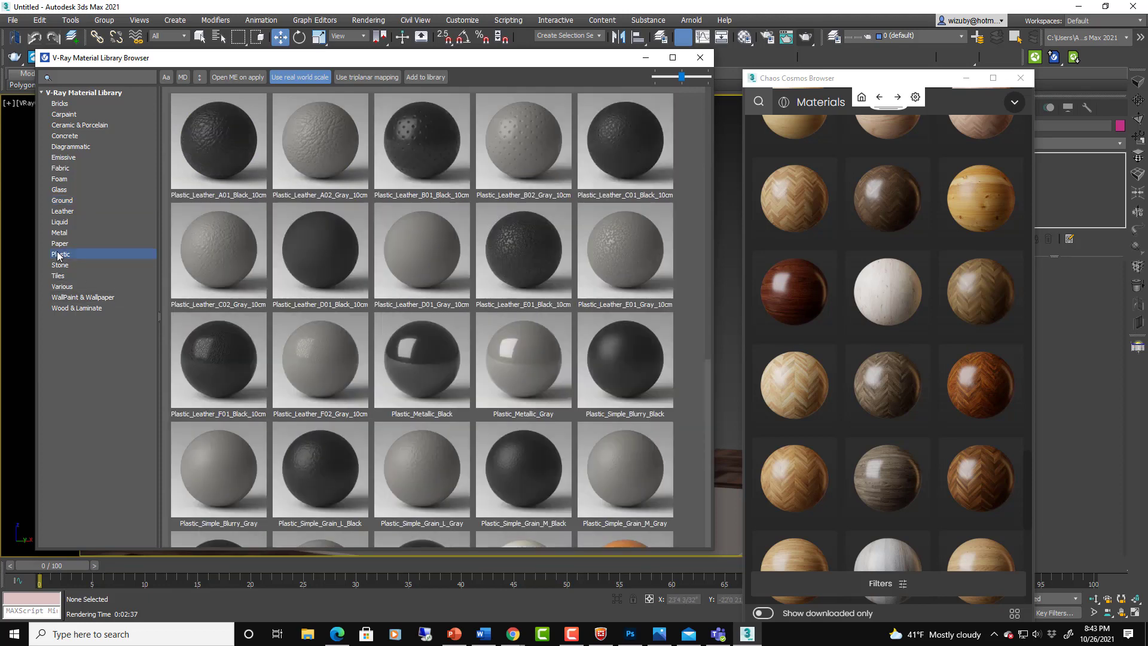
{"action": "left_click", "coordinate": [700, 58]}
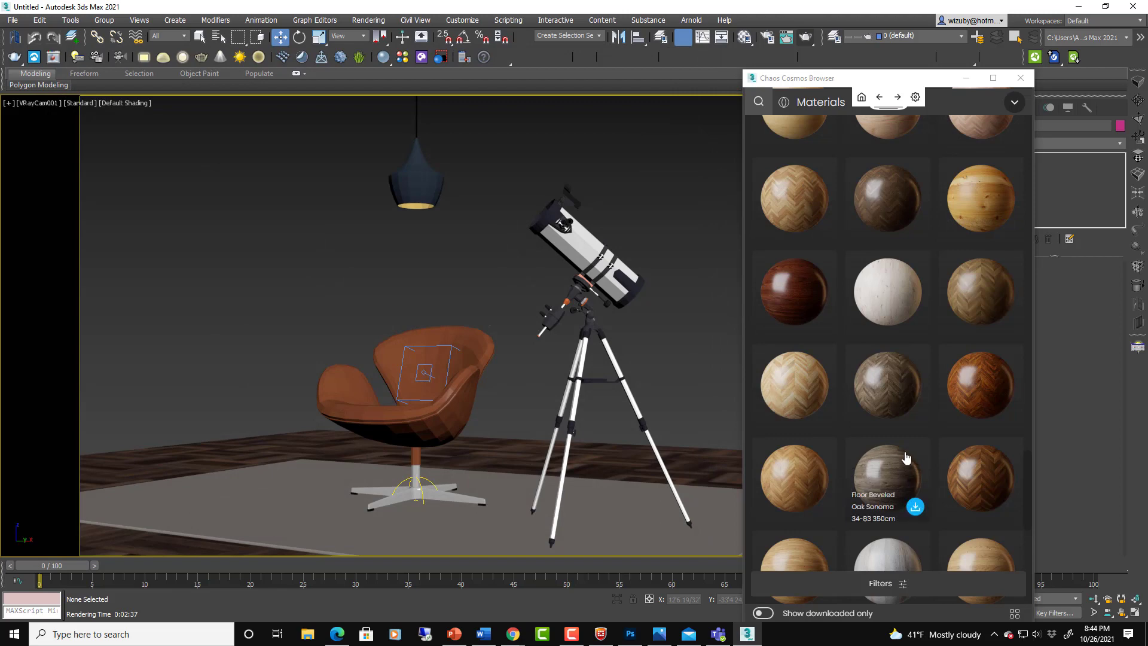
Scroll the Cosmos materials past parquet floors to stone, fabric and wood materials
{"action": "scroll", "scroll_direction": "down", "scroll_amount": 3}
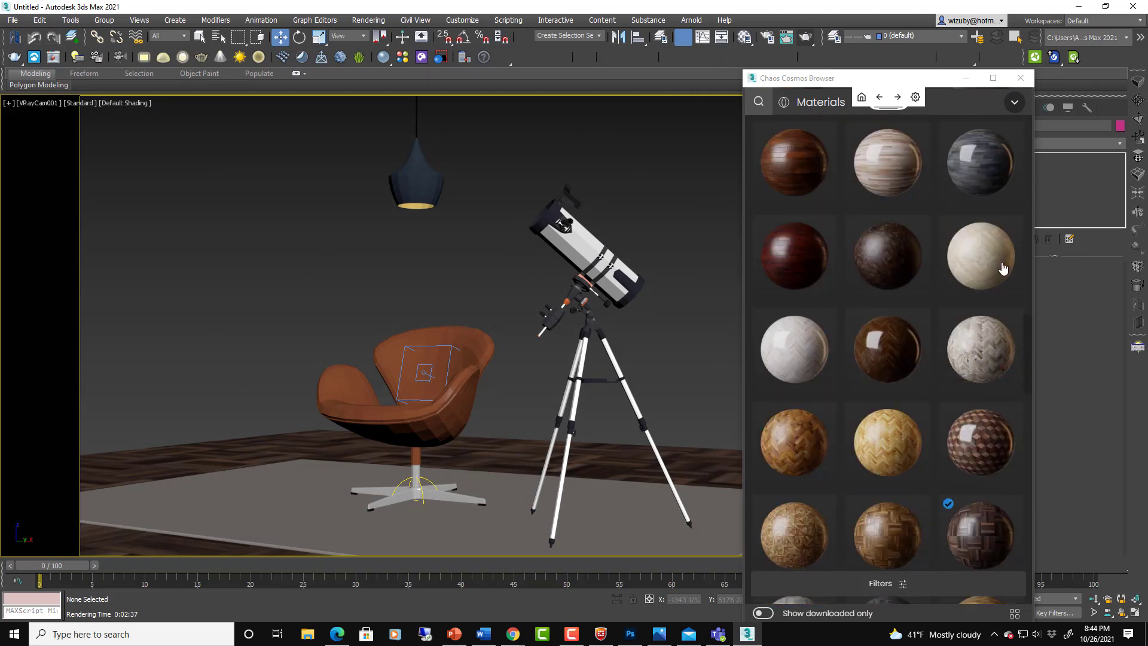
{"action": "mouse_move", "coordinate": [887, 350]}
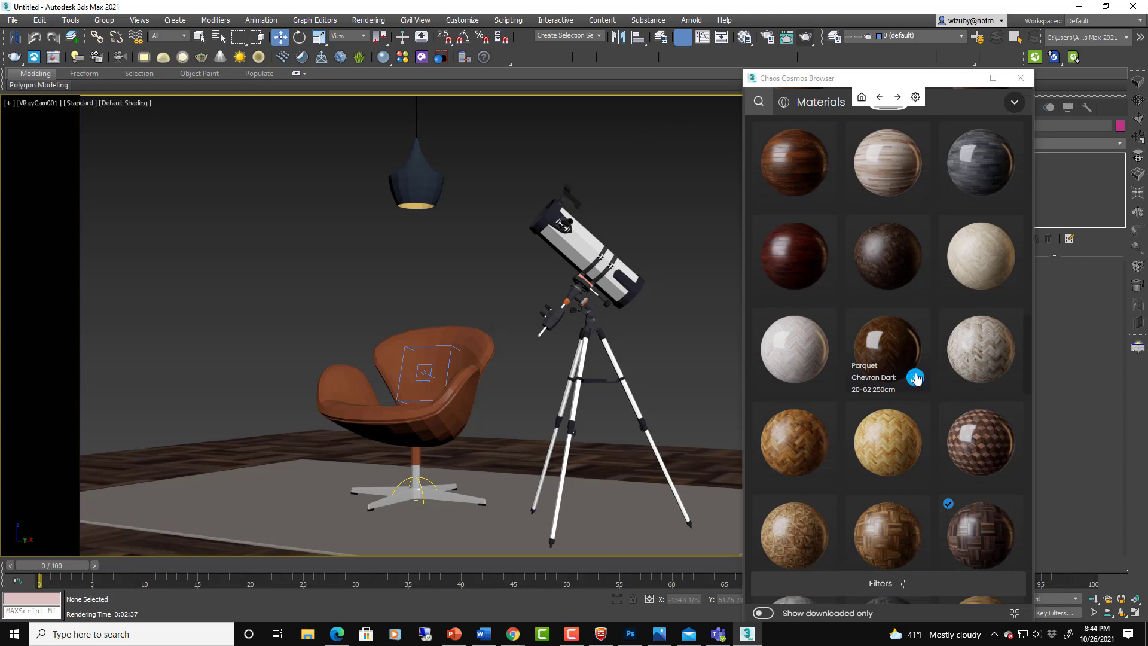
{"action": "mouse_move", "coordinate": [1044, 389]}
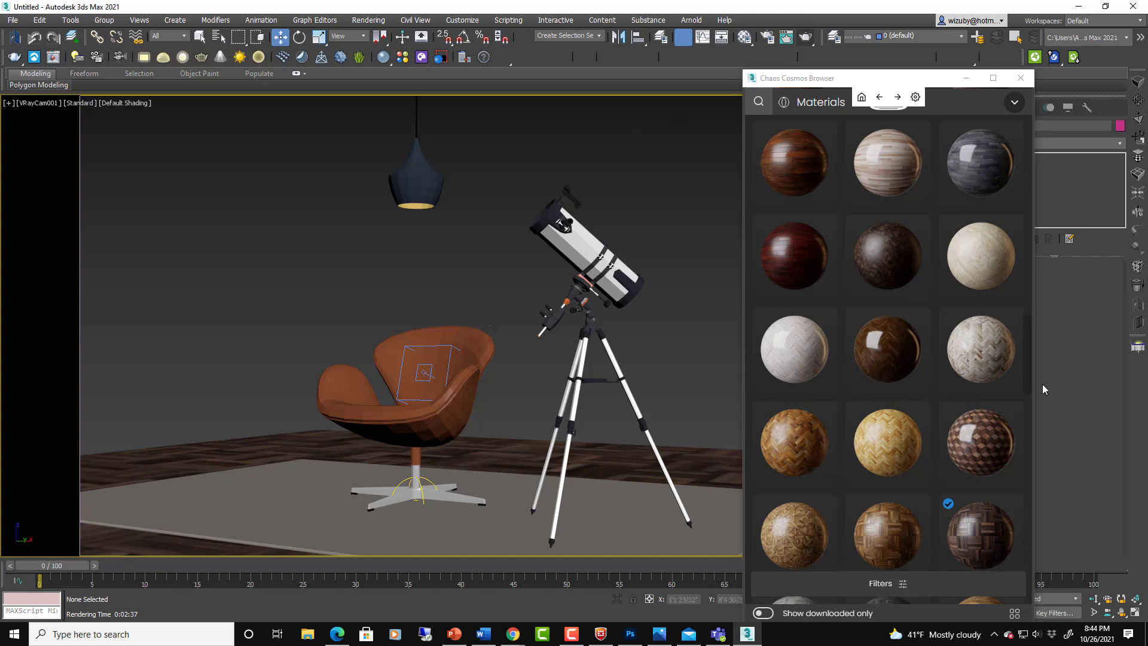
{"action": "mouse_move", "coordinate": [421, 57]}
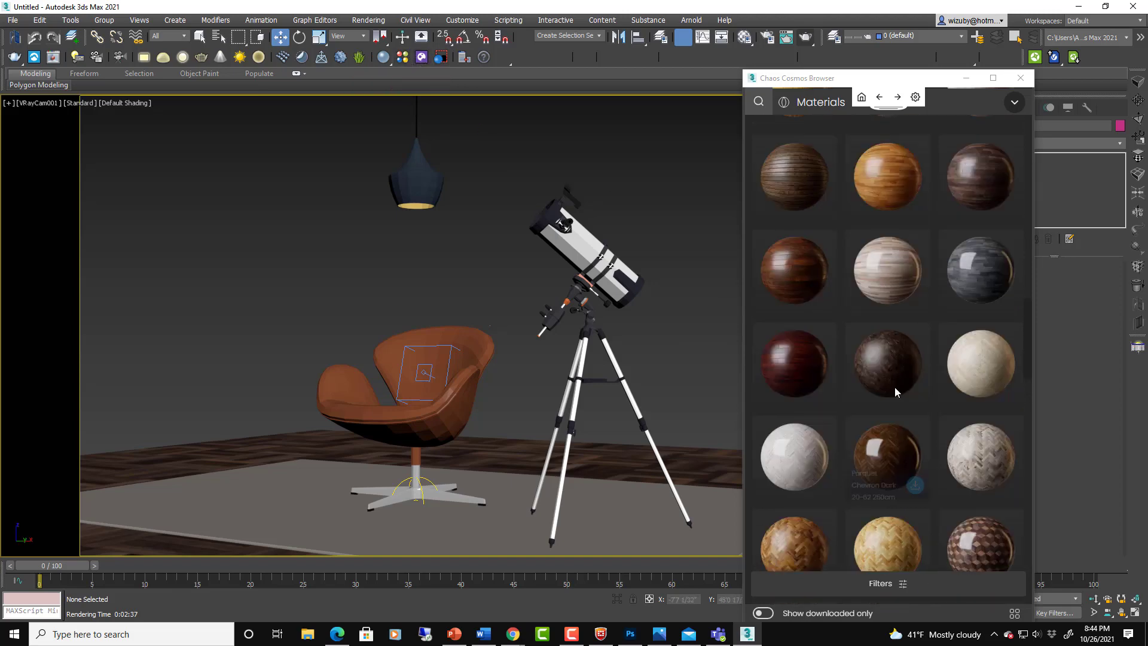
{"action": "scroll", "scroll_direction": "down", "scroll_amount": 3}
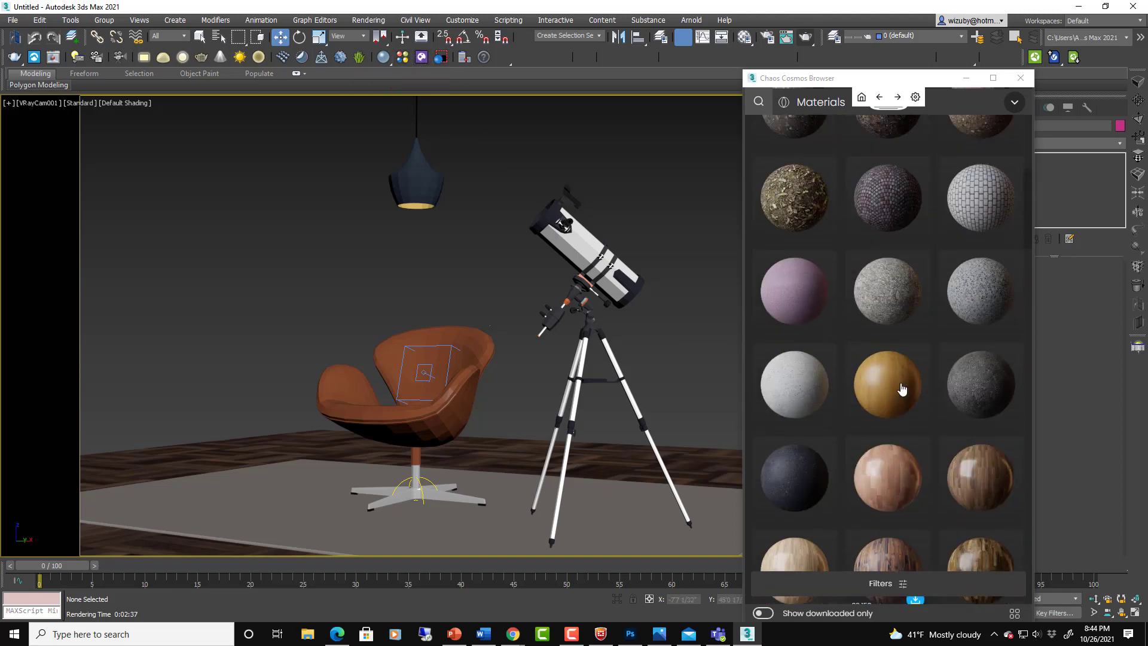
{"action": "mouse_move", "coordinate": [785, 37]}
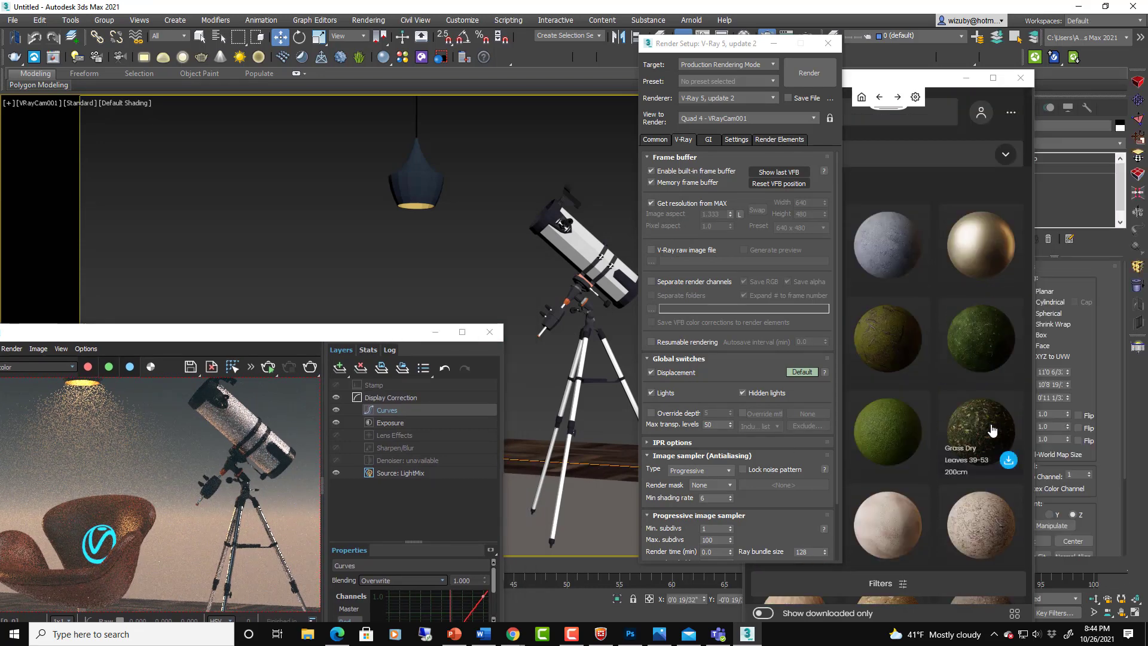
Download and import the Grass Dry Leaves 39-53 200cm material from Cosmos
{"action": "left_click", "coordinate": [981, 429]}
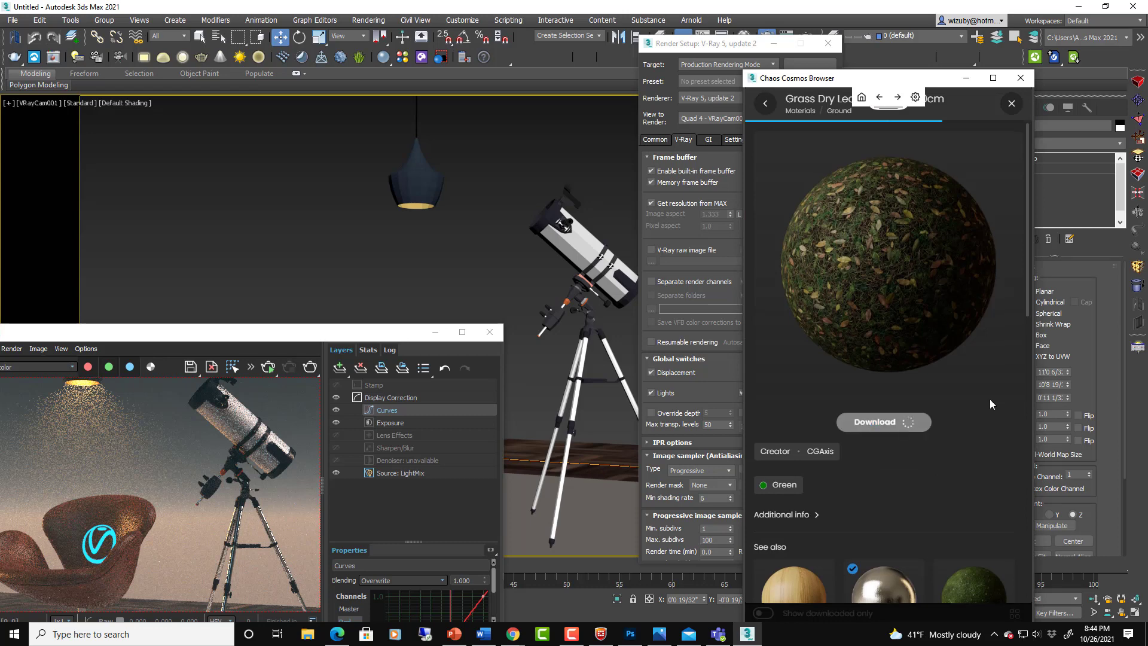
{"action": "left_click", "coordinate": [884, 422]}
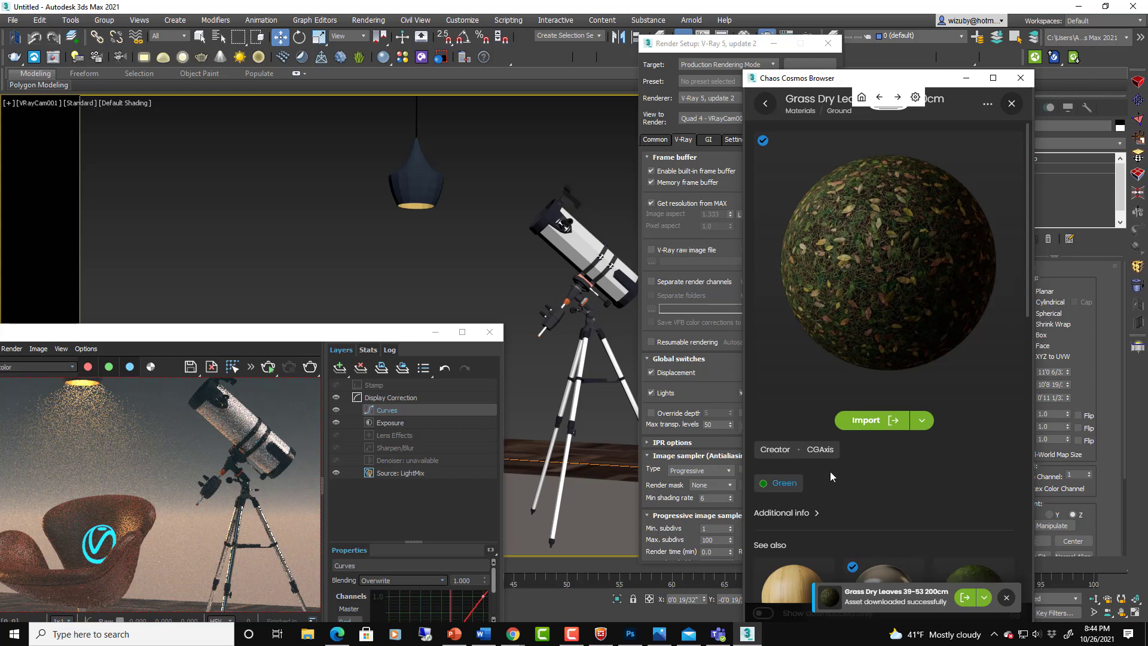
{"action": "left_click", "coordinate": [871, 420]}
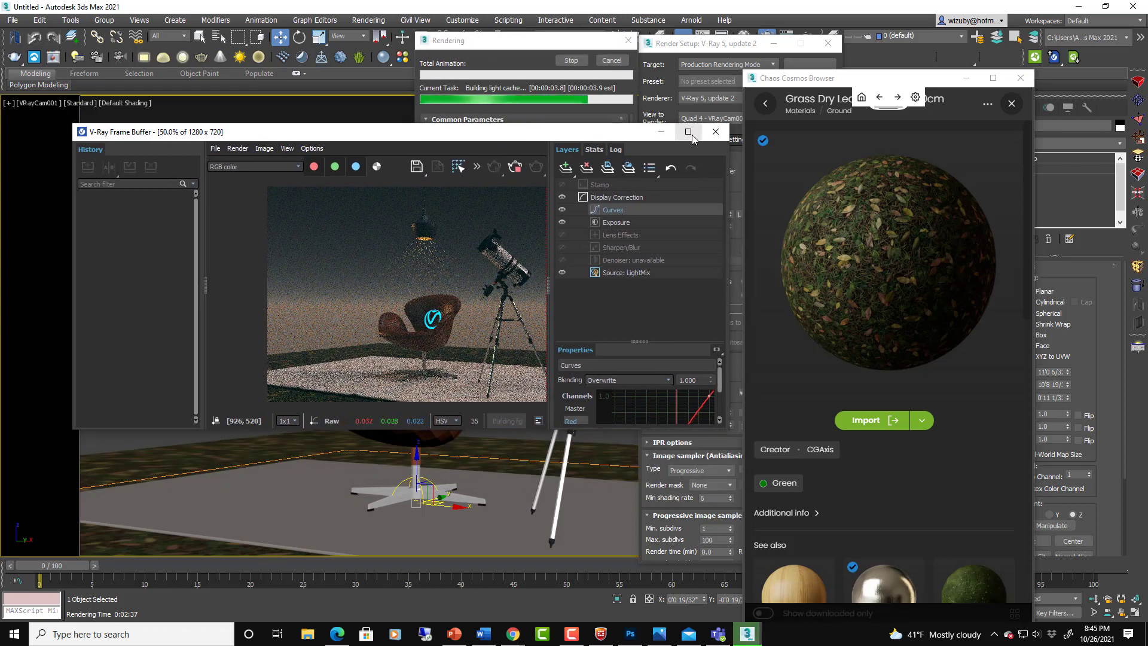
Enlarge the V-Ray render window before returning to the Cosmos Materials overview
{"action": "left_click", "coordinate": [689, 131]}
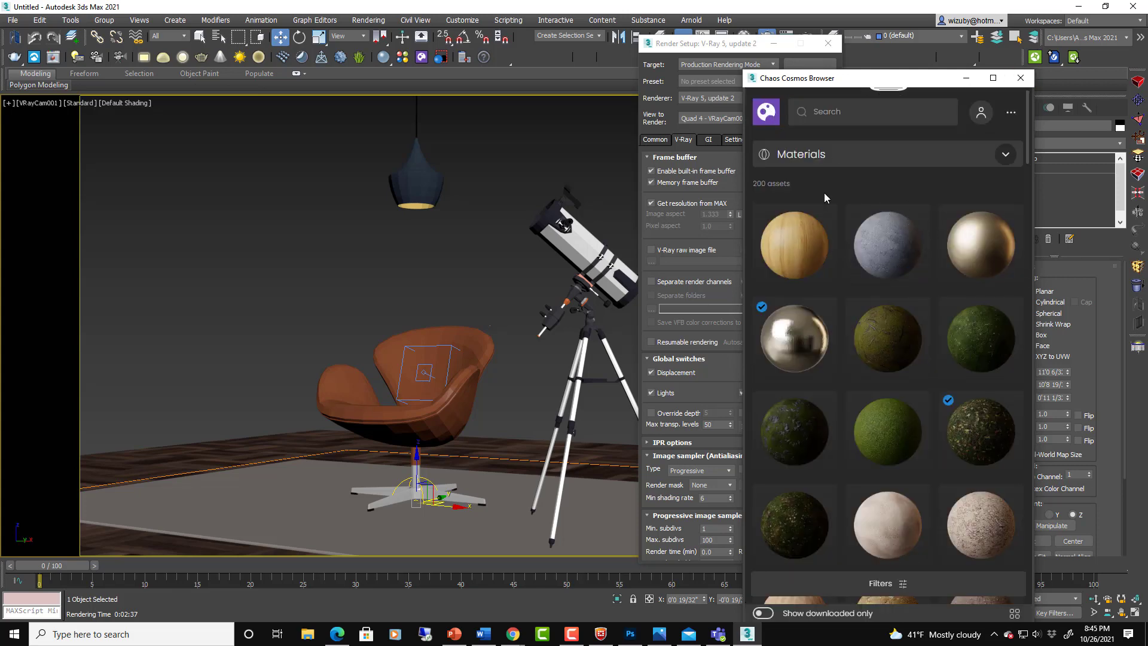
Scroll Cosmos Materials and download/import Parquet Cube Dark 20-73 300cm
{"action": "scroll", "scroll_direction": "down", "scroll_amount": 3}
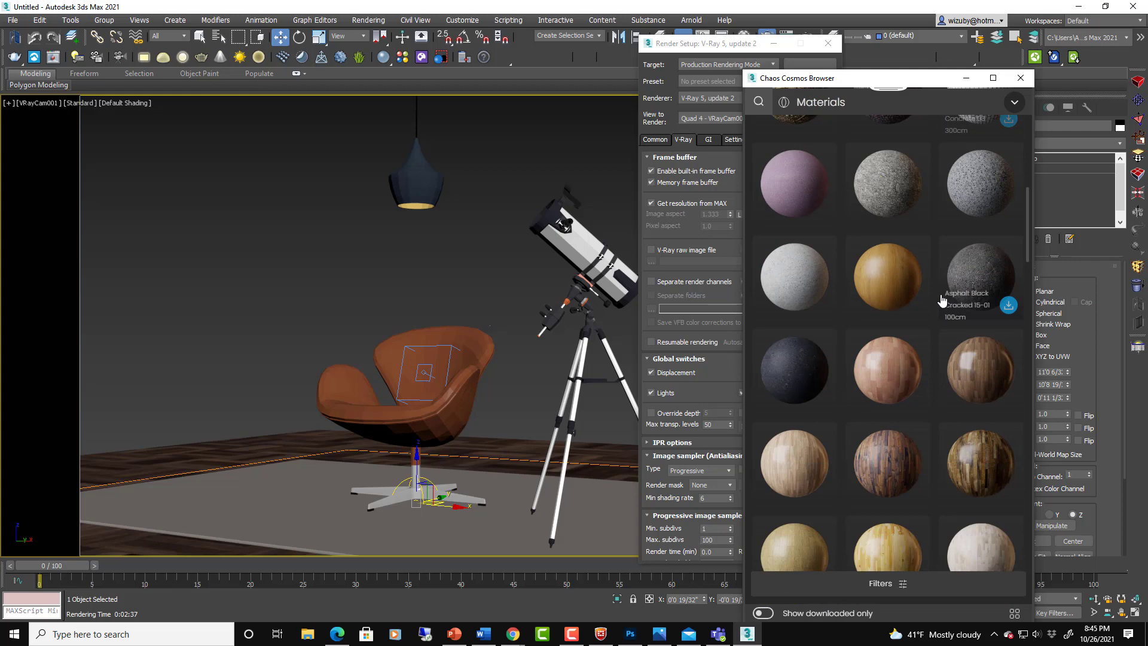
{"action": "scroll", "scroll_direction": "down", "scroll_amount": 3}
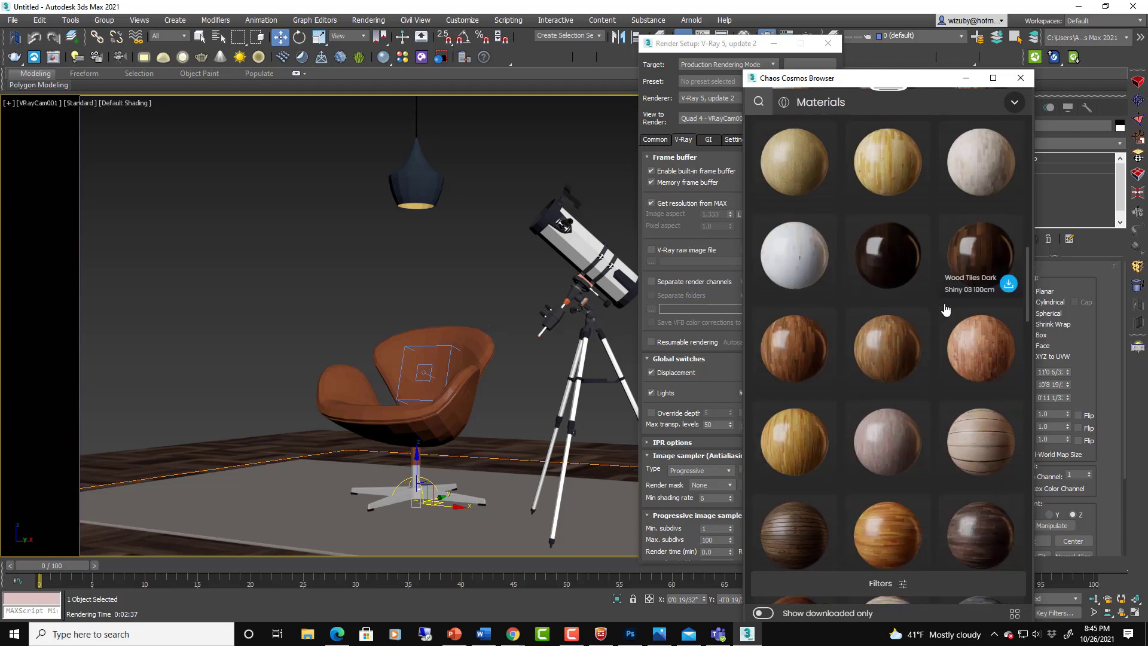
{"action": "scroll", "scroll_direction": "down", "scroll_amount": 3}
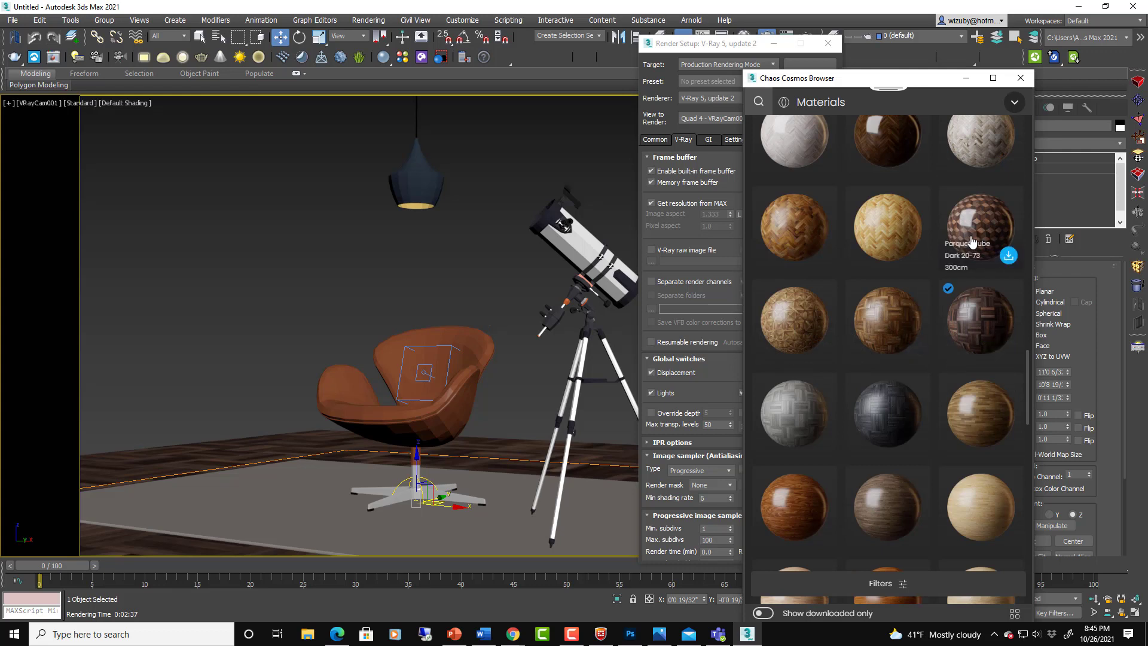
{"action": "left_click", "coordinate": [1009, 256]}
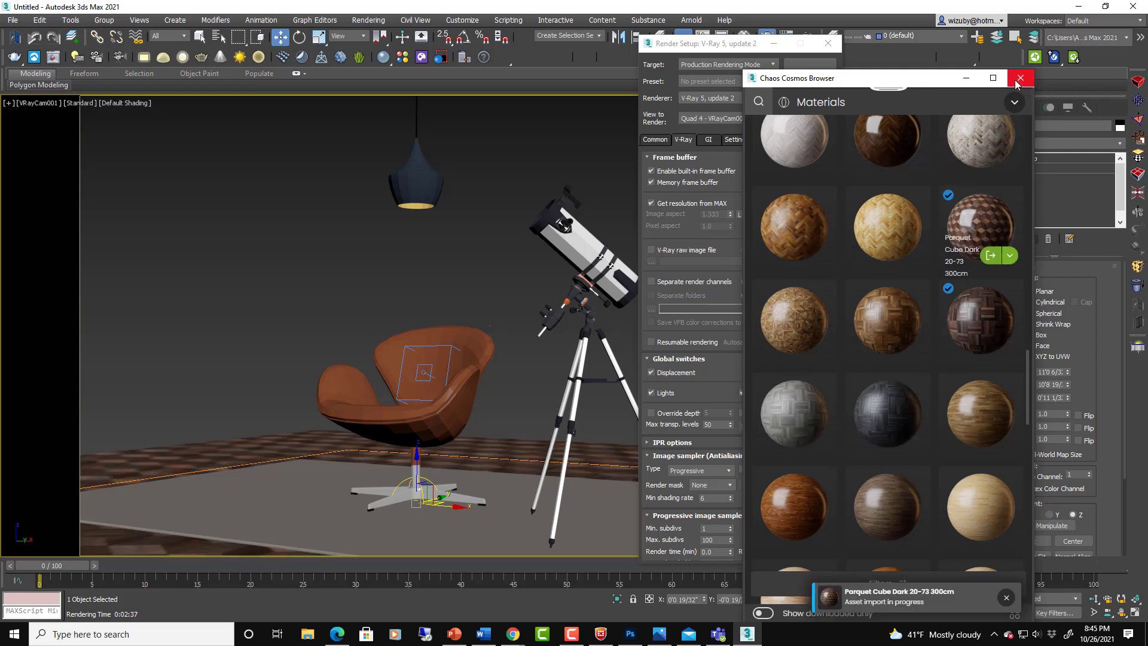
{"action": "left_click", "coordinate": [821, 102]}
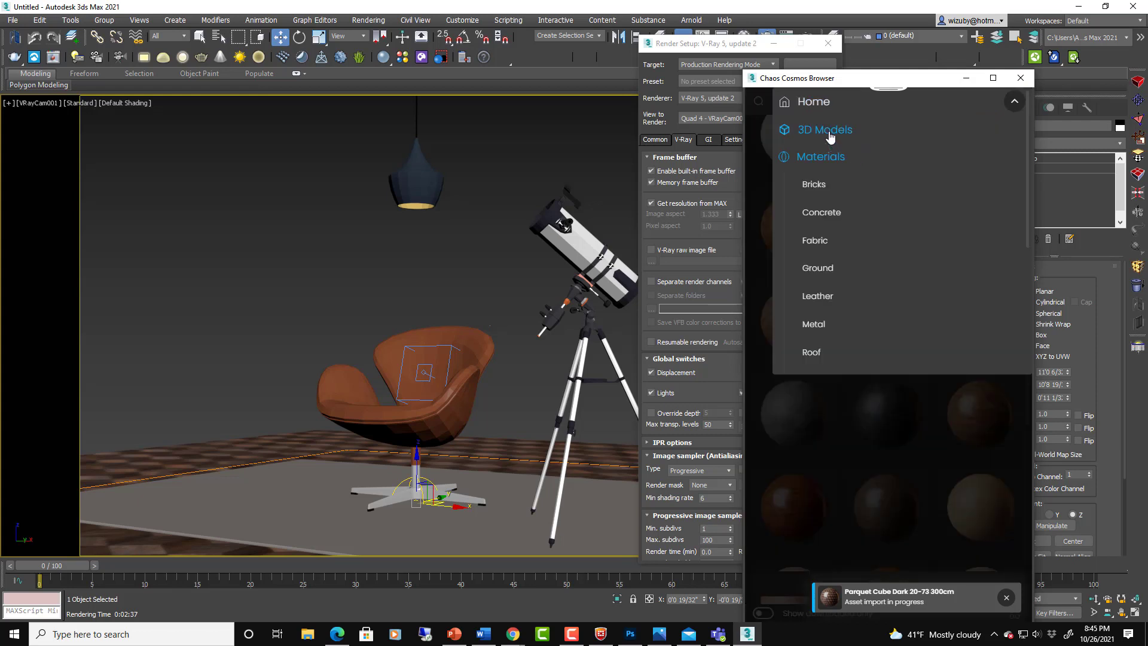
Browse Cosmos 3D Models > Lighting, then show the seven HDRIs > Studio assets
{"action": "left_click", "coordinate": [825, 130]}
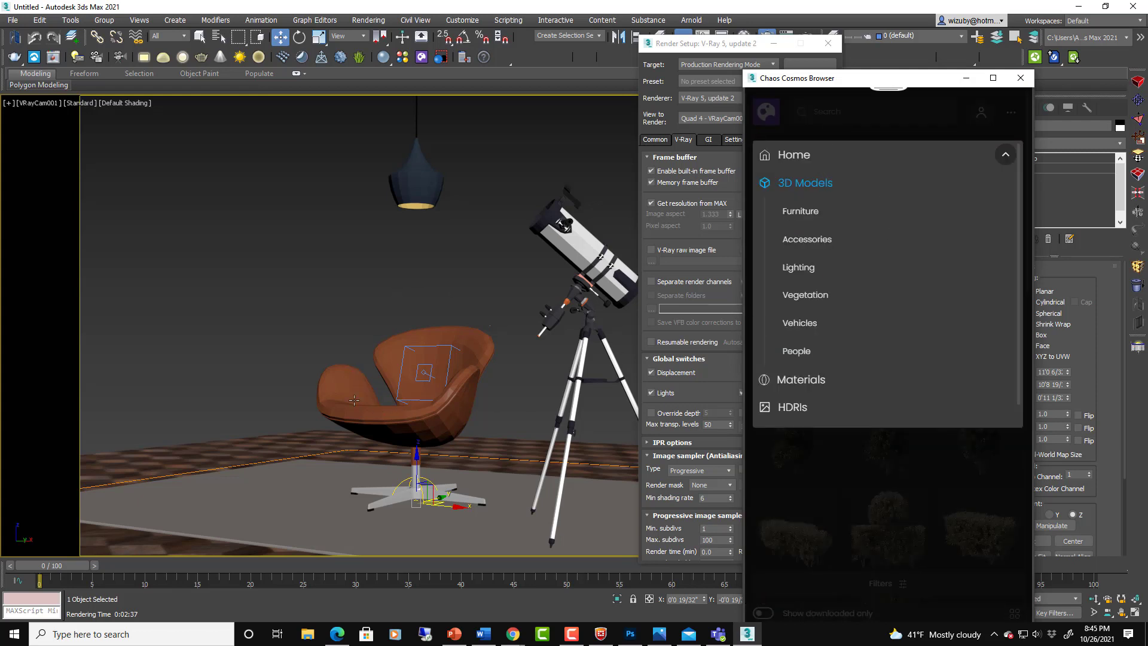
{"action": "mouse_move", "coordinate": [429, 176]}
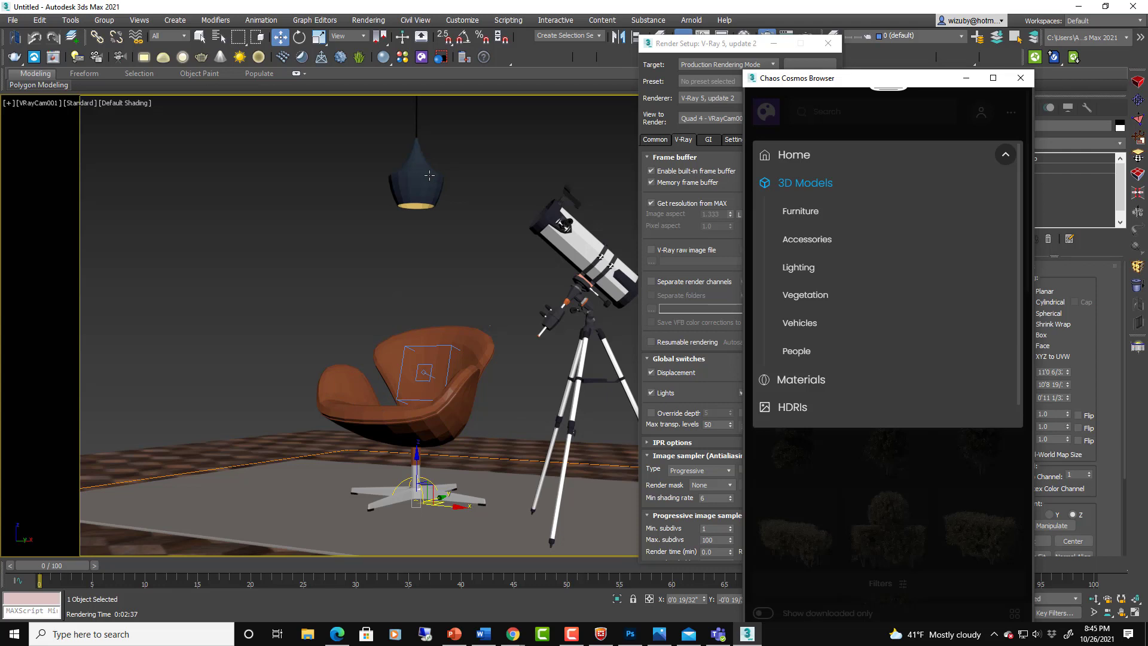
{"action": "mouse_move", "coordinate": [405, 443]}
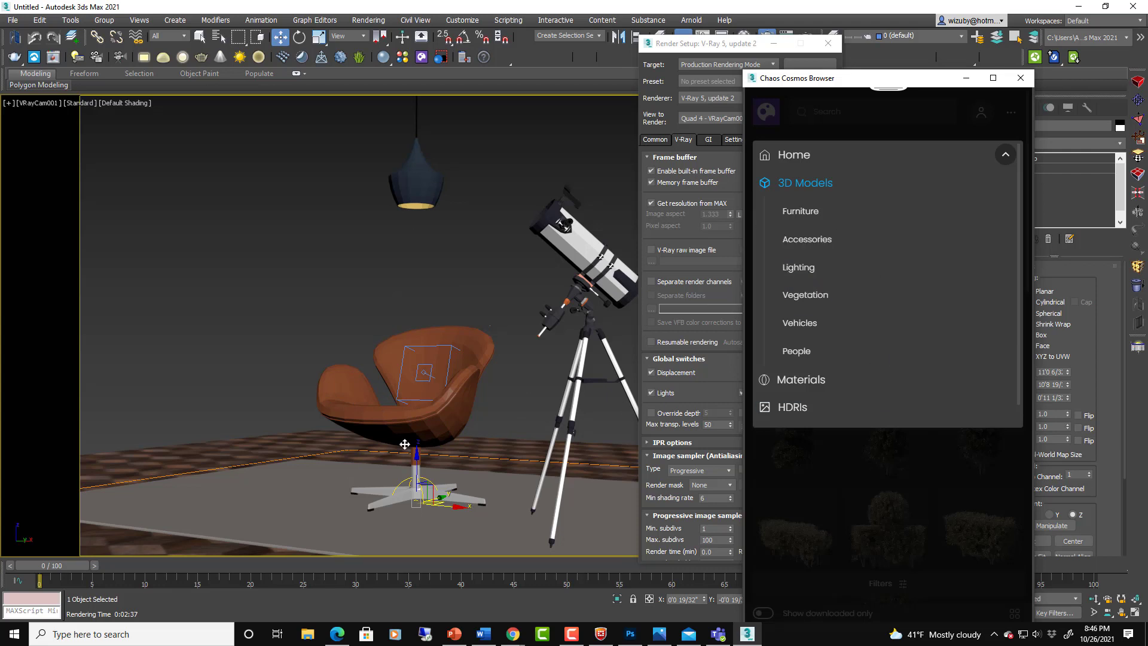
{"action": "mouse_move", "coordinate": [799, 267]}
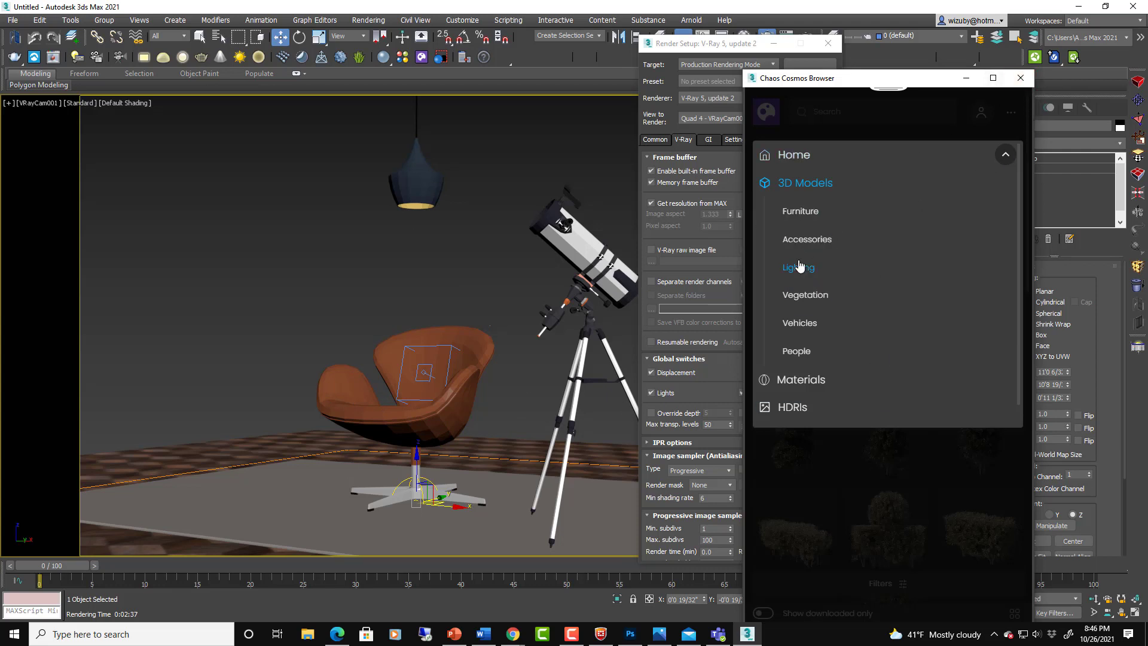
{"action": "left_click", "coordinate": [799, 267]}
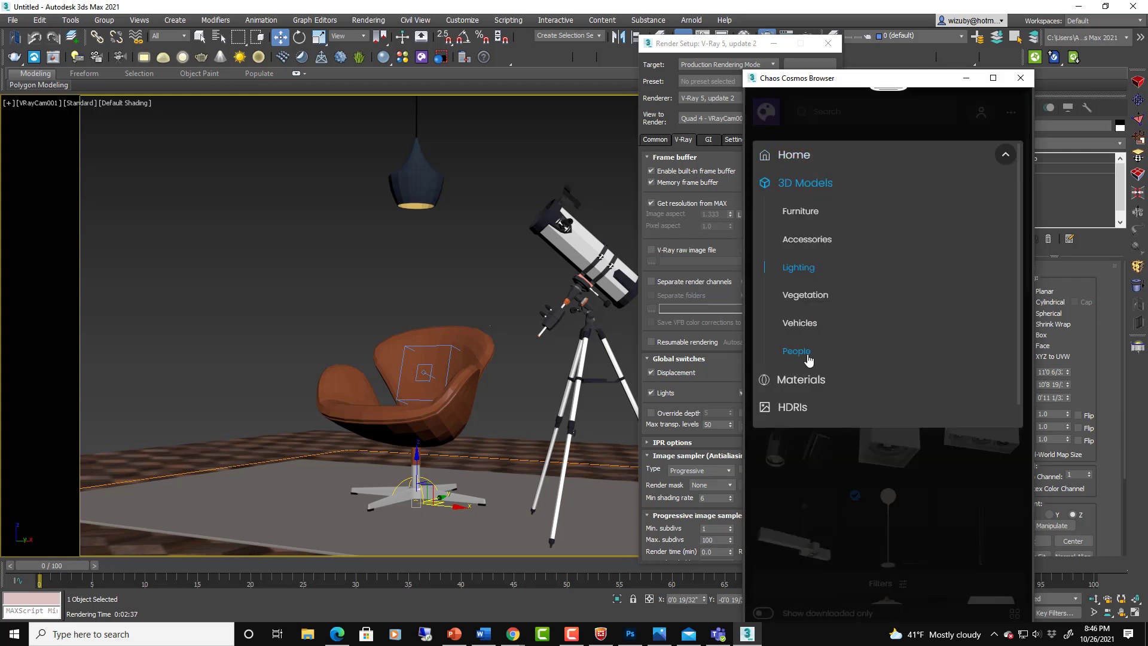
{"action": "mouse_move", "coordinate": [671, 175]}
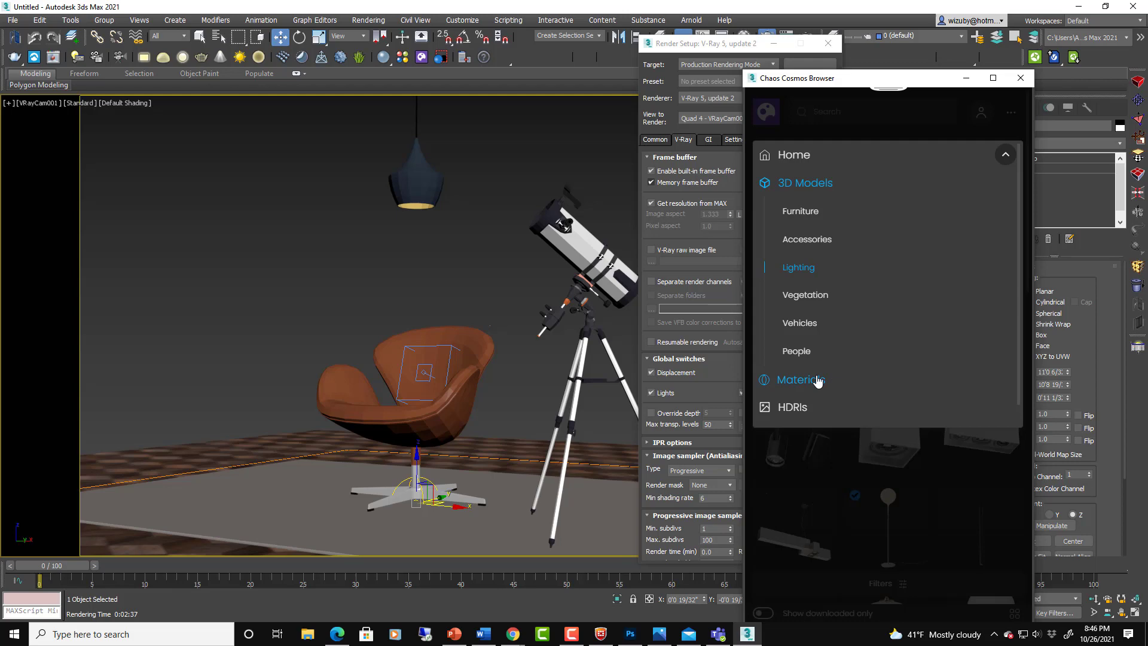
{"action": "mouse_move", "coordinate": [793, 407]}
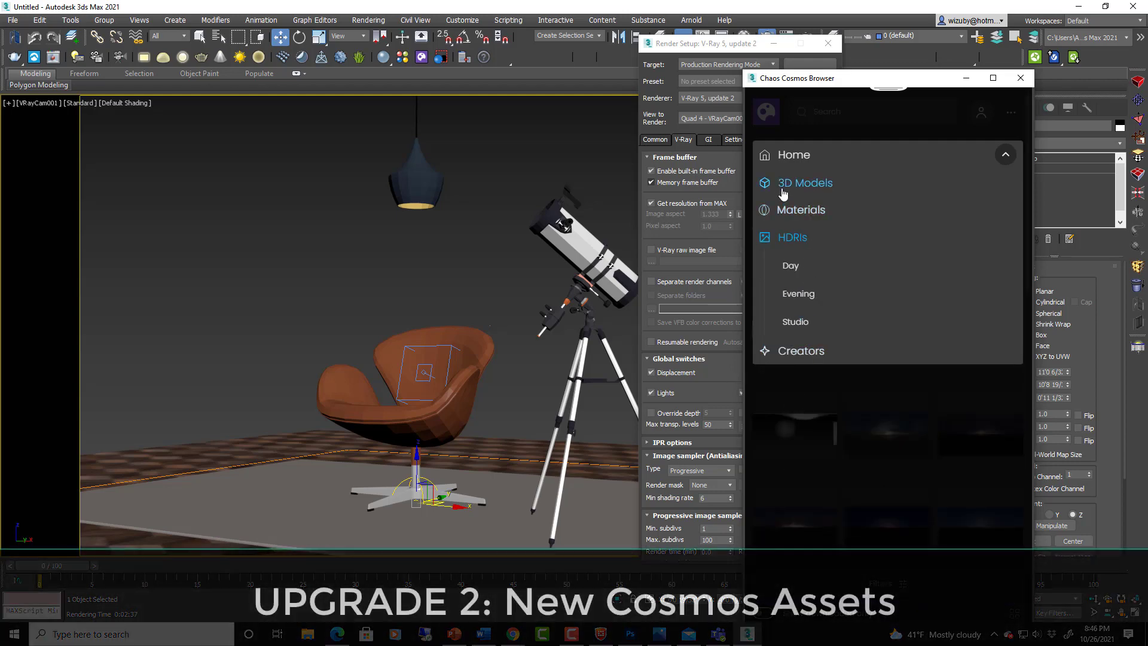
{"action": "left_click", "coordinate": [796, 322]}
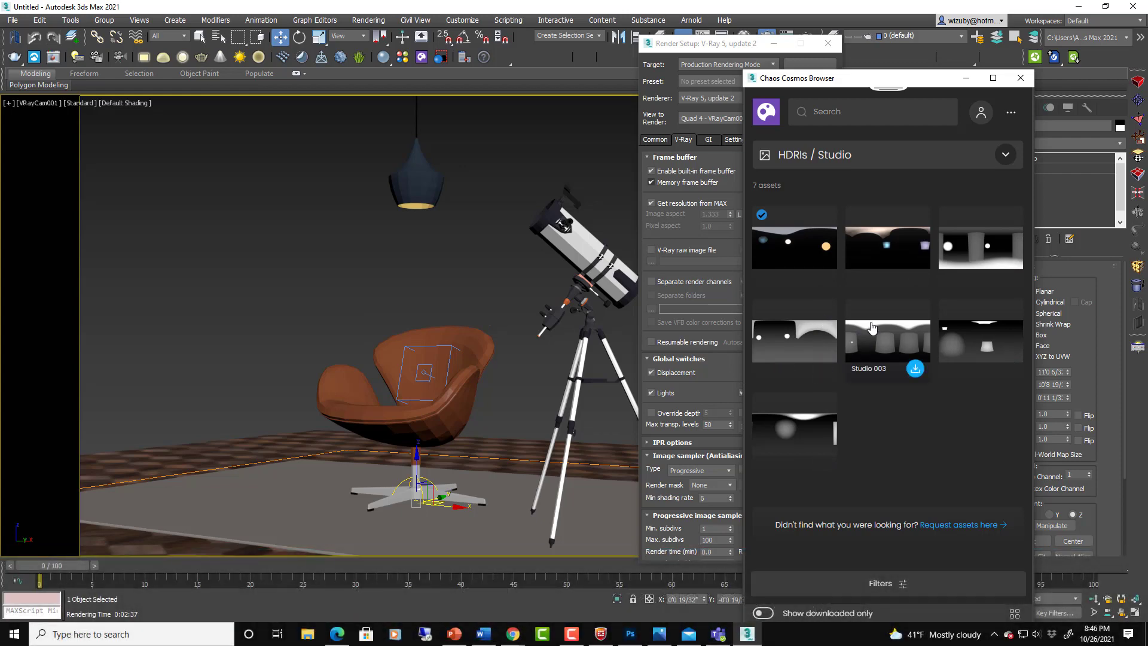
{"action": "mouse_move", "coordinate": [925, 166]}
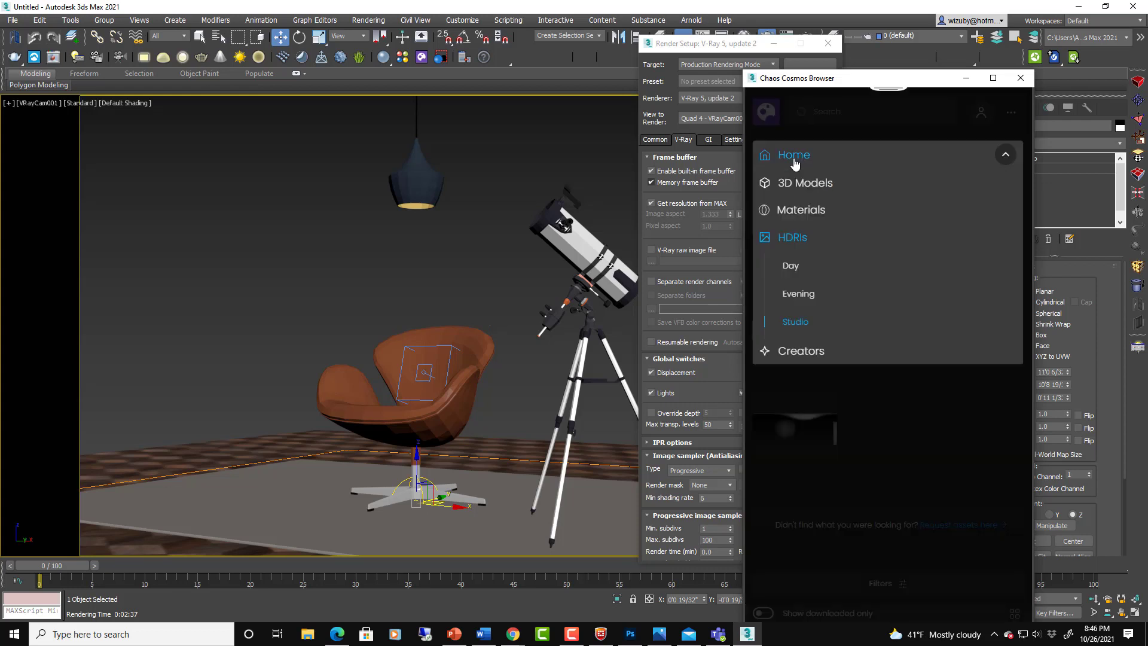
{"action": "mouse_move", "coordinate": [830, 216]}
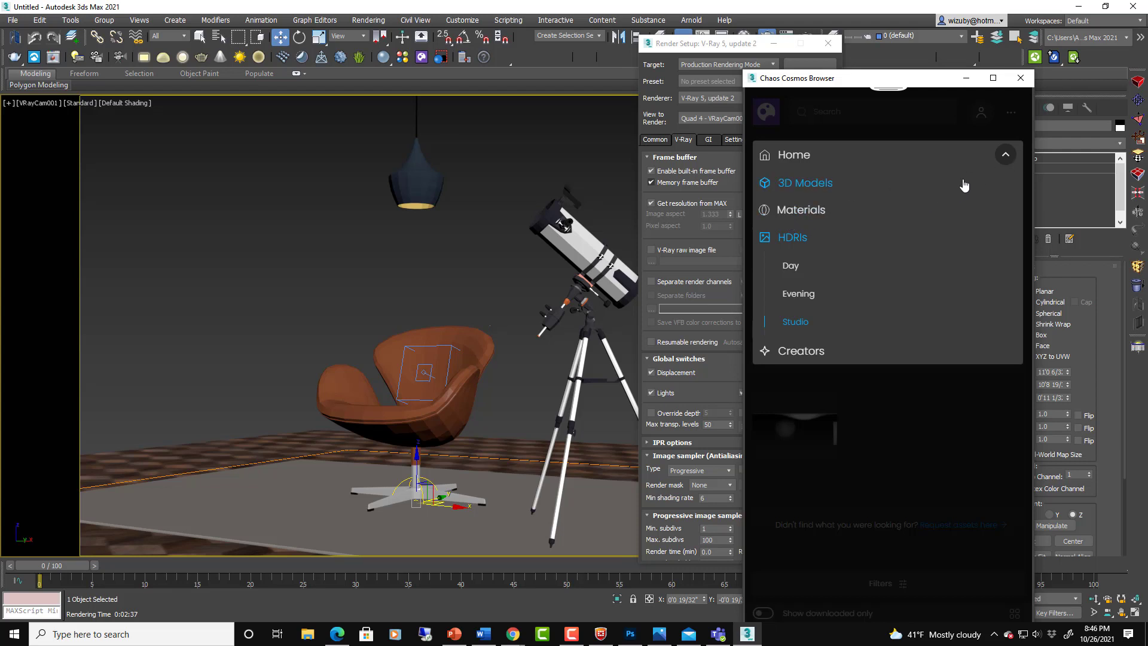
{"action": "mouse_move", "coordinate": [1010, 97]}
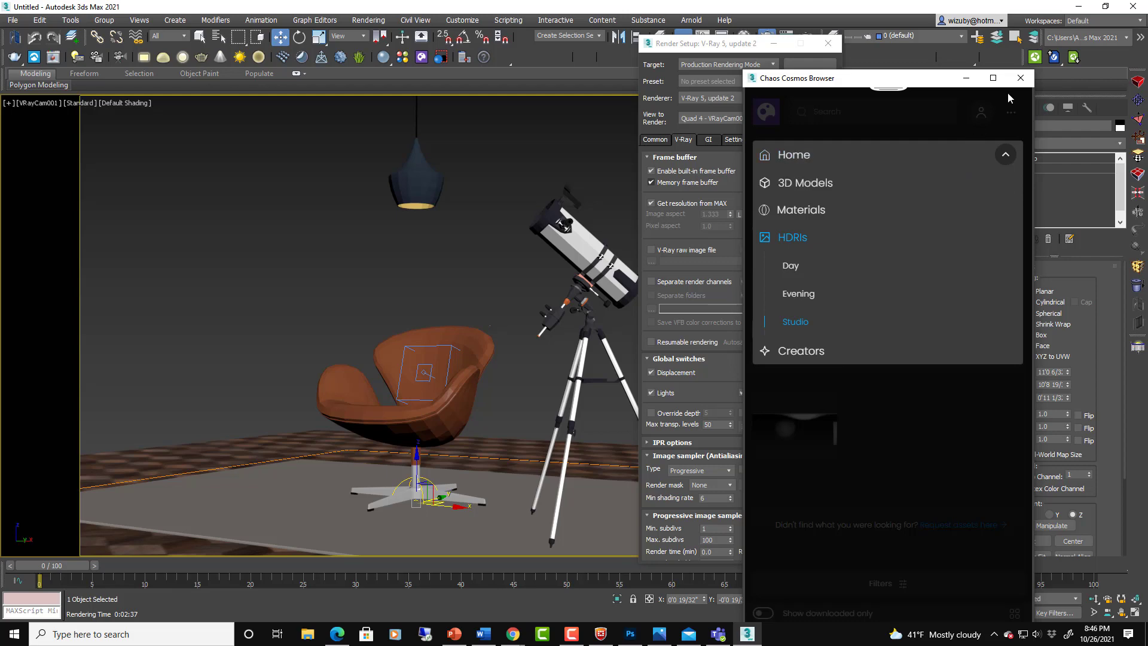
Close the Cosmos Browser, leaving the V-Ray Render Setup dialog open
{"action": "left_click", "coordinate": [1021, 78]}
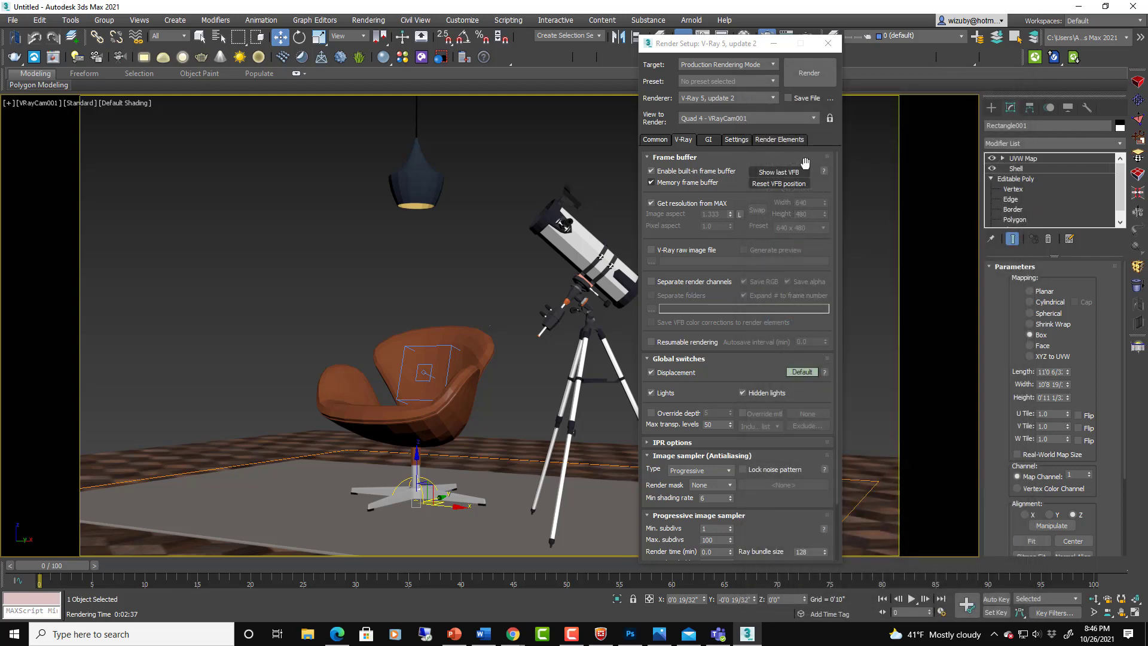
Render the scene, set Pendant 007 to 5 in LightMix, and disable Sharpen/Blur
{"action": "left_click", "coordinate": [810, 72]}
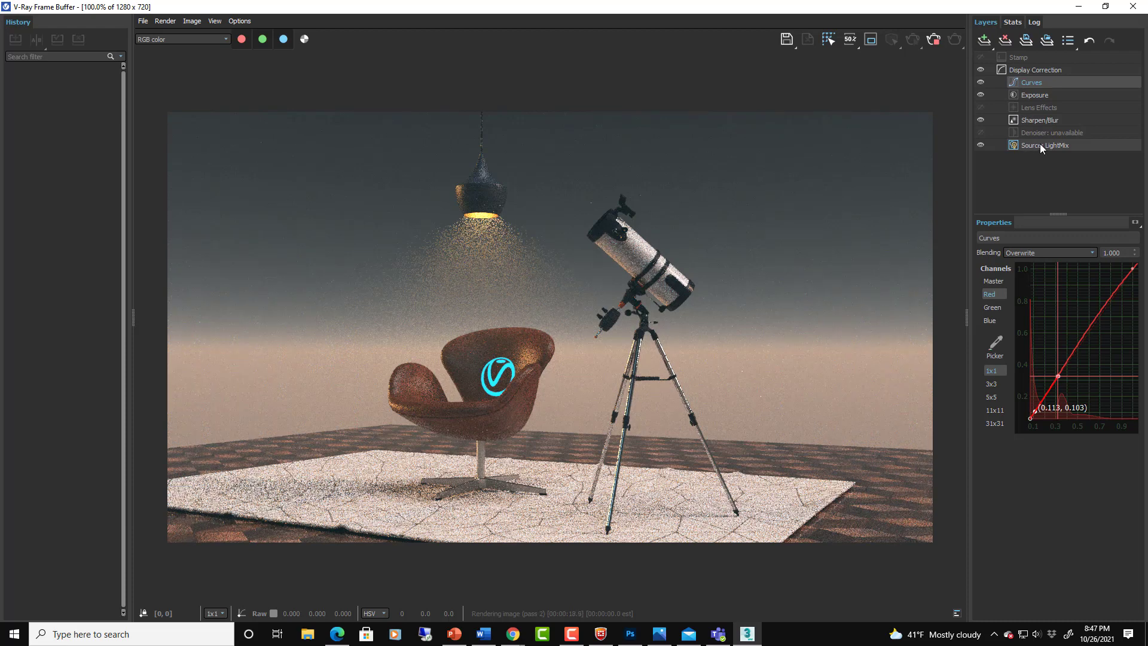
{"action": "left_click", "coordinate": [1044, 145]}
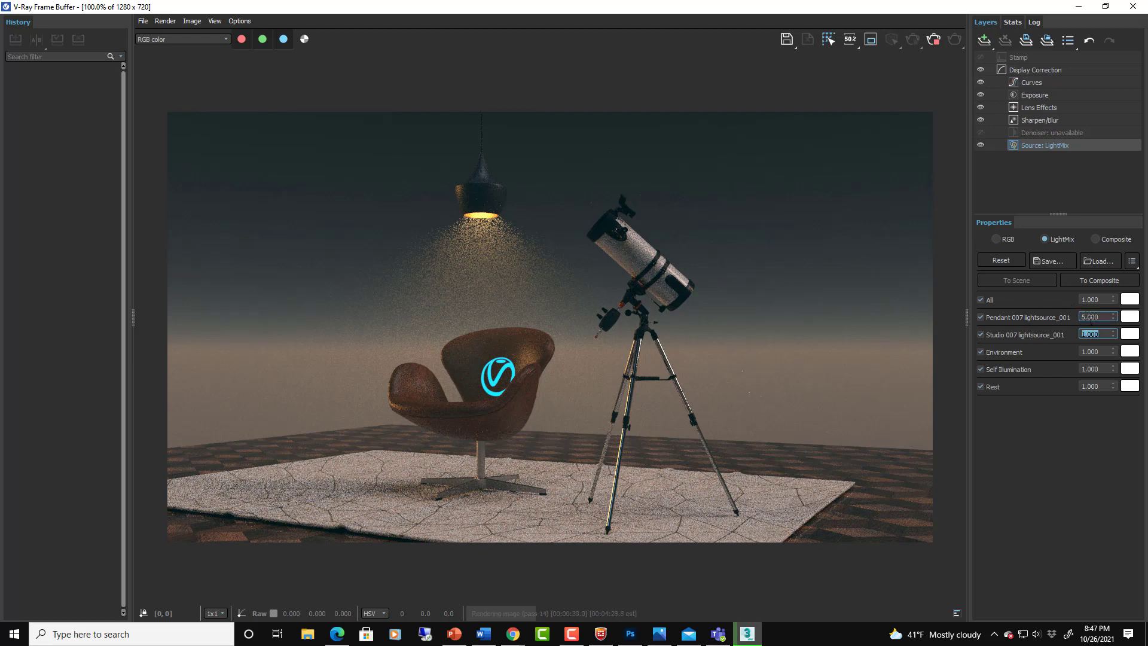
{"action": "left_click", "coordinate": [1042, 119]}
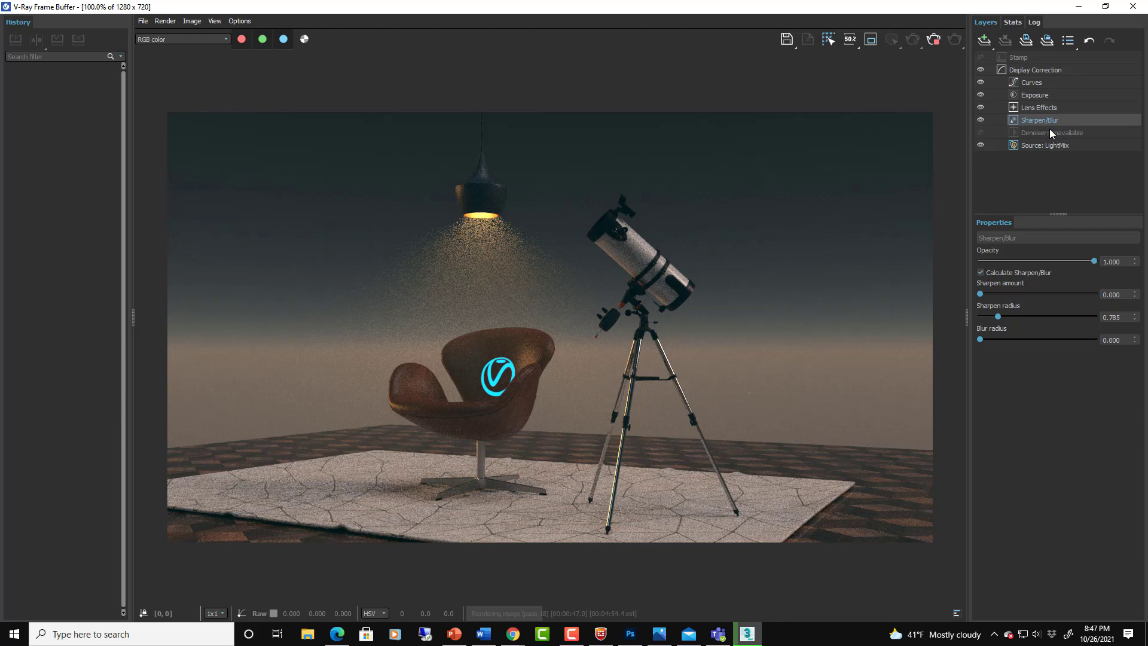
{"action": "left_click", "coordinate": [981, 273]}
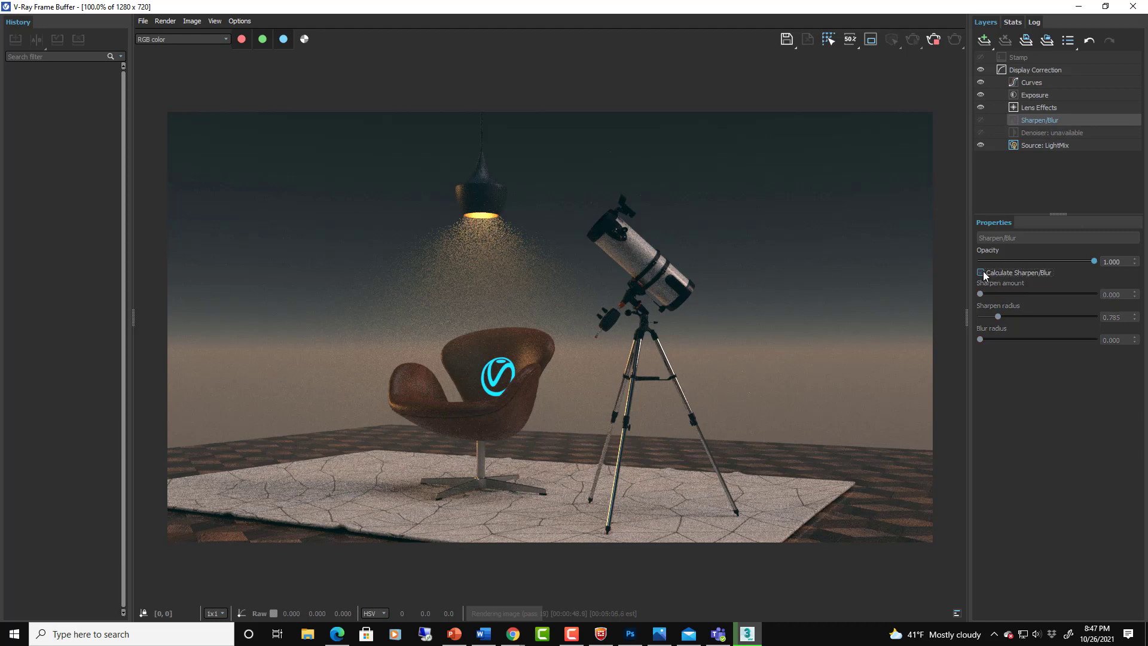
Re-enable Sharpen/Blur with sharpen amount 4.188 and radius 2.277
{"action": "left_click", "coordinate": [981, 273]}
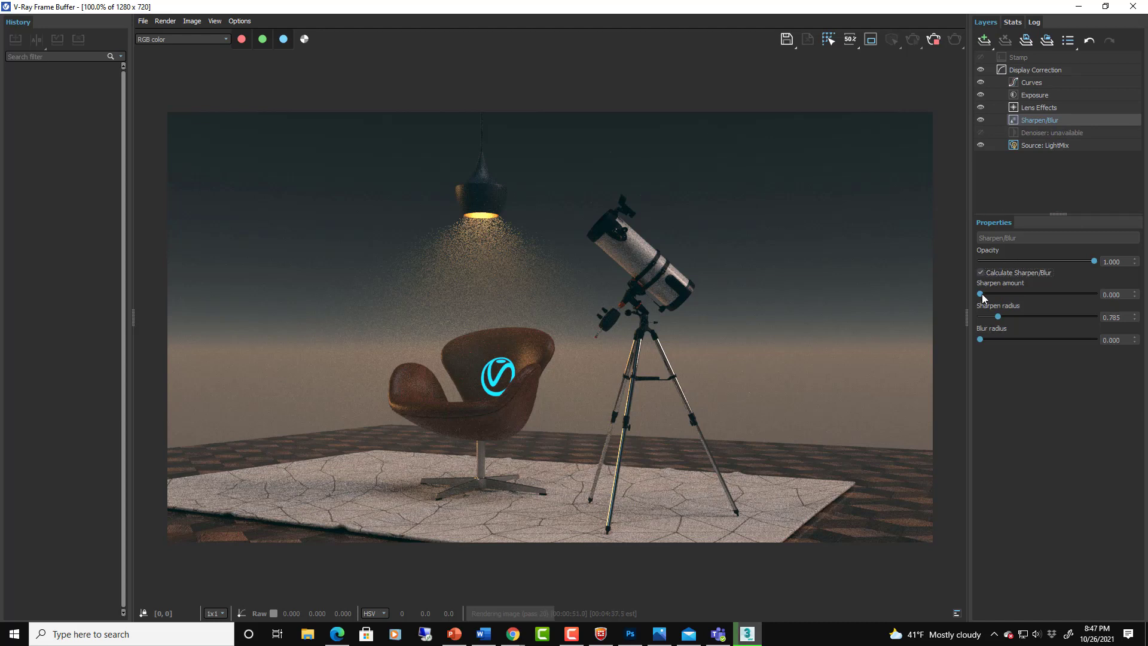
{"action": "left_click_drag", "start_coordinate": [980, 294], "coordinate": [1075, 294]}
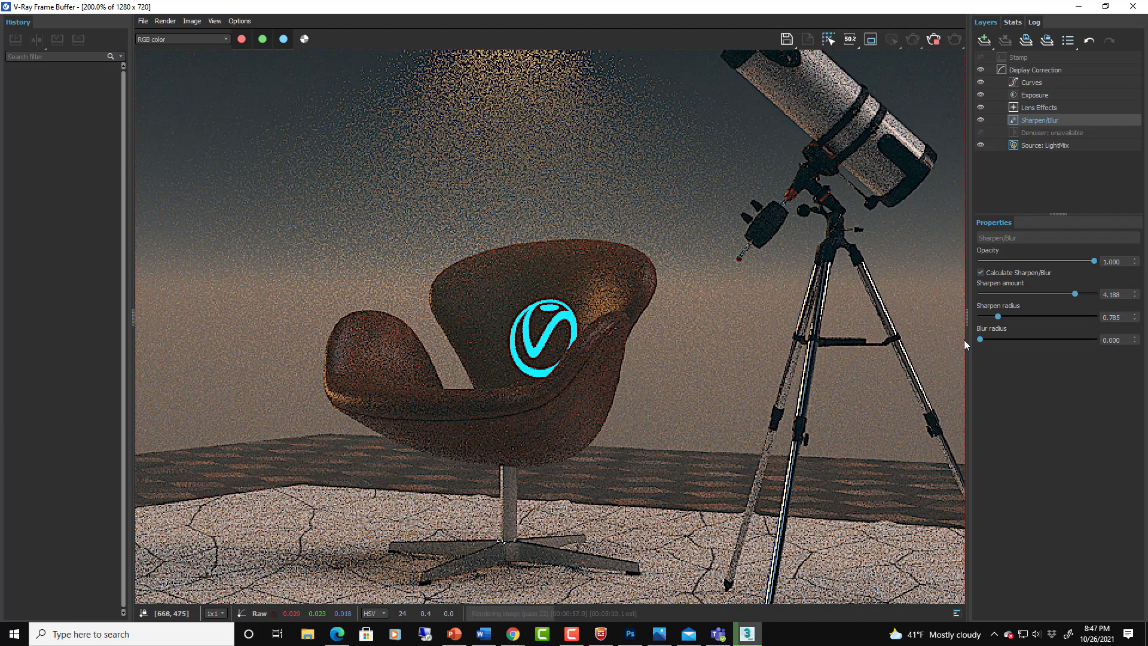
{"action": "mouse_move", "coordinate": [998, 316]}
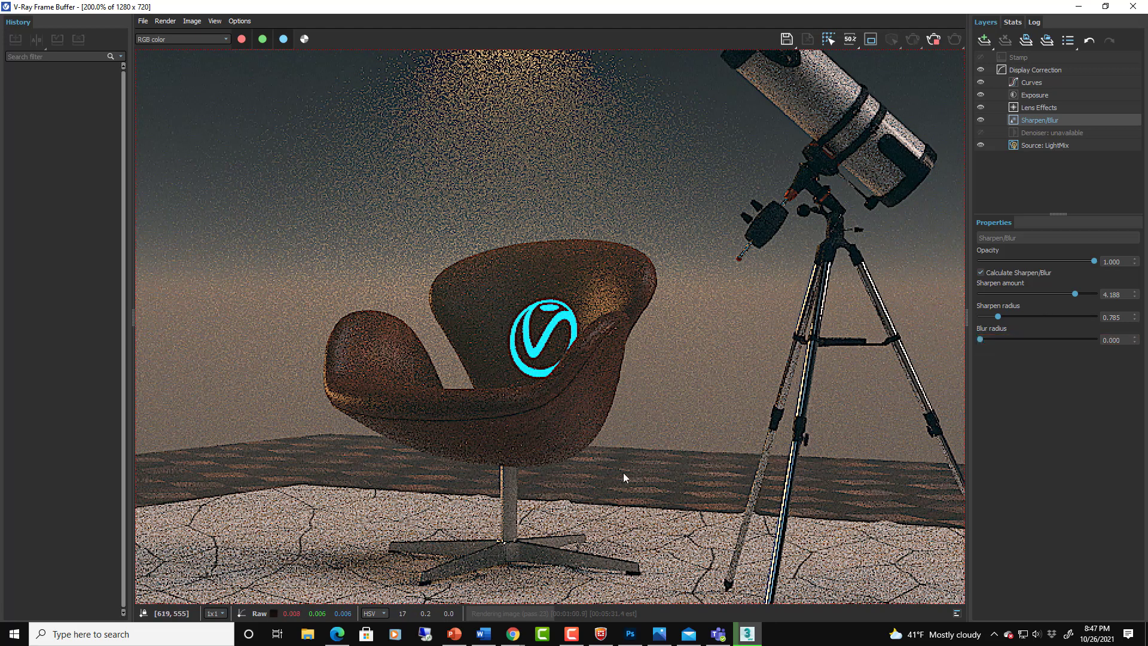
{"action": "mouse_move", "coordinate": [258, 202]}
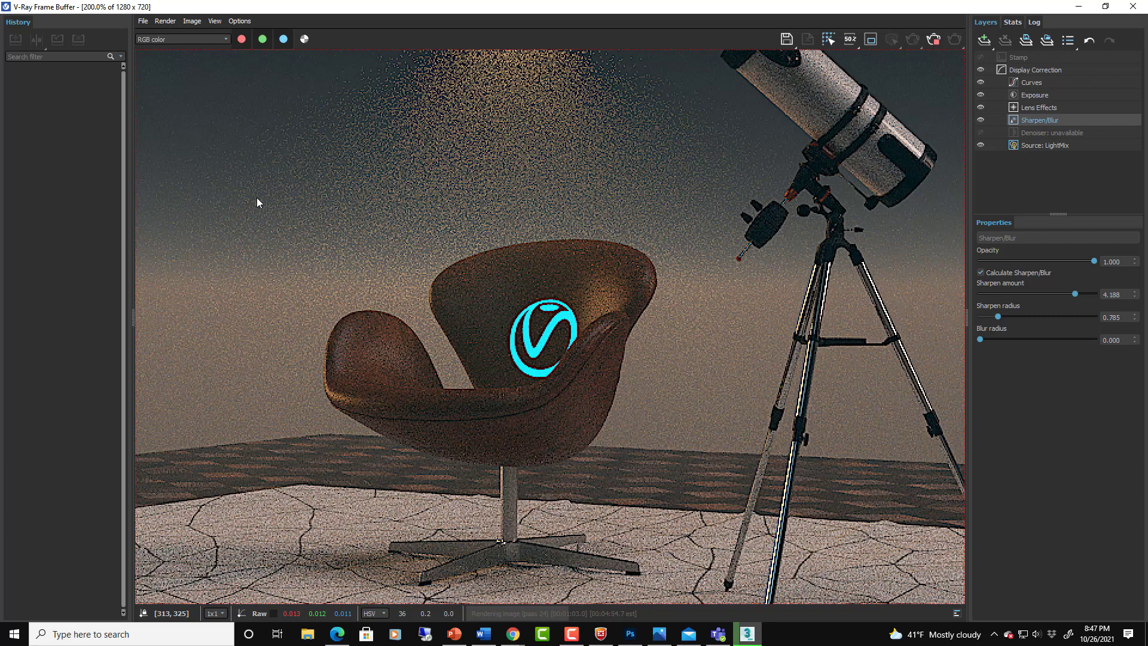
{"action": "mouse_move", "coordinate": [930, 250]}
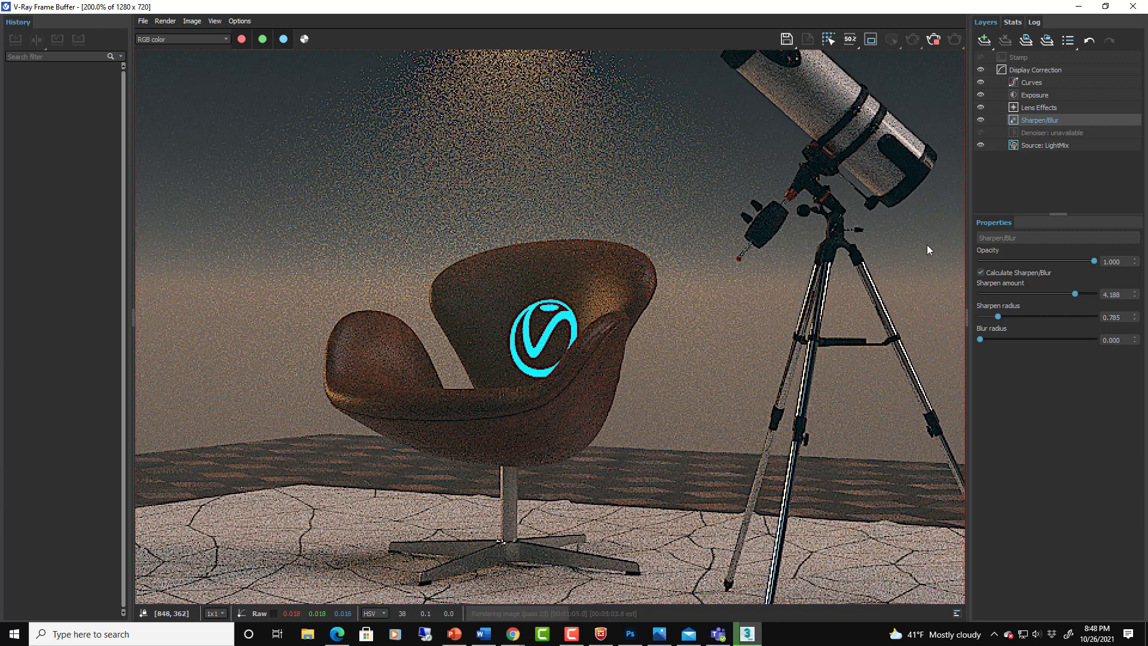
{"action": "mouse_move", "coordinate": [1070, 303]}
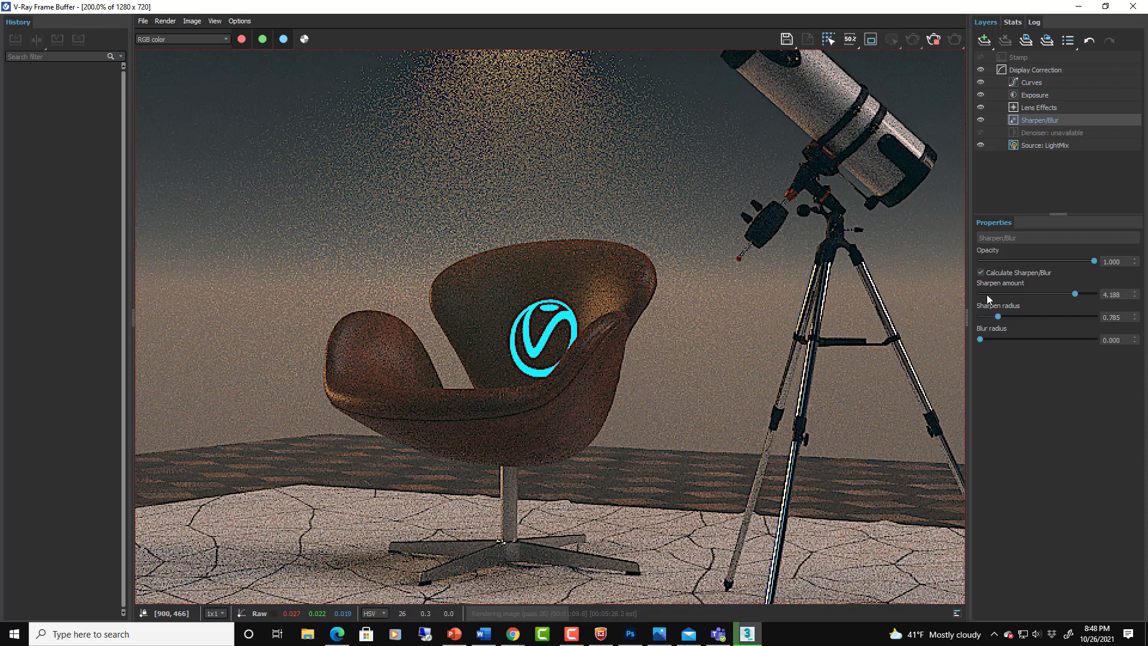
{"action": "mouse_move", "coordinate": [1059, 388]}
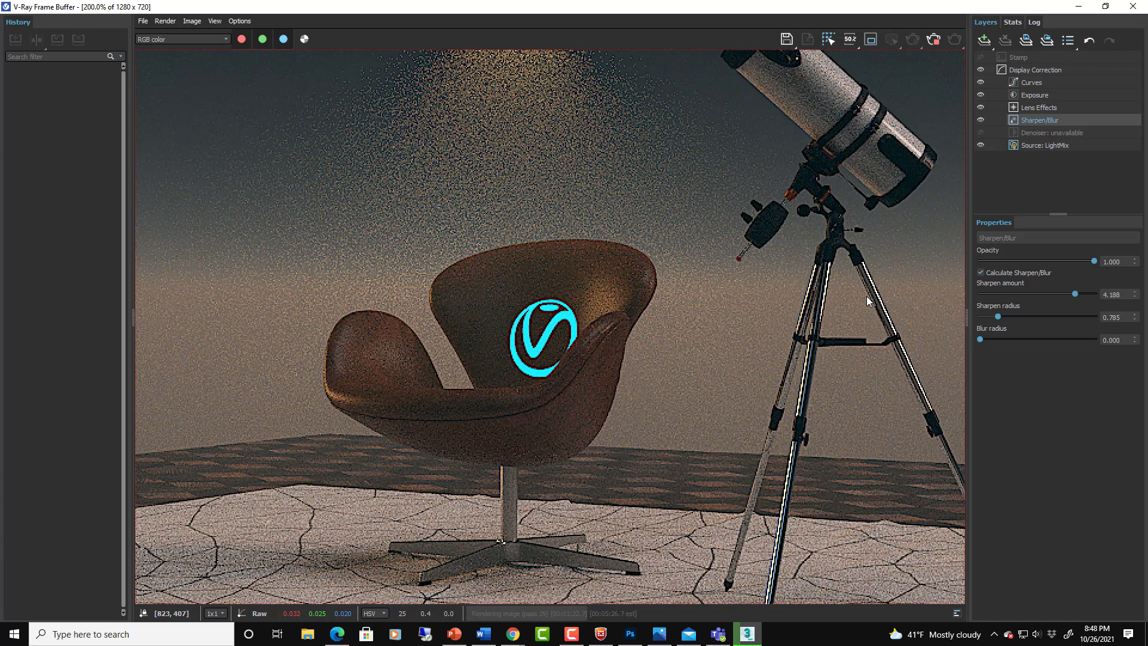
{"action": "mouse_move", "coordinate": [443, 134]}
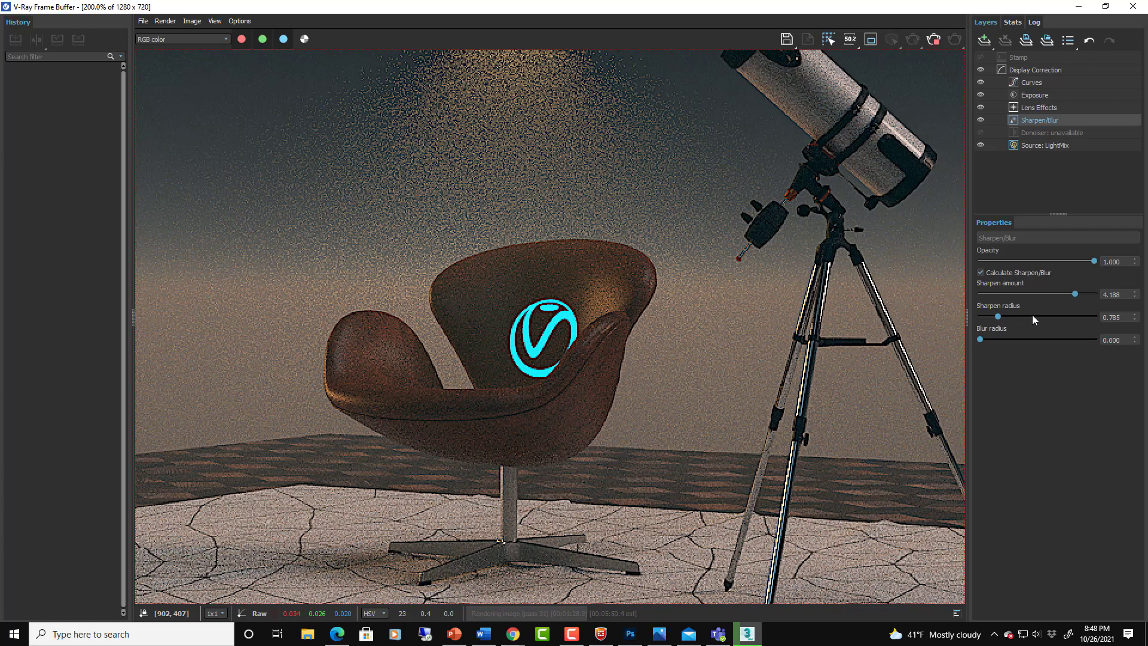
{"action": "left_click_drag", "start_coordinate": [999, 317], "coordinate": [1015, 316]}
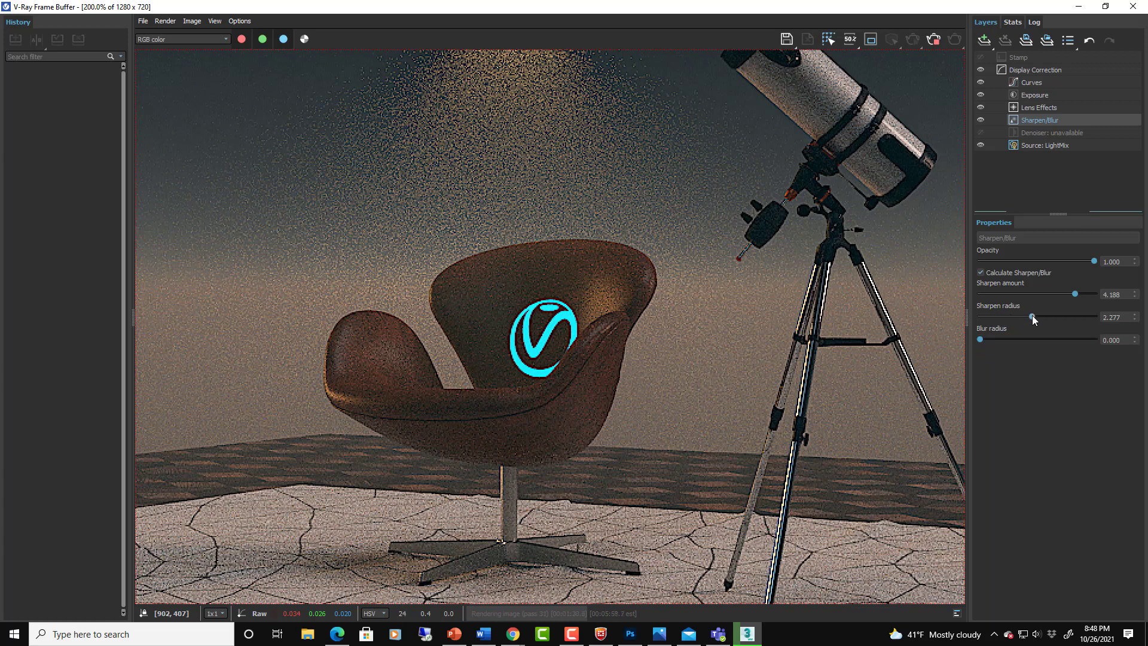
Test higher and moderate Sharpen radius values, then return sharpening to 0
{"action": "left_click_drag", "start_coordinate": [1033, 316], "coordinate": [1071, 315]}
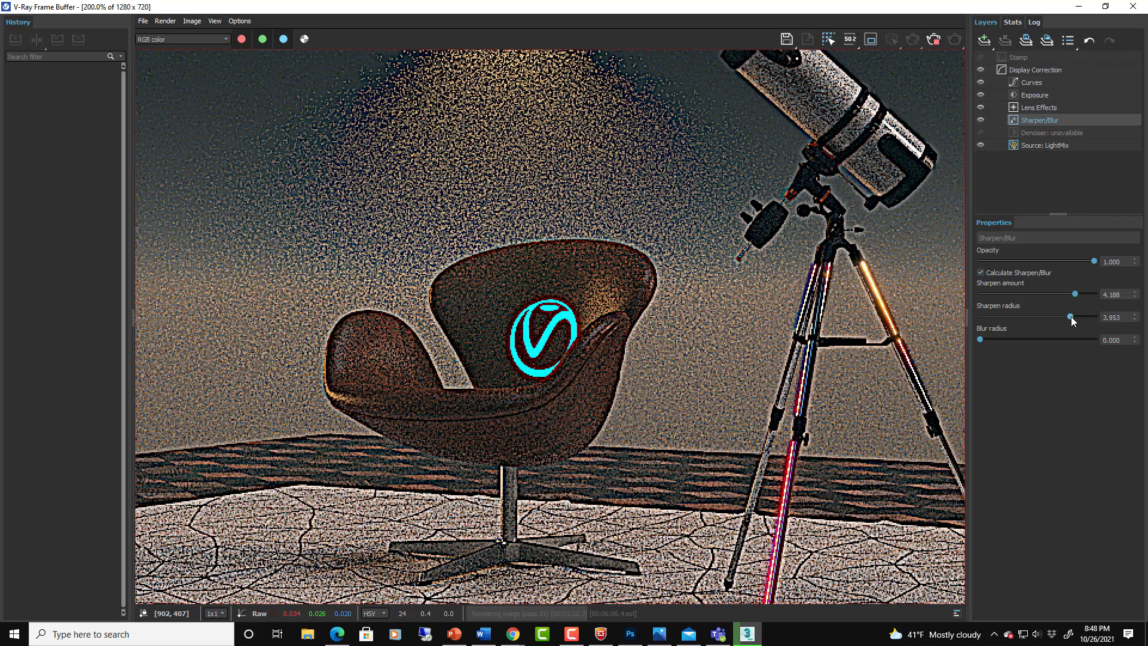
{"action": "left_click_drag", "start_coordinate": [1069, 317], "coordinate": [980, 316]}
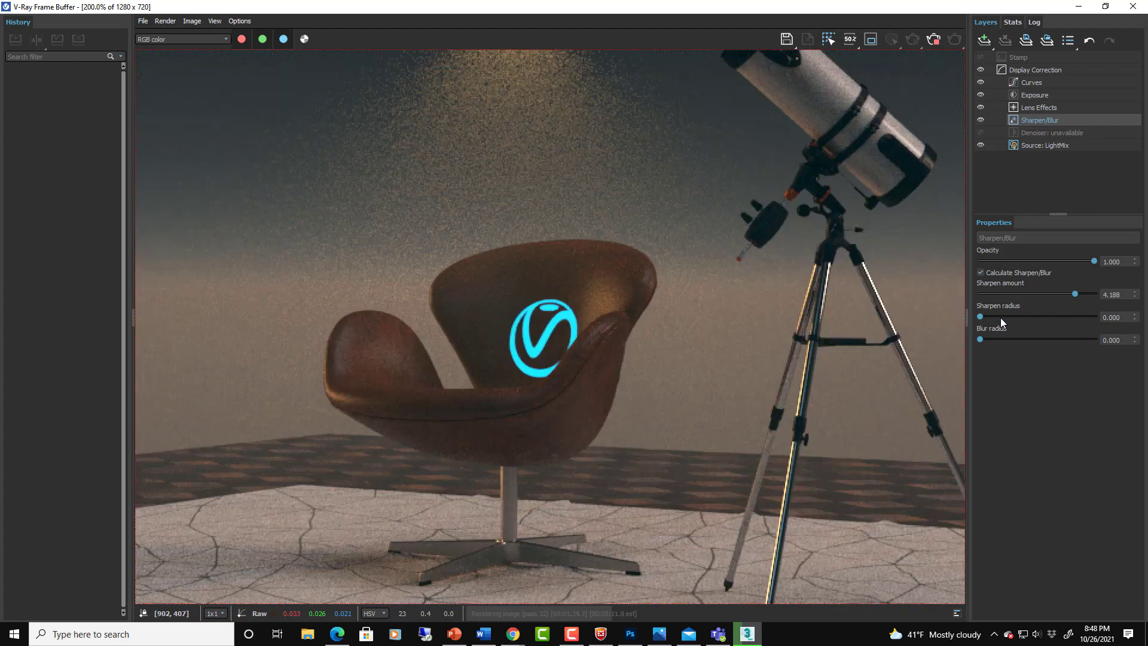
{"action": "left_click_drag", "start_coordinate": [980, 317], "coordinate": [1011, 316]}
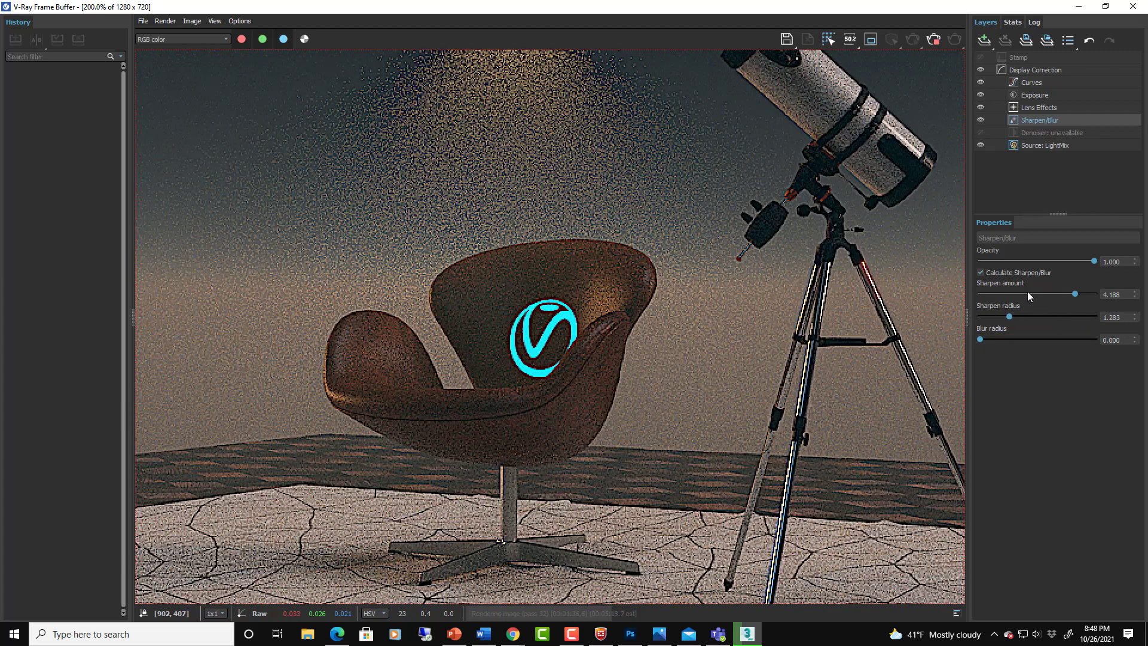
{"action": "left_click_drag", "start_coordinate": [1011, 316], "coordinate": [979, 316]}
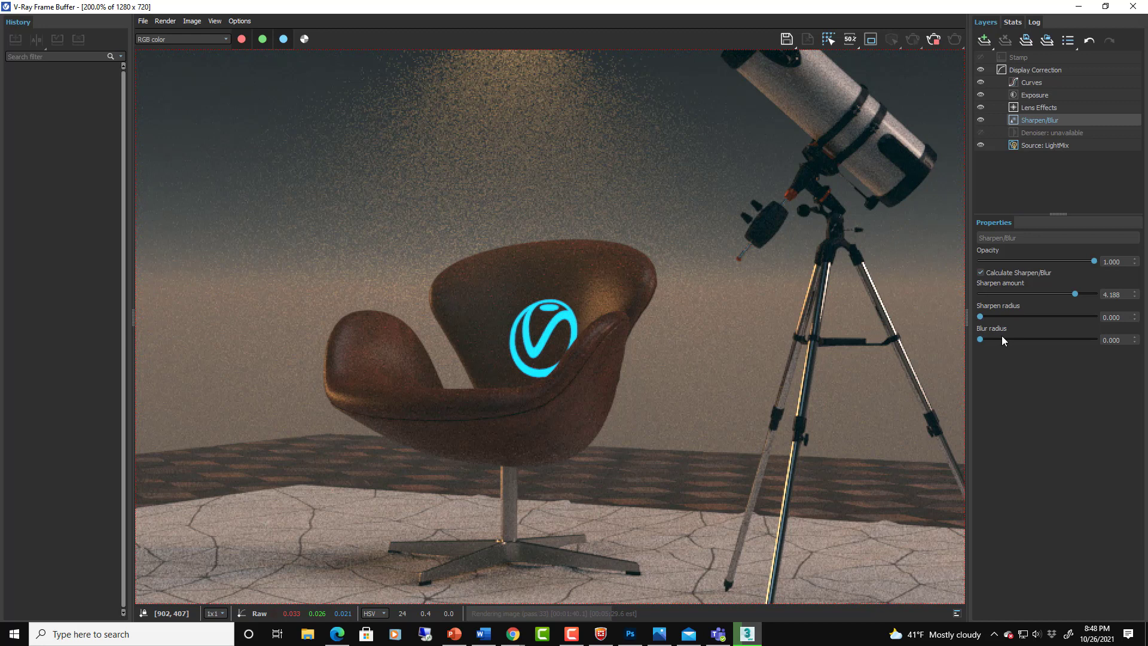
Soften the render with Blur radius about 1.571, fine-tuning Sharpen radius to 0.602
{"action": "left_click_drag", "start_coordinate": [980, 339], "coordinate": [1037, 339]}
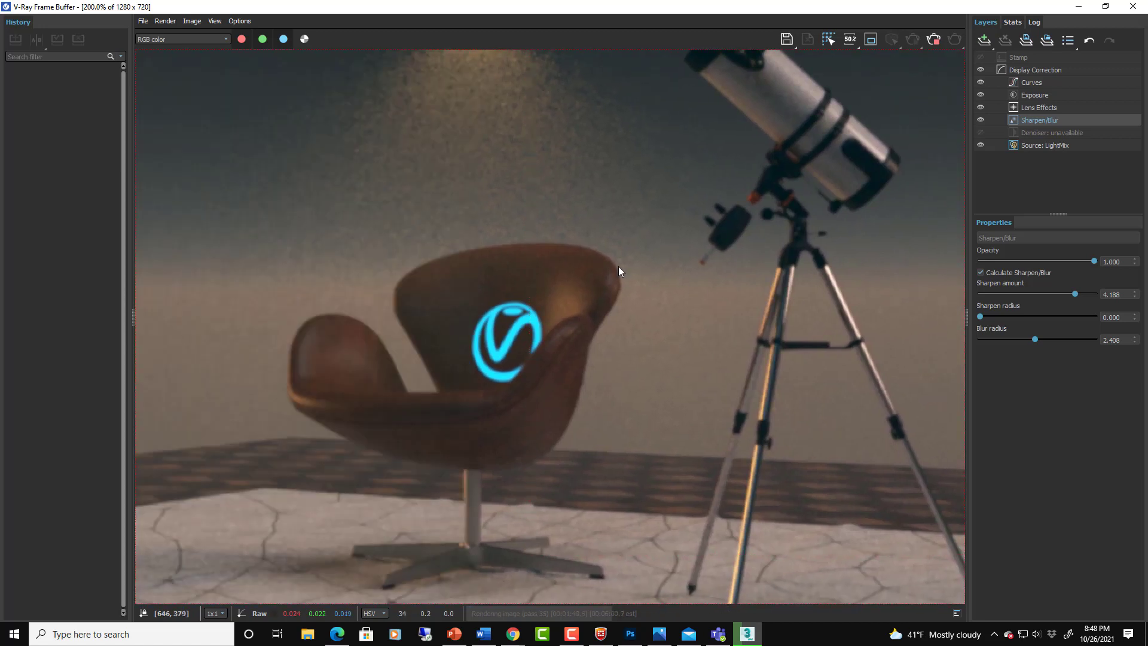
{"action": "mouse_move", "coordinate": [639, 351]}
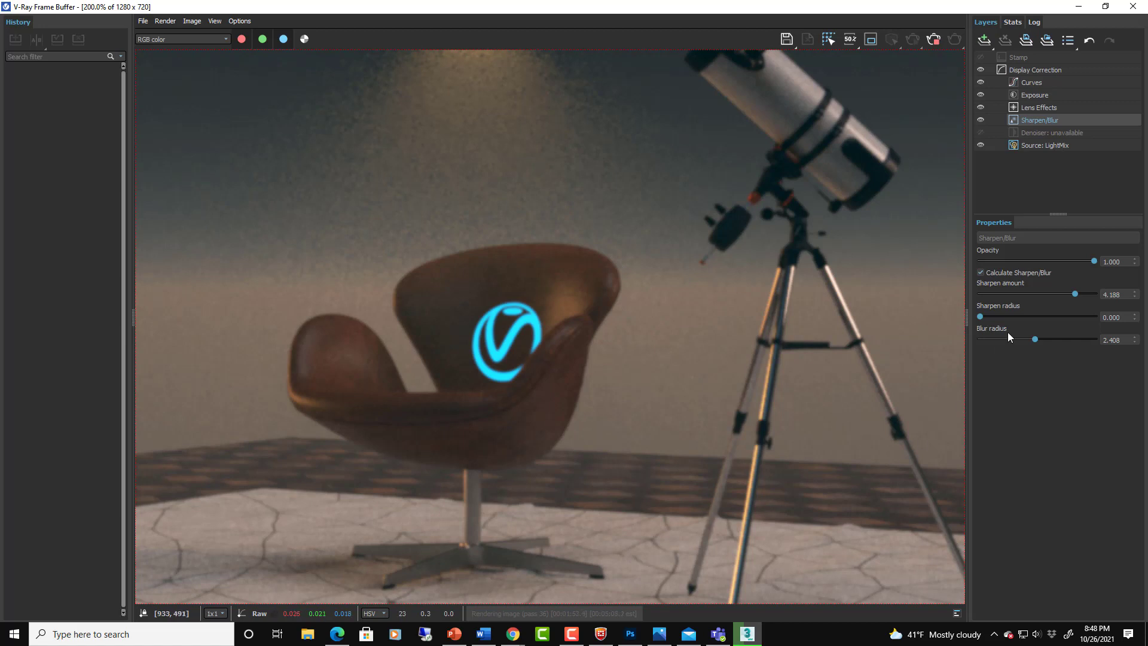
{"action": "mouse_move", "coordinate": [1024, 341]}
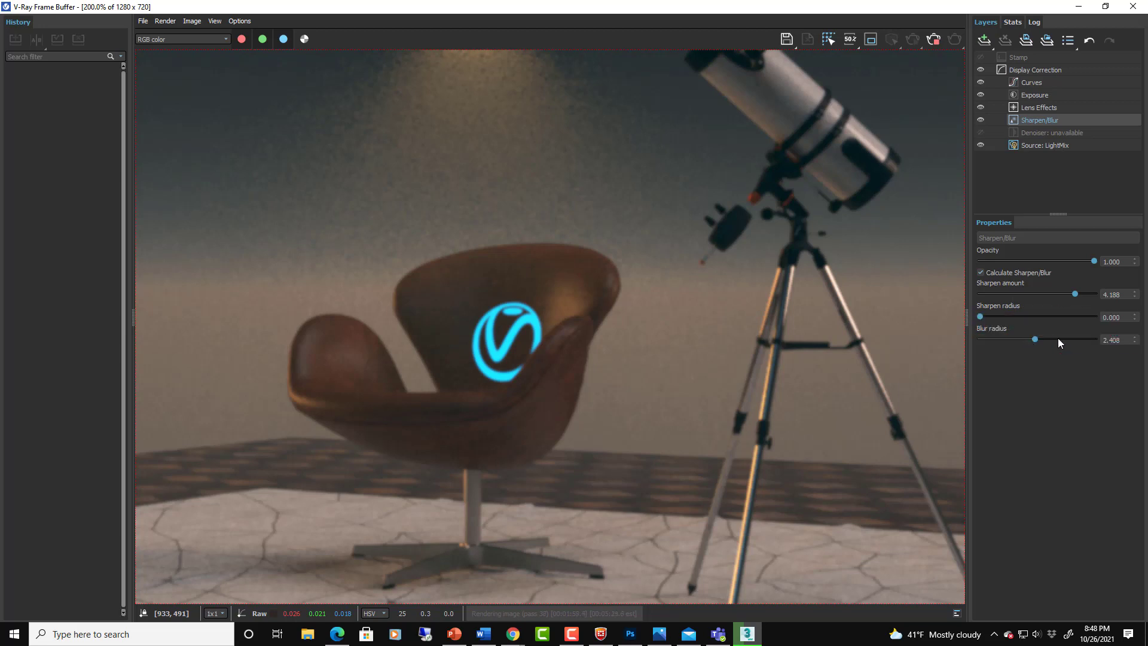
{"action": "left_click_drag", "start_coordinate": [1035, 339], "coordinate": [1016, 339]}
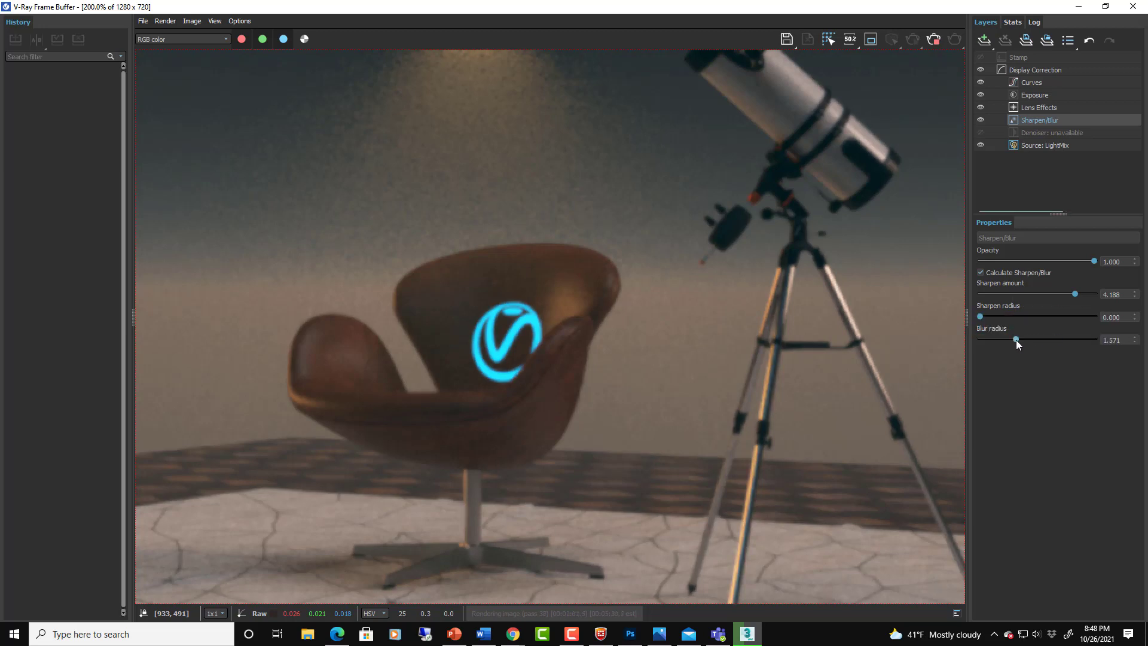
{"action": "left_click_drag", "start_coordinate": [980, 317], "coordinate": [993, 316]}
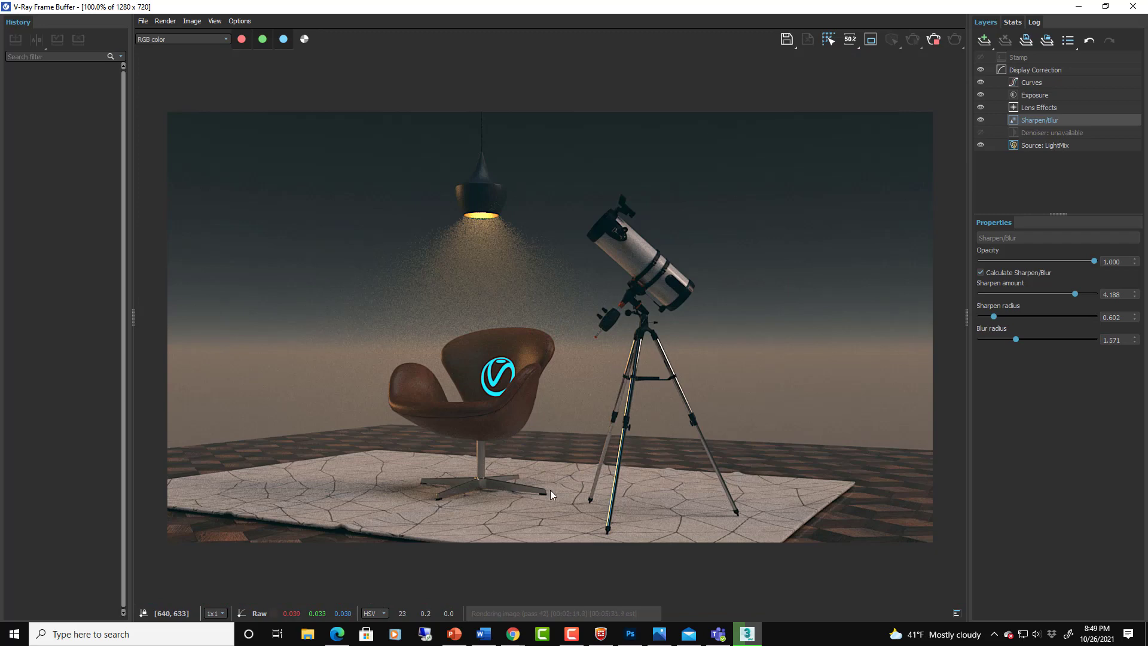
{"action": "mouse_move", "coordinate": [762, 517]}
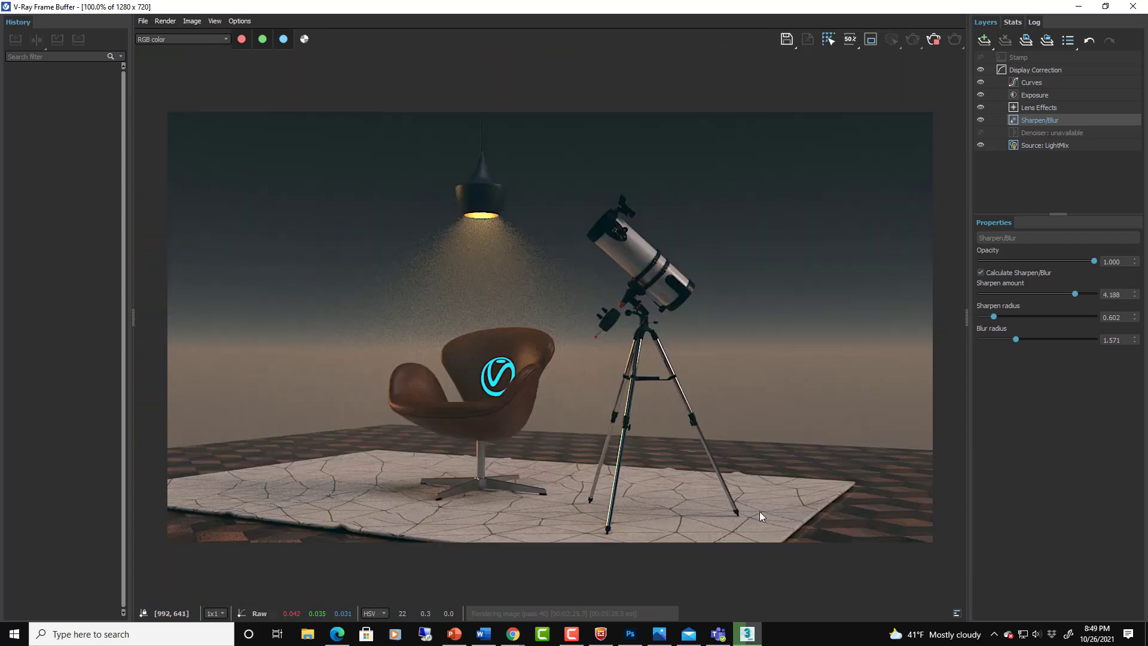
{"action": "mouse_move", "coordinate": [438, 412]}
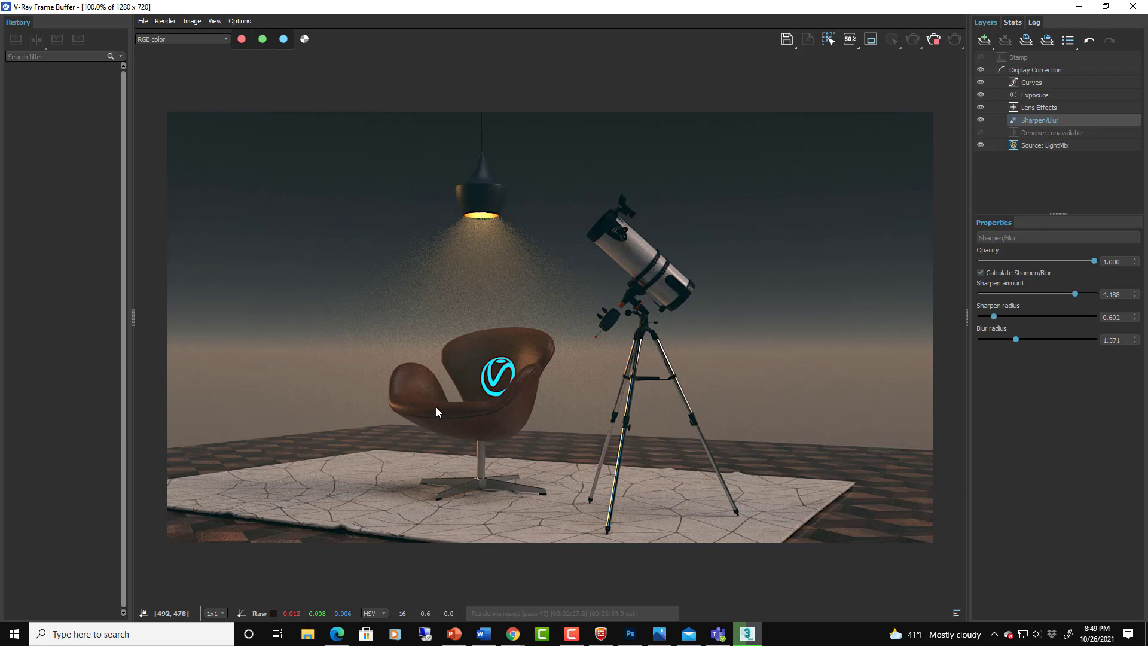
{"action": "mouse_move", "coordinate": [655, 299]}
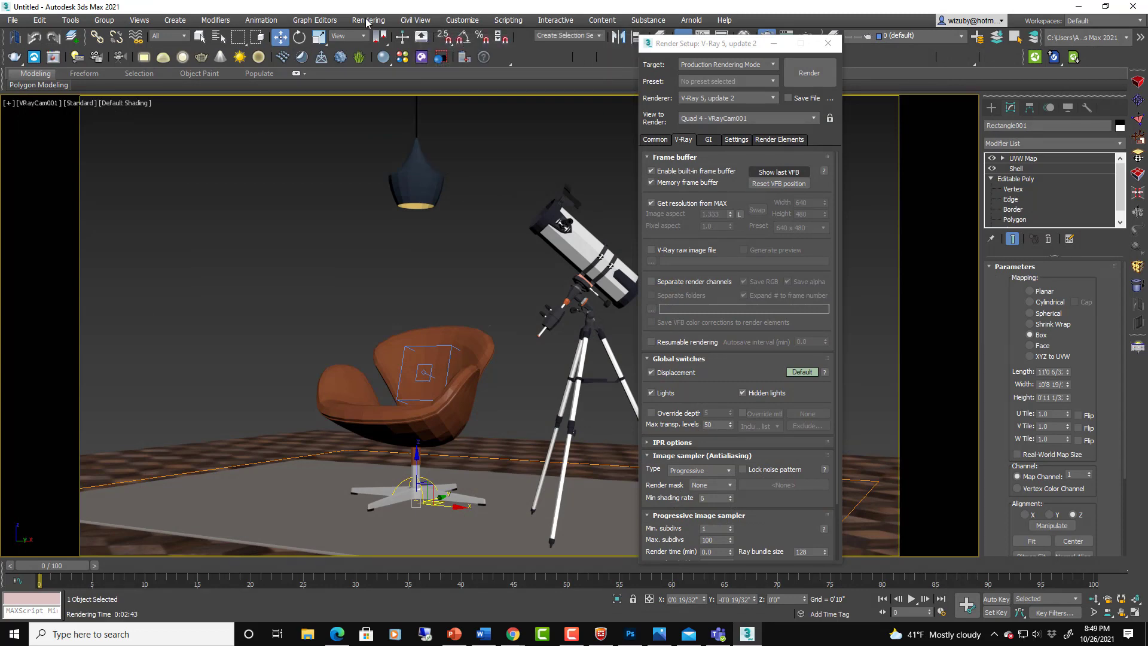
Review the VRayEnvironmentFog parameters in Environment and Effects, then close that dialog
{"action": "left_click", "coordinate": [368, 20]}
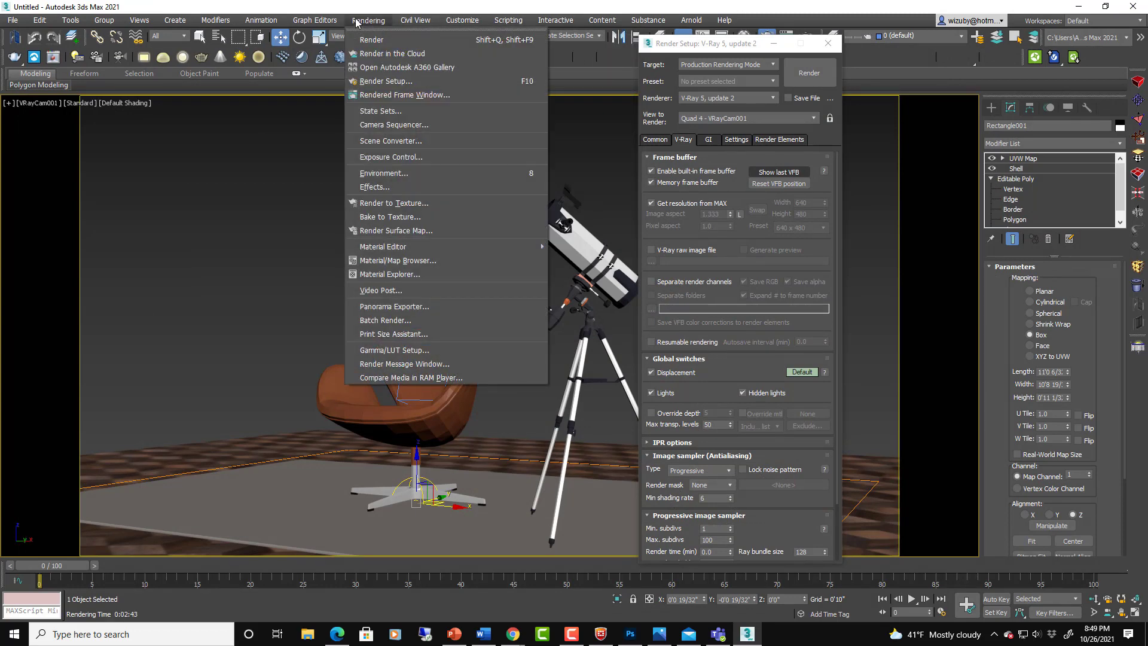
{"action": "mouse_move", "coordinate": [413, 173]}
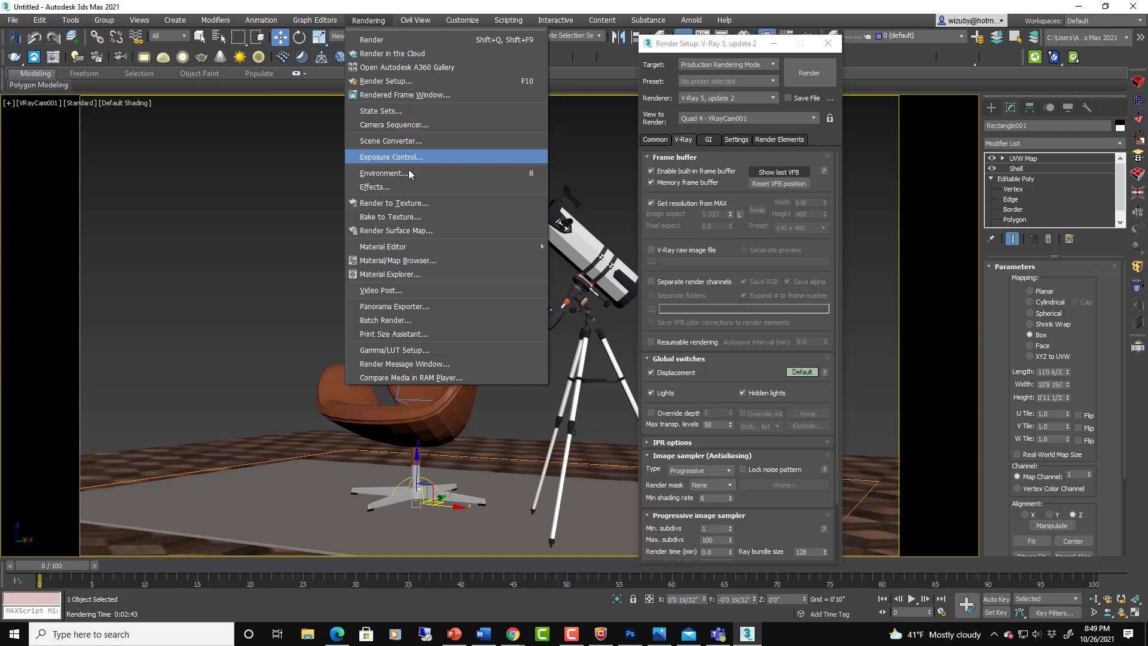
{"action": "left_click", "coordinate": [384, 173]}
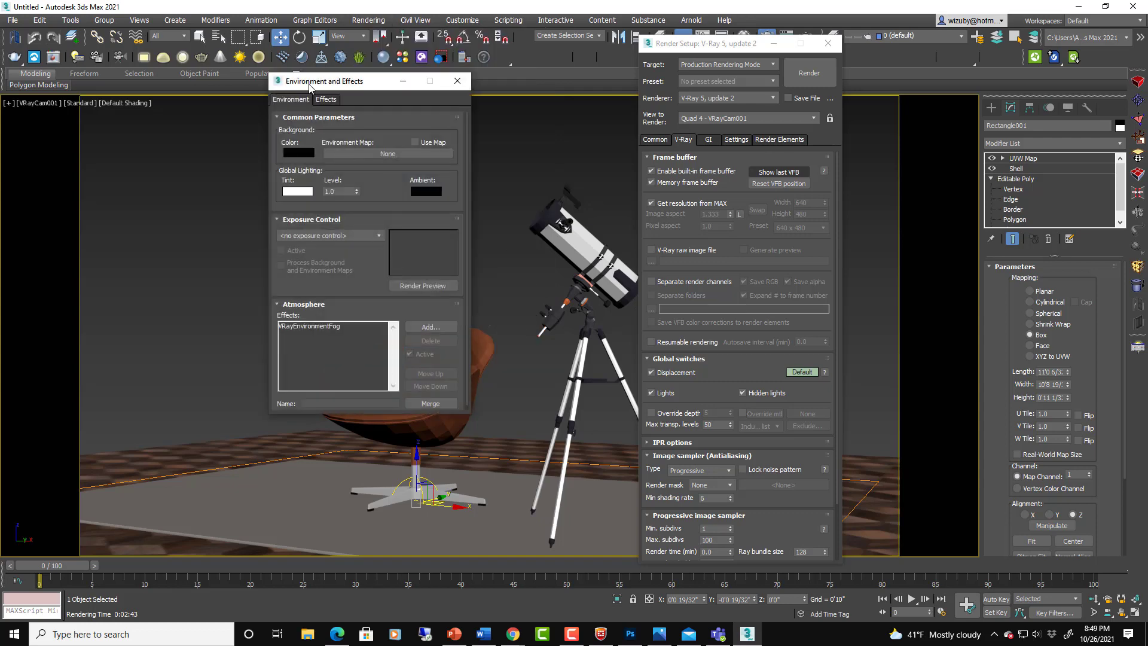
{"action": "left_click", "coordinate": [308, 326]}
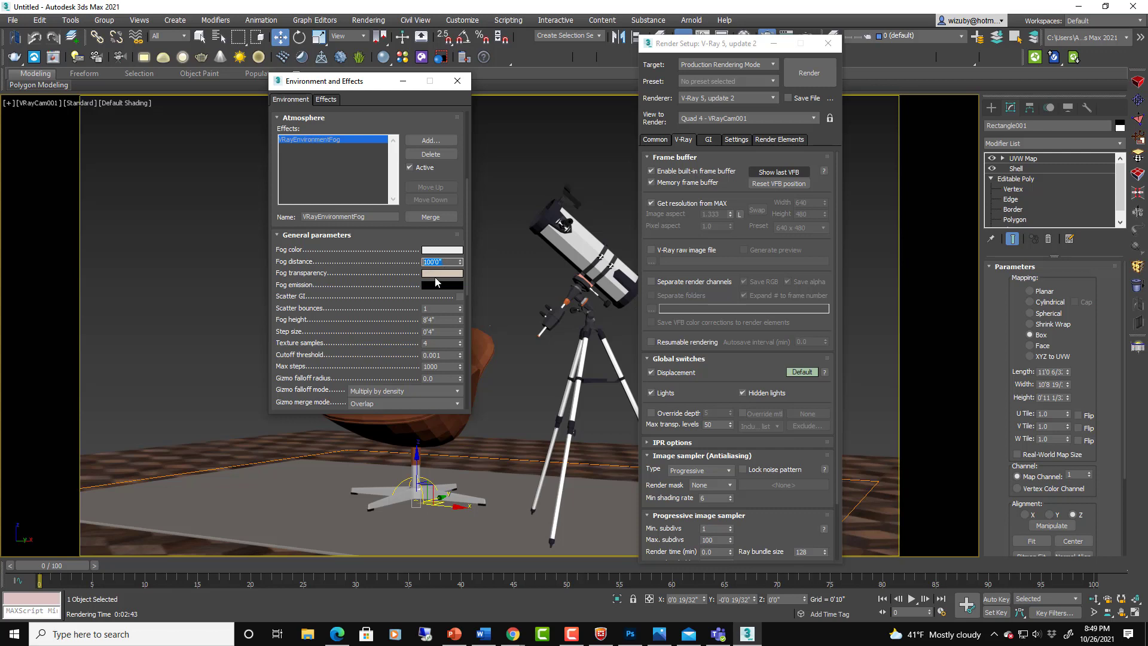
{"action": "mouse_move", "coordinate": [446, 279]}
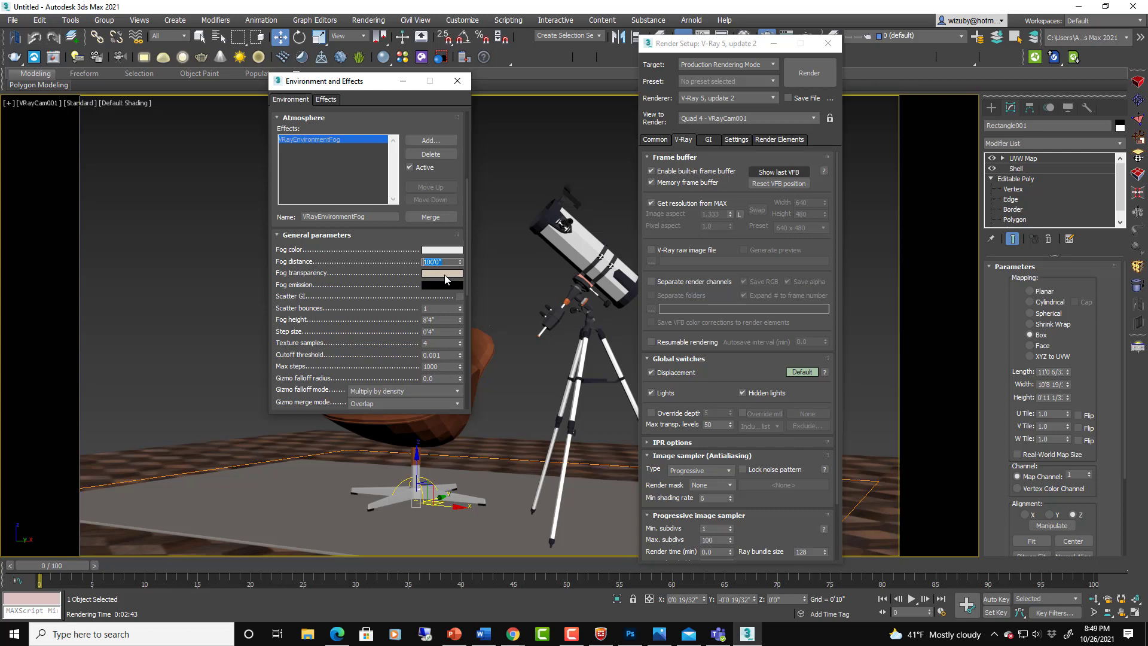
{"action": "mouse_move", "coordinate": [435, 275]}
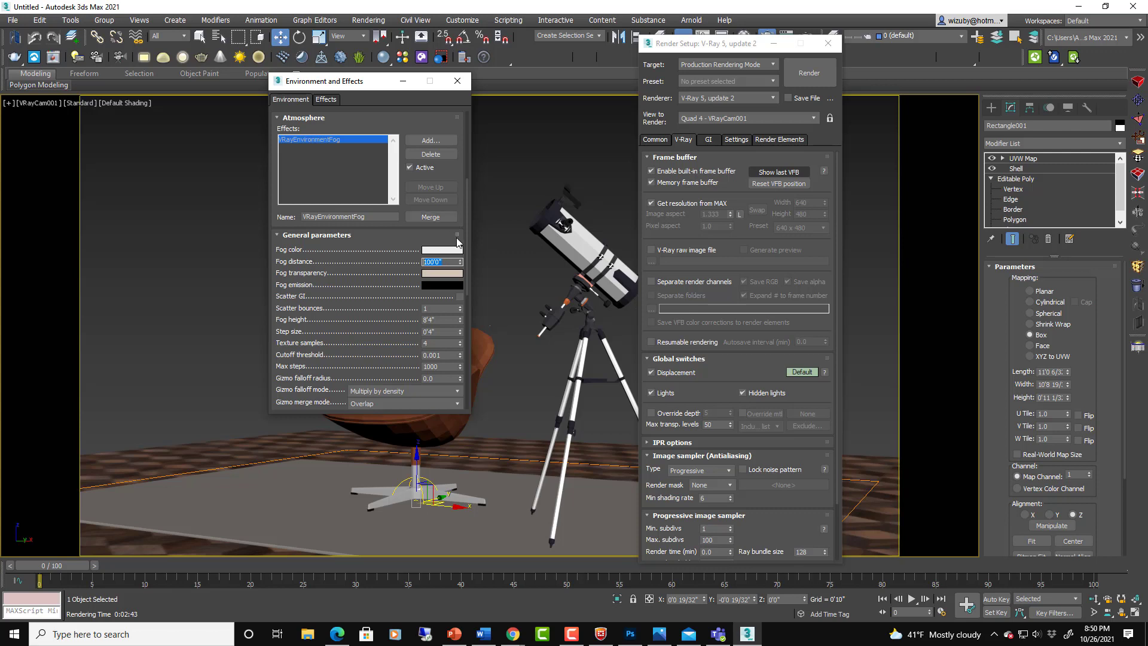
{"action": "mouse_move", "coordinate": [468, 329]}
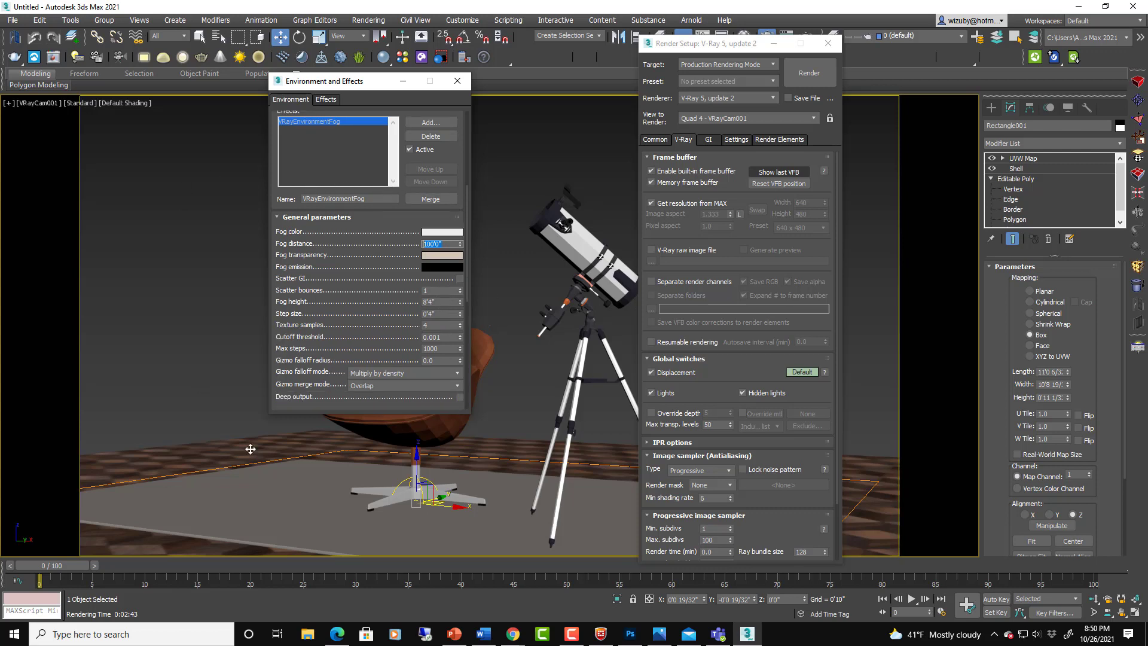
{"action": "mouse_move", "coordinate": [481, 236]}
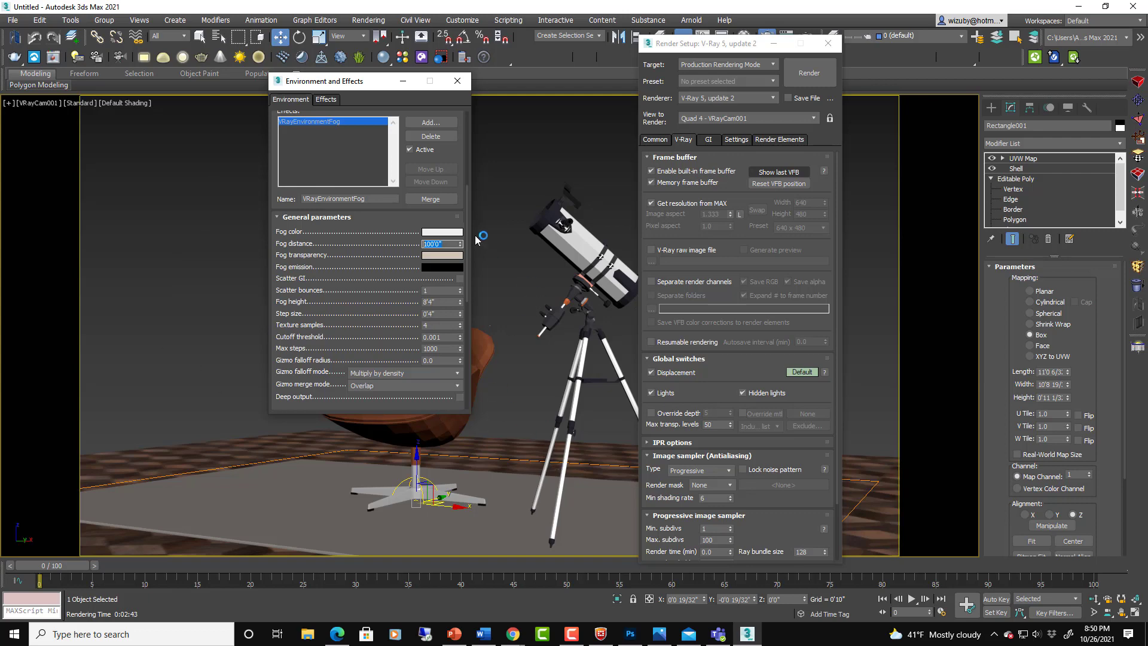
{"action": "scroll", "scroll_direction": "down", "scroll_amount": 3}
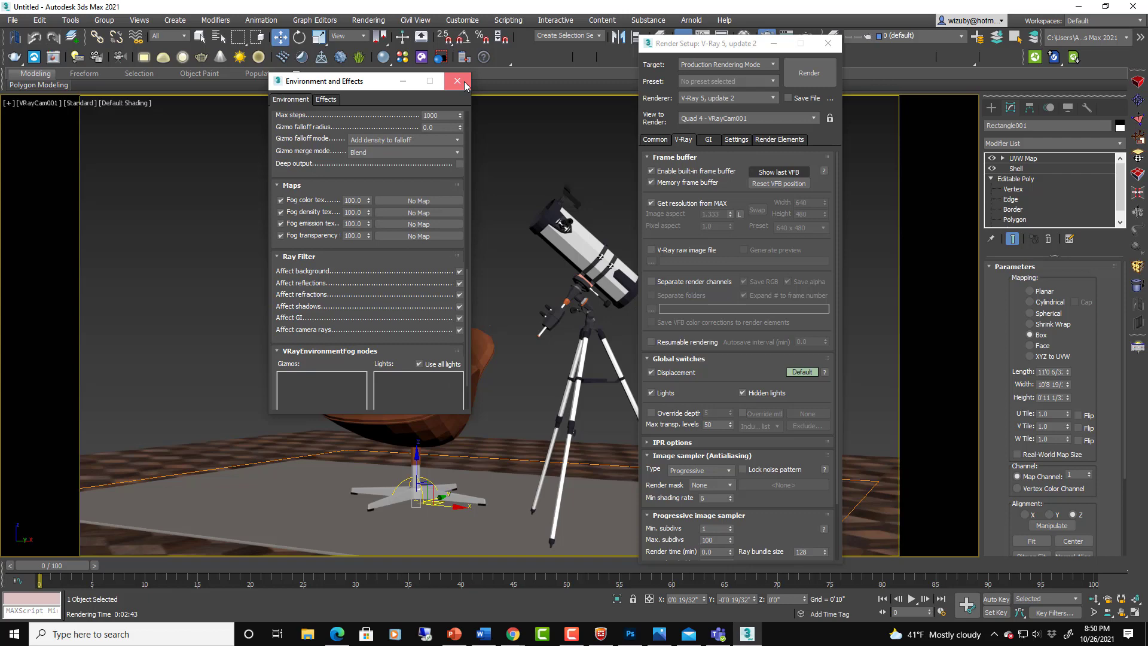
{"action": "left_click", "coordinate": [457, 81]}
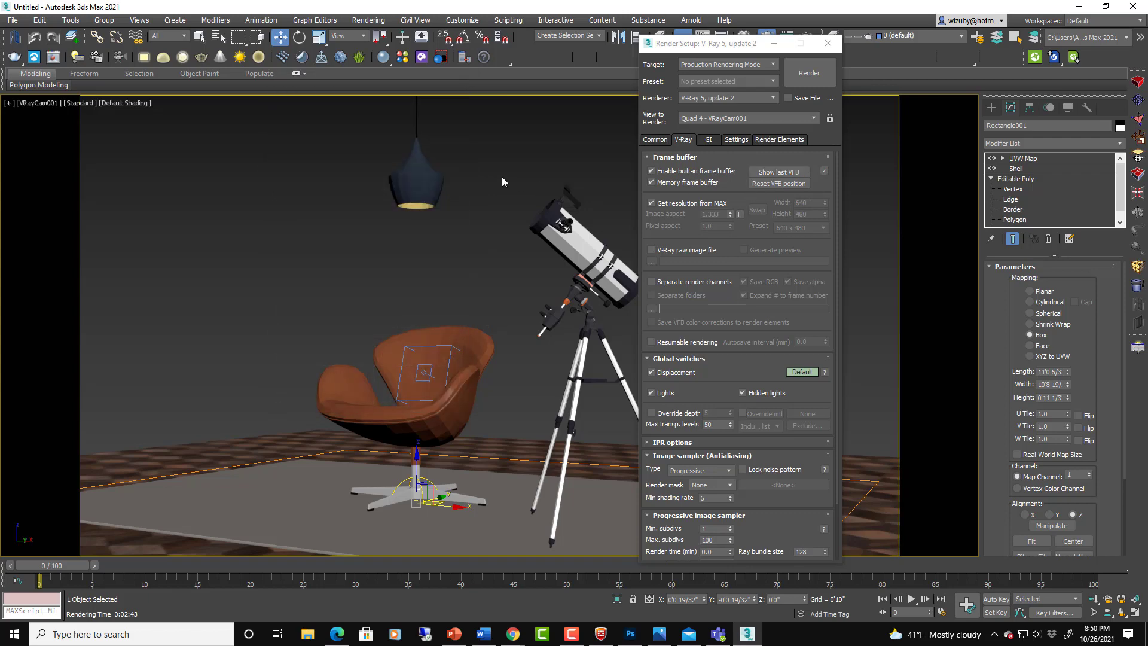
{"action": "mouse_move", "coordinate": [492, 188]}
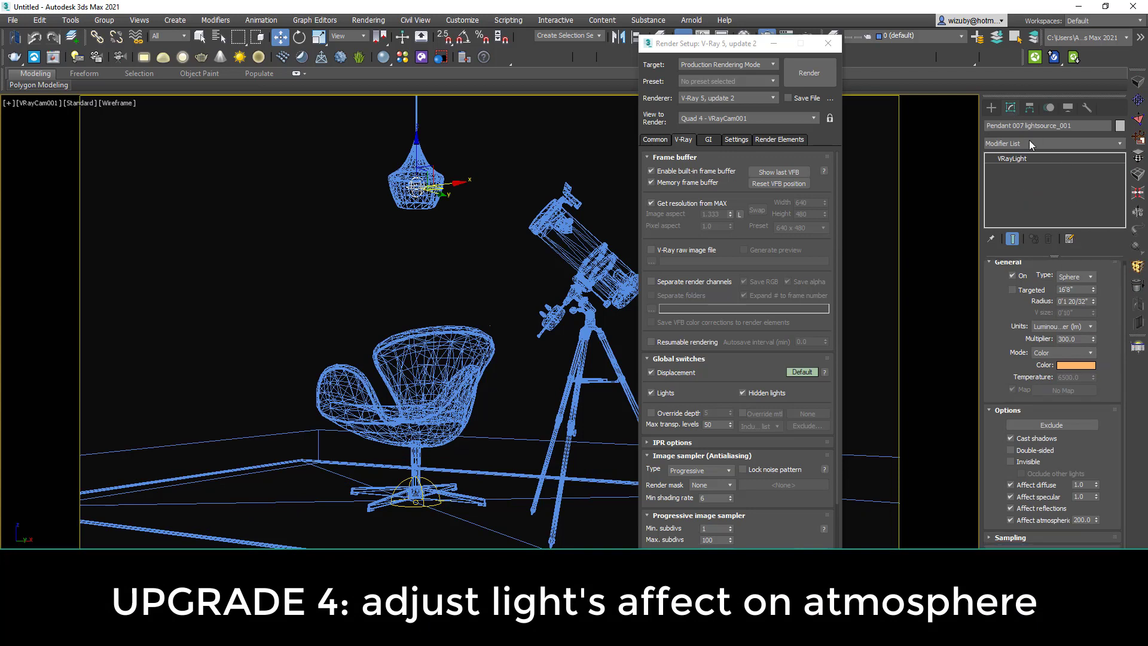
{"action": "mouse_move", "coordinate": [1023, 546]}
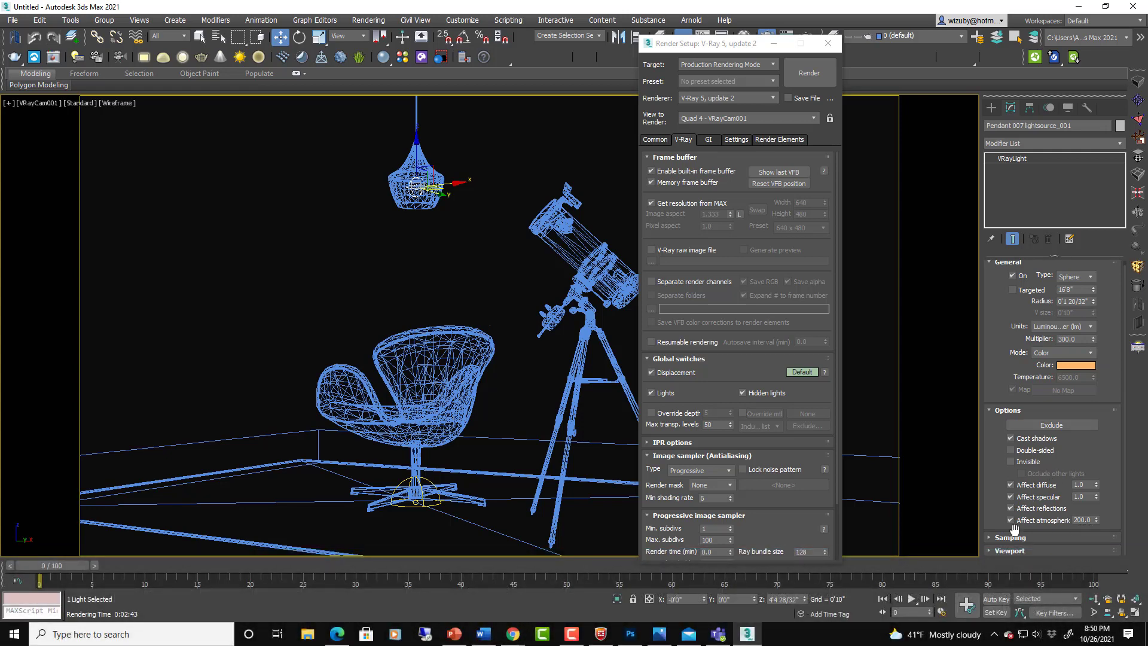
Set the pendant VRayLight's Affect atmospheric to 200 and render the camera view
{"action": "left_click", "coordinate": [1012, 520]}
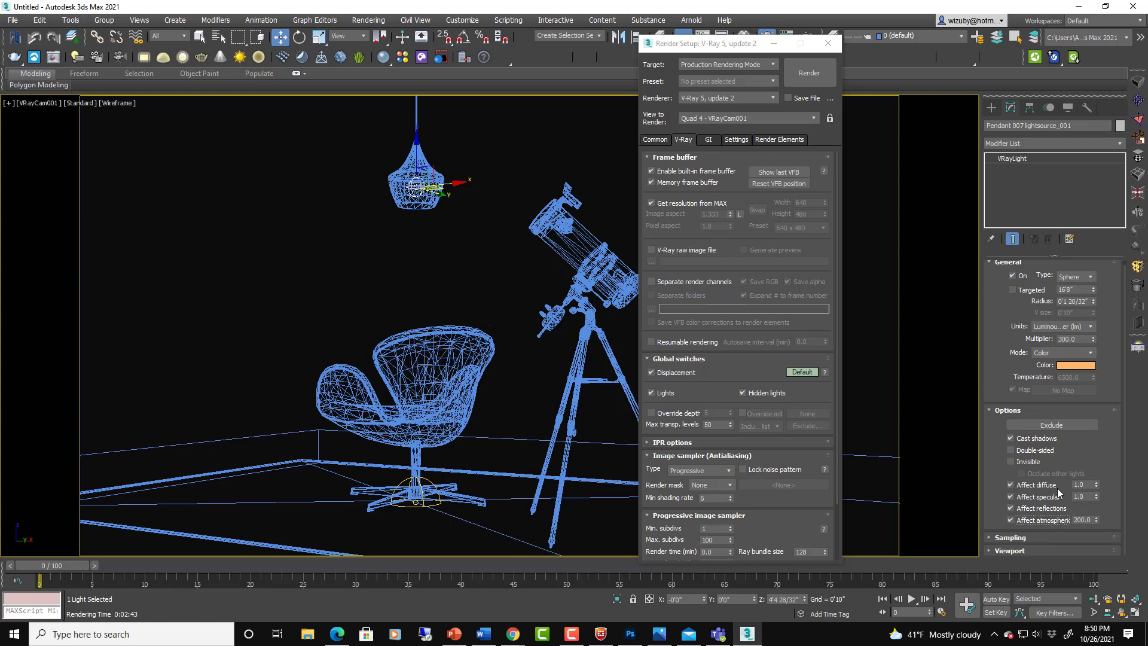
{"action": "mouse_move", "coordinate": [1146, 572]}
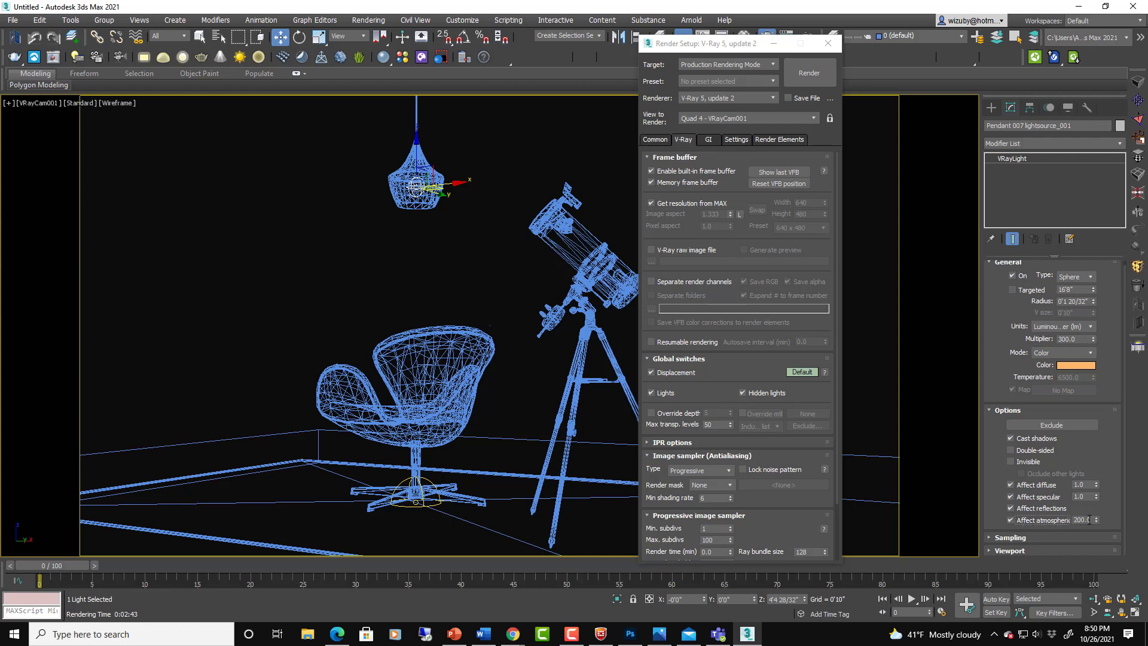
{"action": "left_click", "coordinate": [1082, 520]}
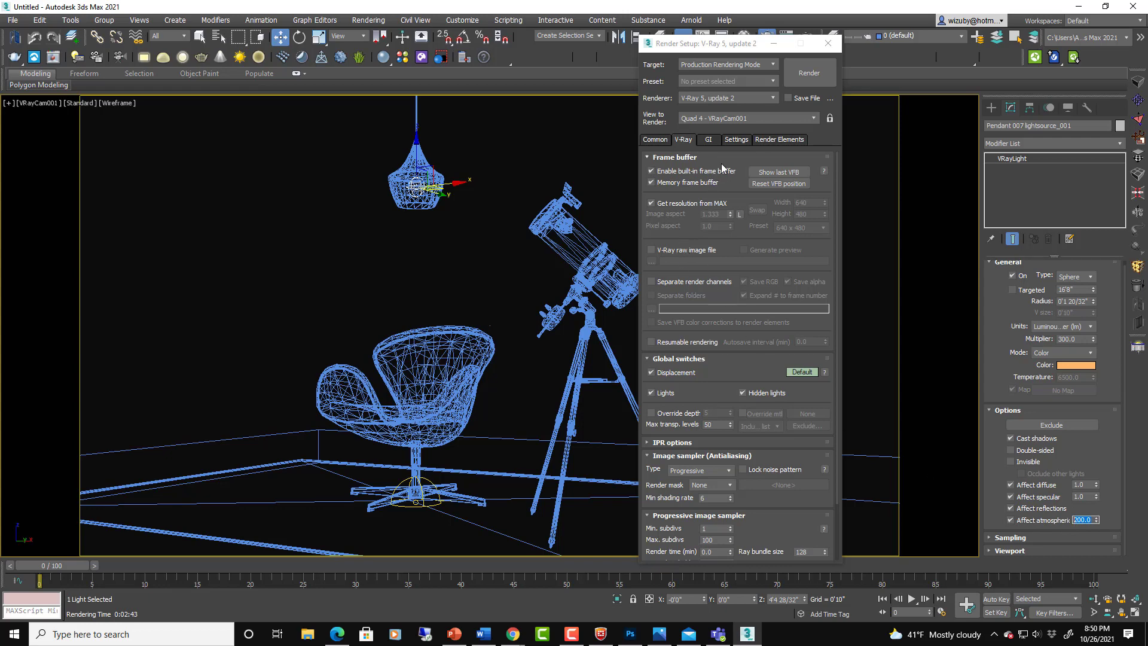
{"action": "mouse_move", "coordinate": [723, 168]}
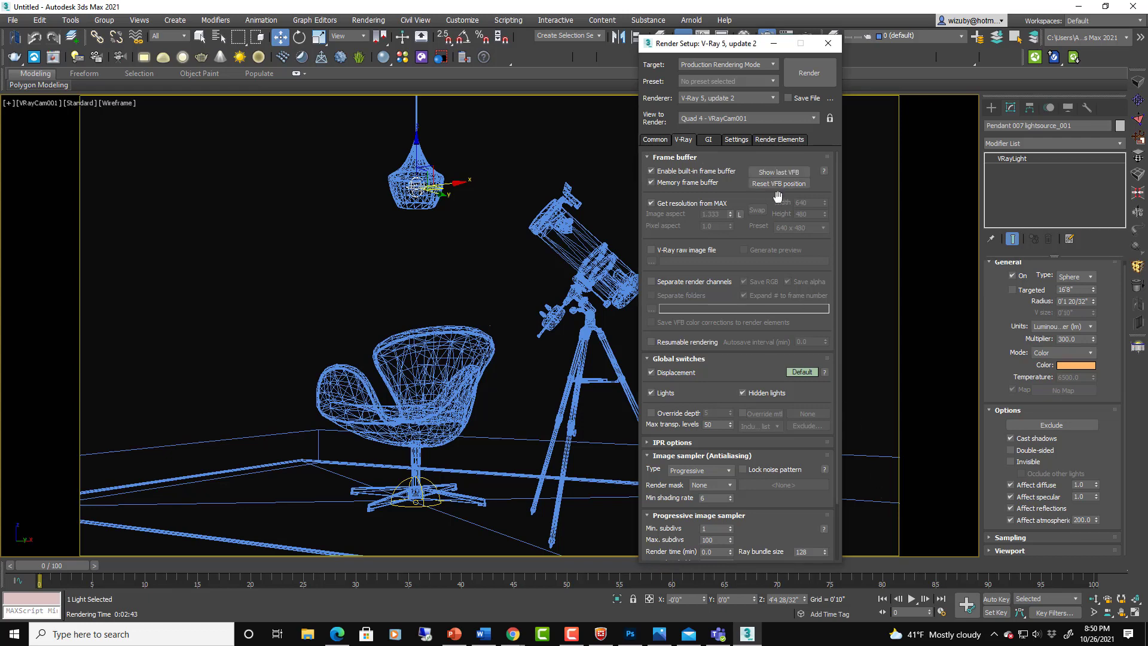
{"action": "left_click", "coordinate": [809, 72]}
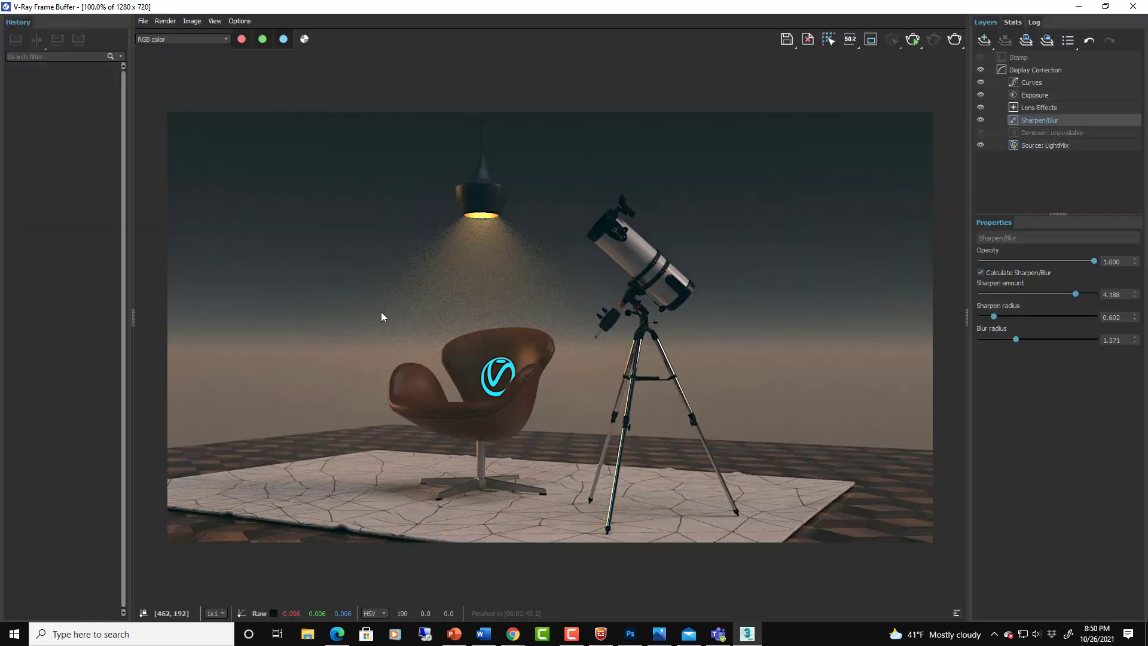
{"action": "mouse_move", "coordinate": [887, 393]}
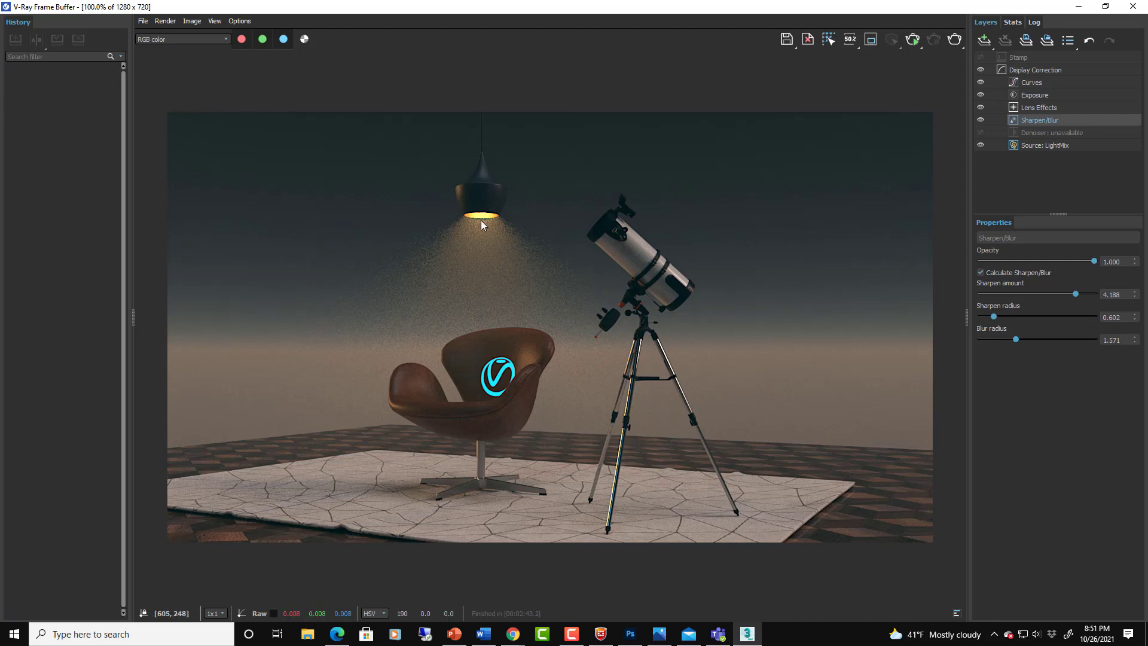
{"action": "mouse_move", "coordinate": [1077, 23]}
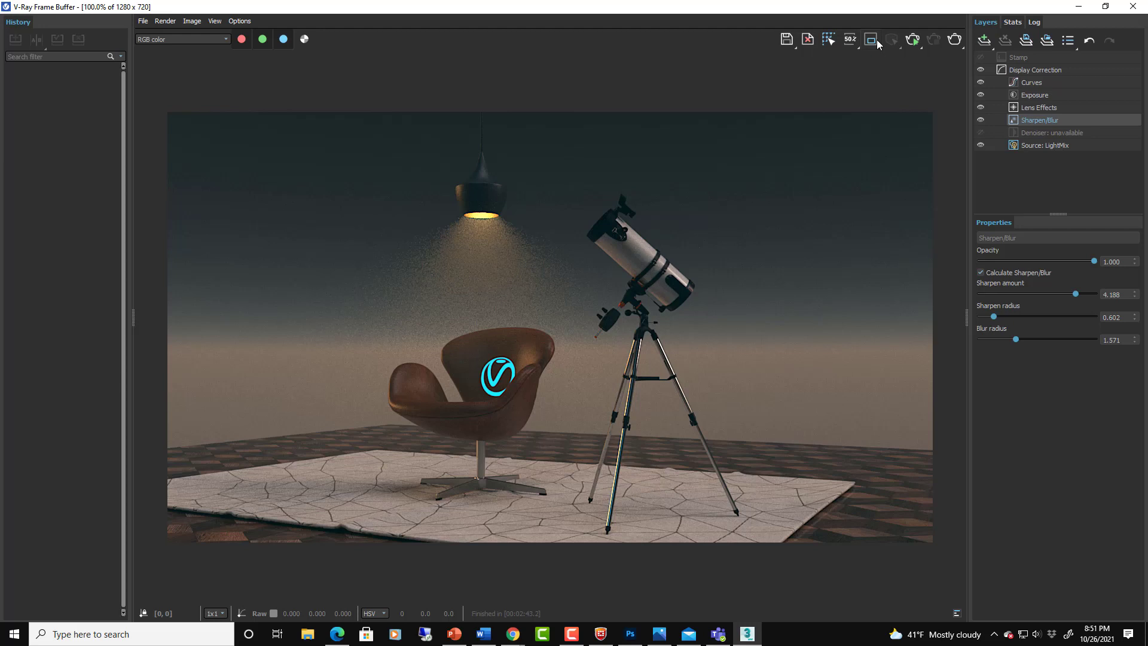
Turn on region render in the V-Ray Frame Buffer
{"action": "left_click", "coordinate": [871, 40]}
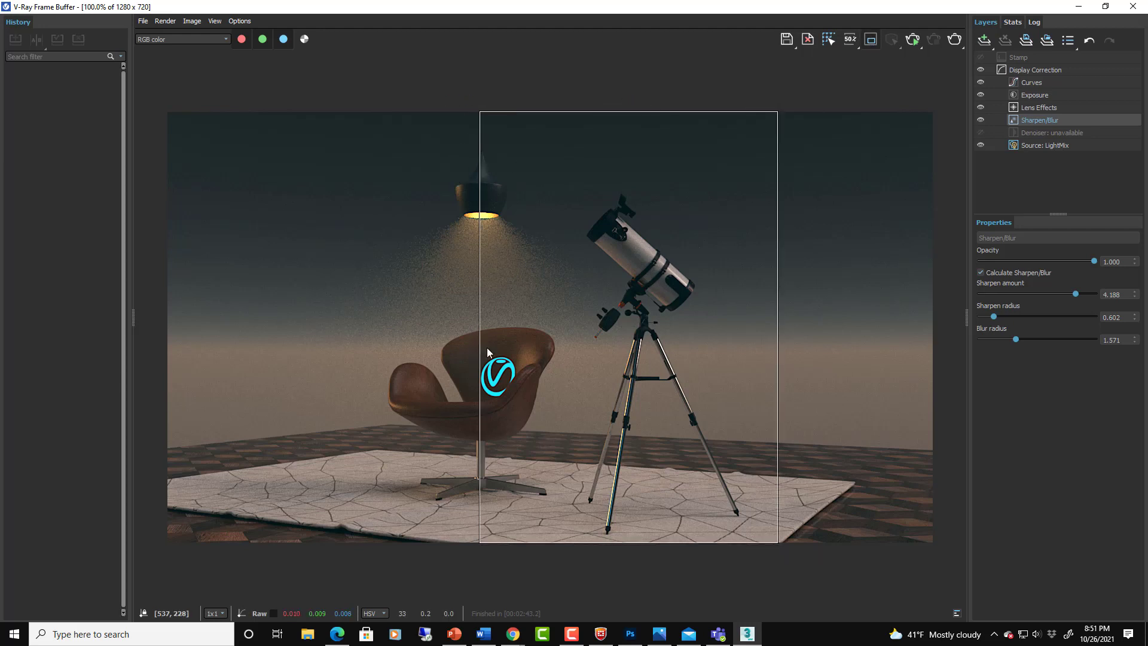
{"action": "mouse_move", "coordinate": [805, 93]}
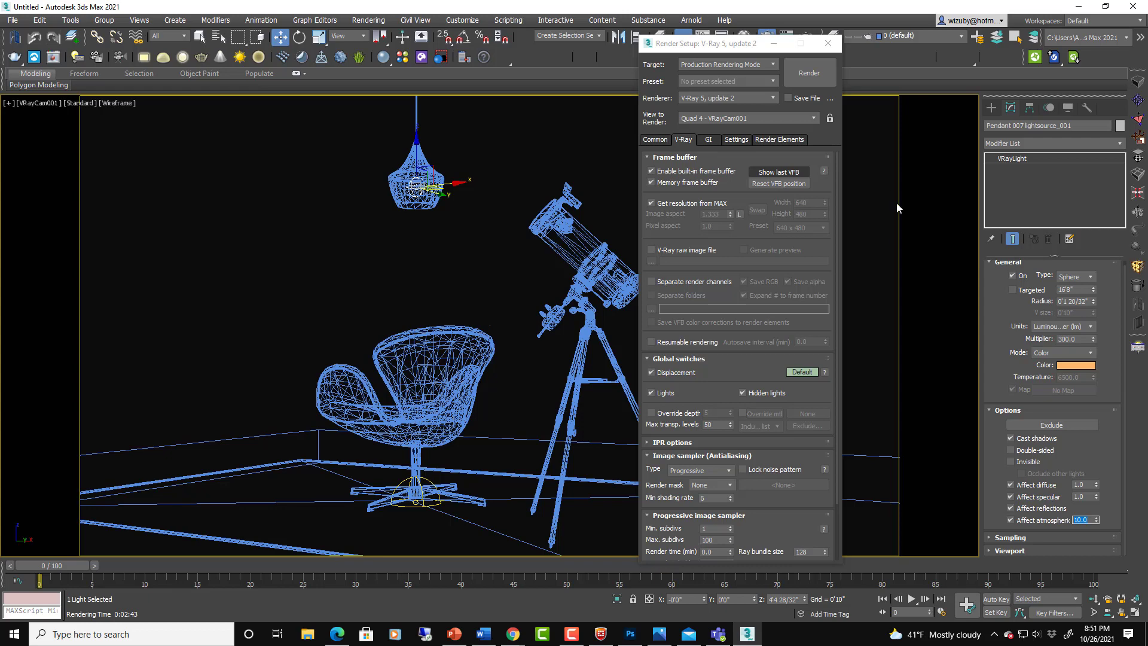
Re-render the region with the pendant light's atmosphere contribution at 10
{"action": "left_click", "coordinate": [809, 73]}
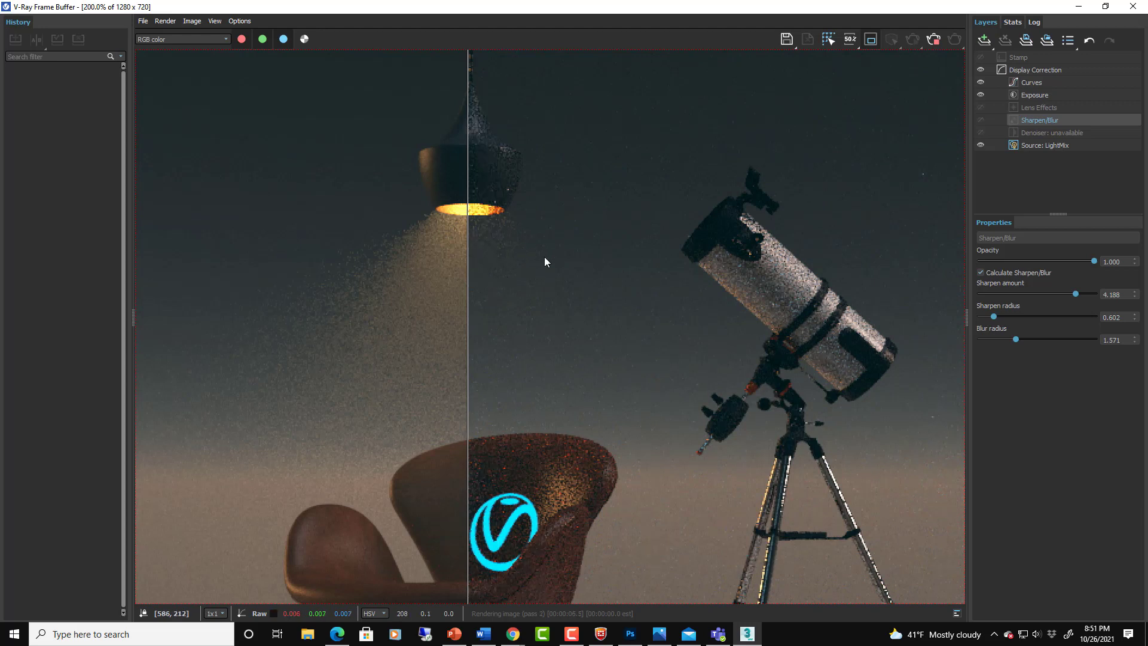
{"action": "mouse_move", "coordinate": [506, 285]}
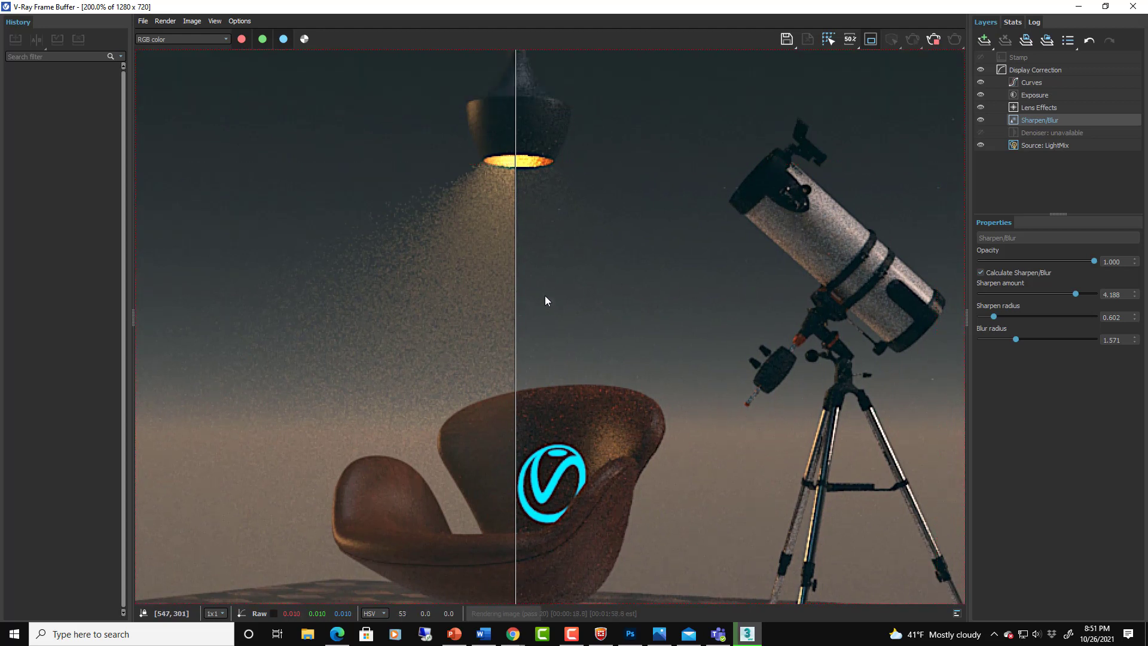
{"action": "mouse_move", "coordinate": [645, 331]}
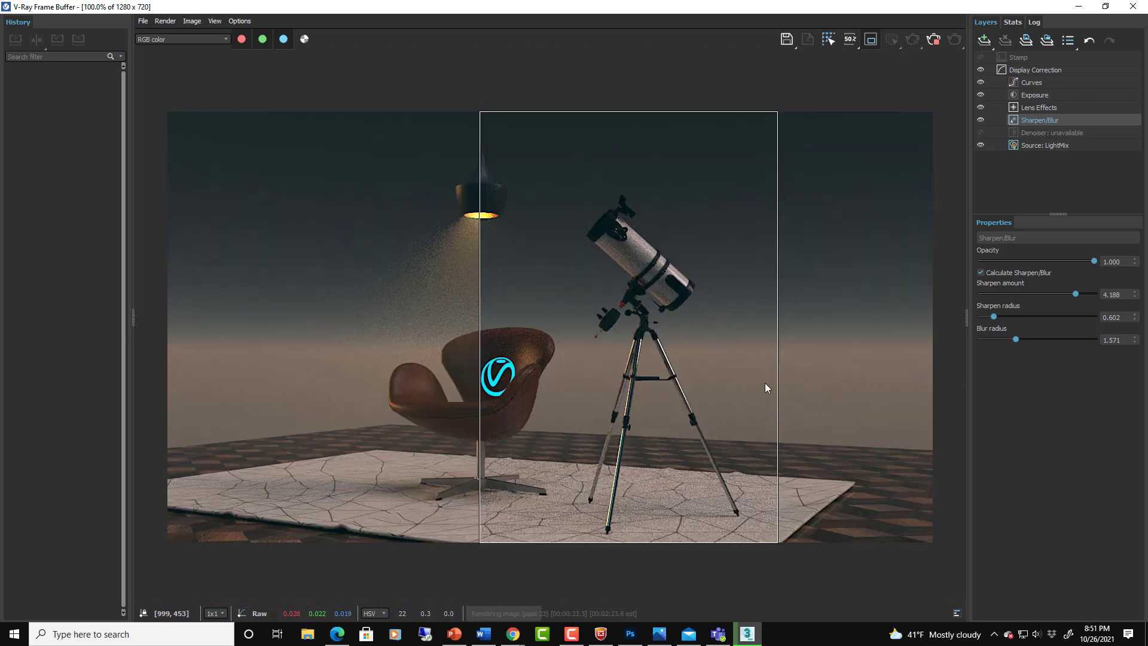
{"action": "mouse_move", "coordinate": [750, 385]}
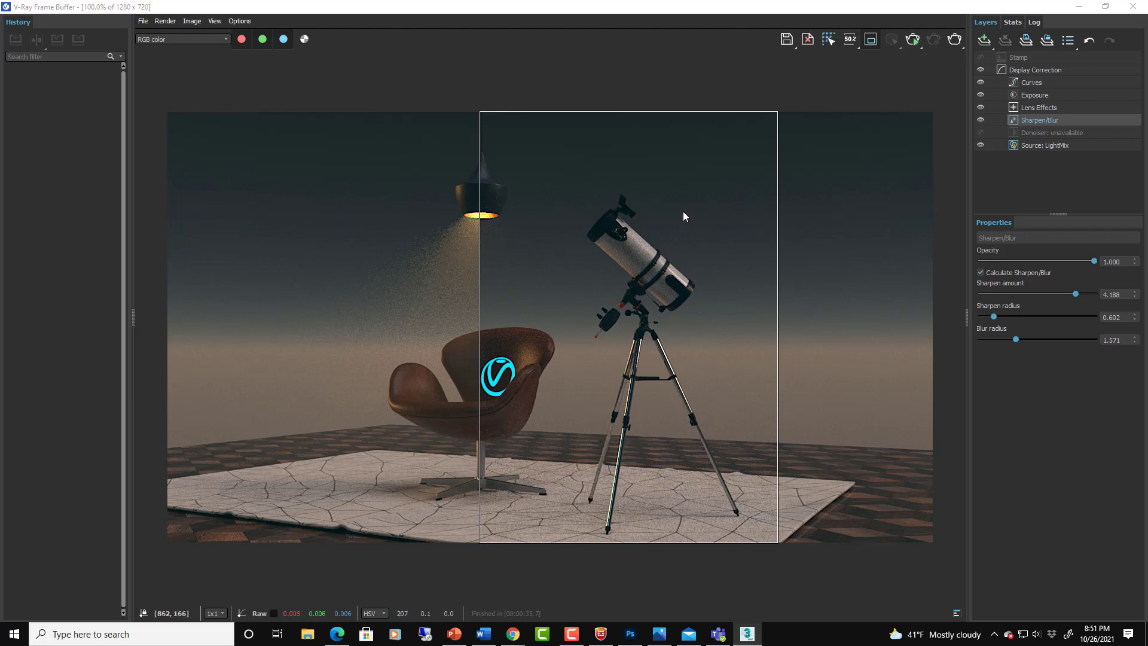
{"action": "mouse_move", "coordinate": [476, 409]}
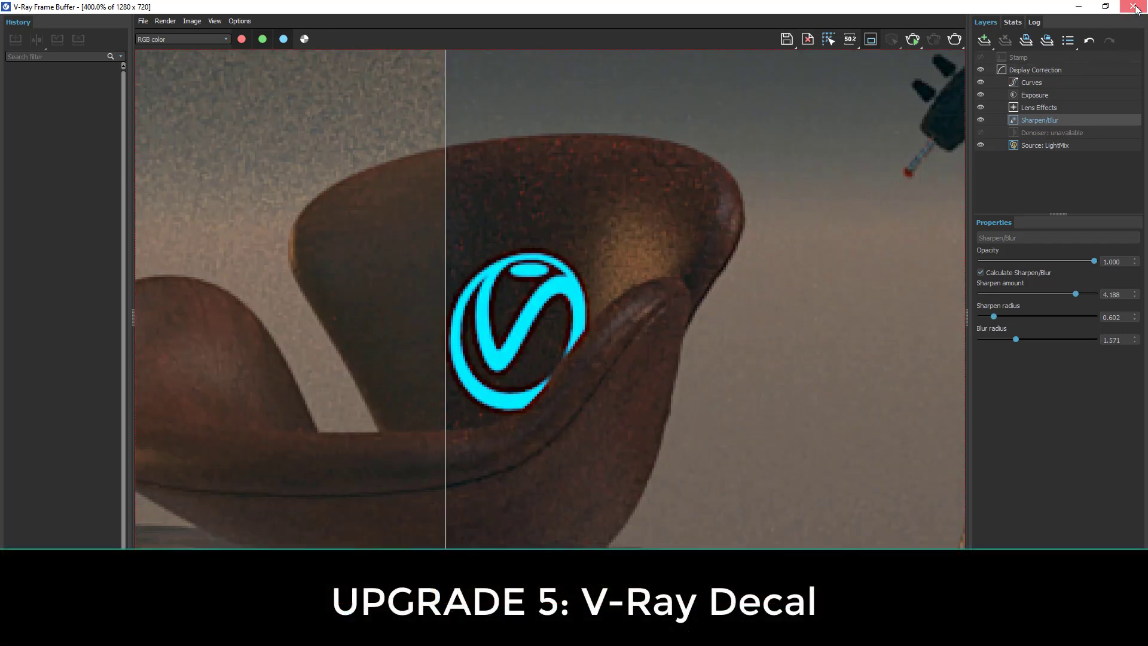
Close the V-Ray Frame Buffer and Render Setup windows
{"action": "left_click", "coordinate": [1132, 9]}
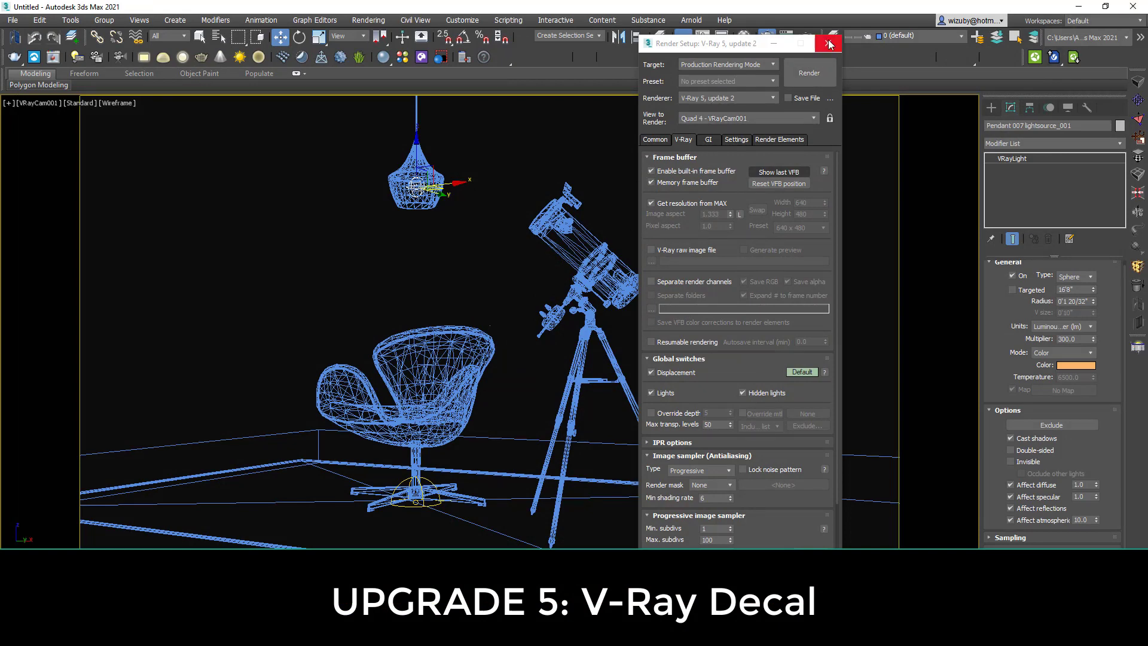
{"action": "left_click", "coordinate": [828, 43]}
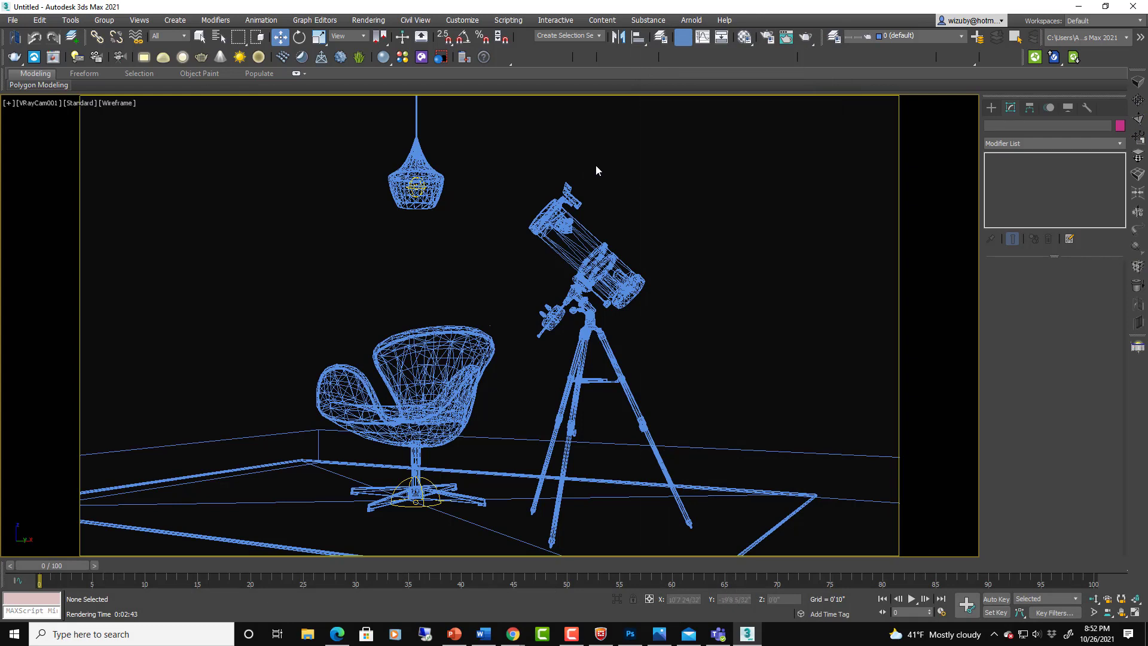
{"action": "mouse_move", "coordinate": [621, 202]}
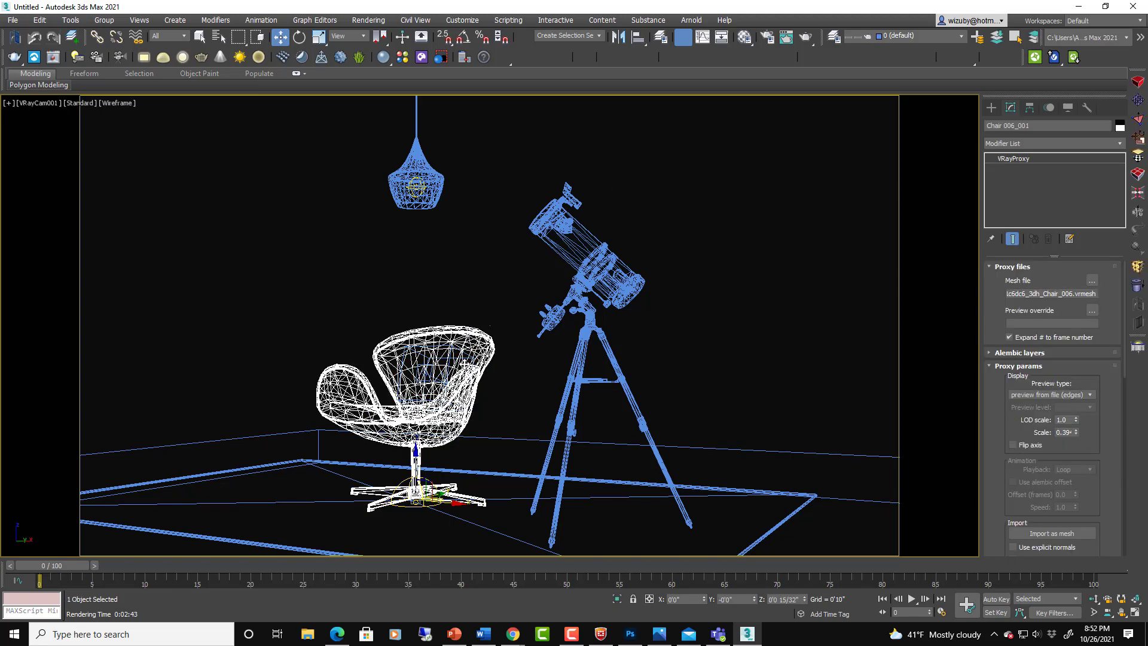
{"action": "mouse_move", "coordinate": [448, 309]}
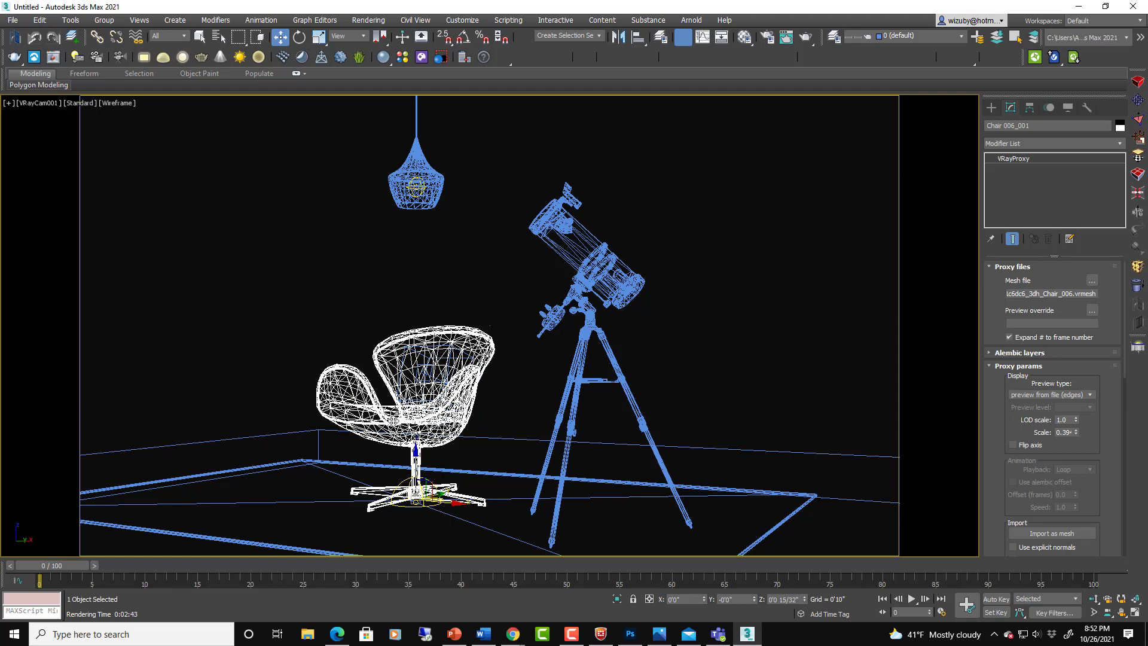
{"action": "mouse_move", "coordinate": [491, 387]}
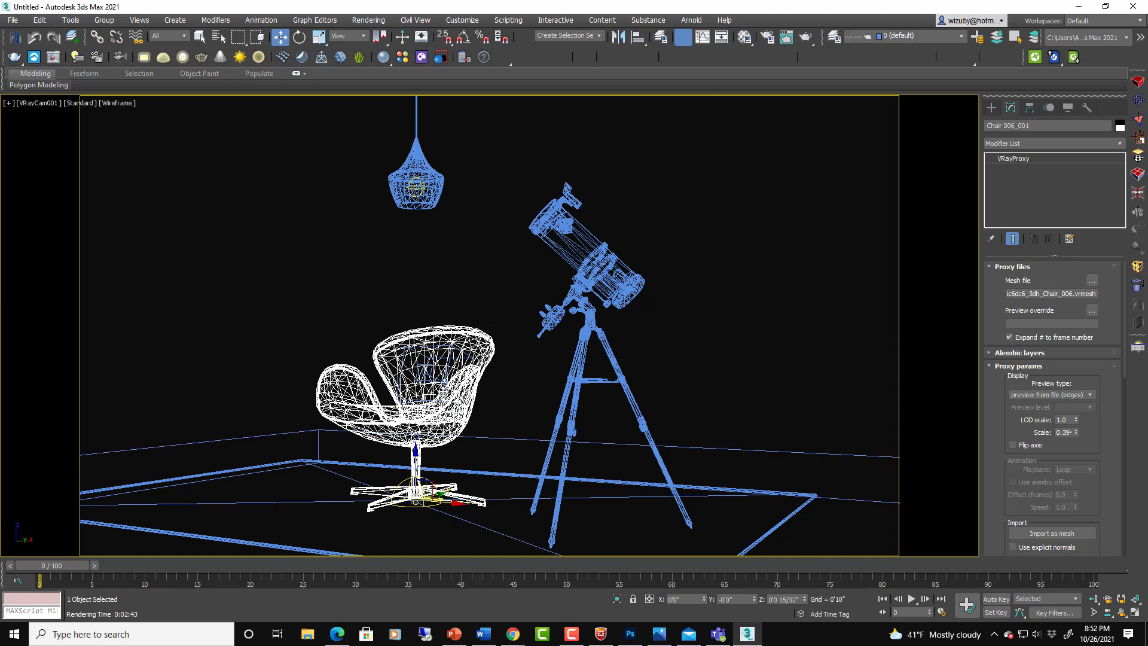
{"action": "mouse_move", "coordinate": [602, 560]}
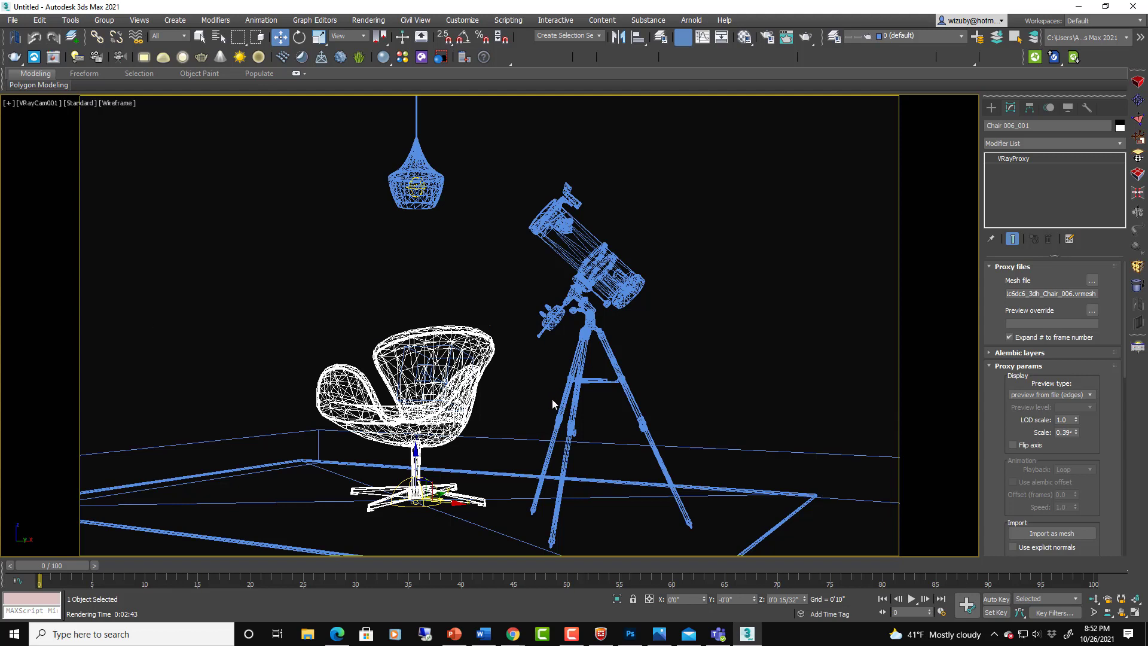
{"action": "mouse_move", "coordinate": [556, 403]}
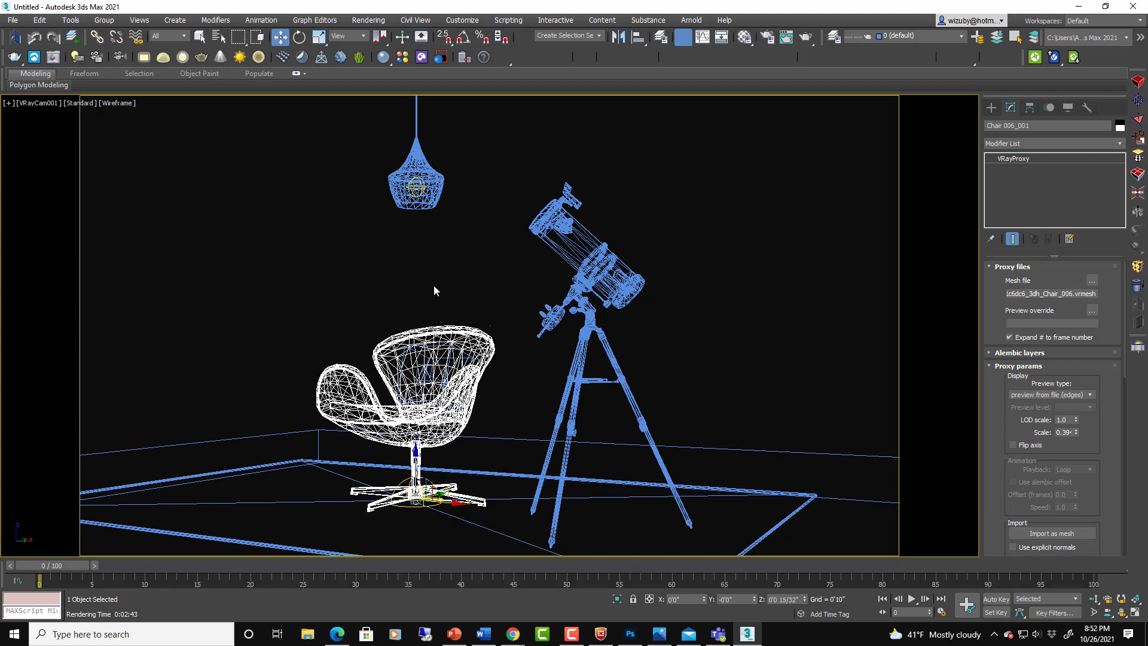
{"action": "mouse_move", "coordinate": [446, 362]}
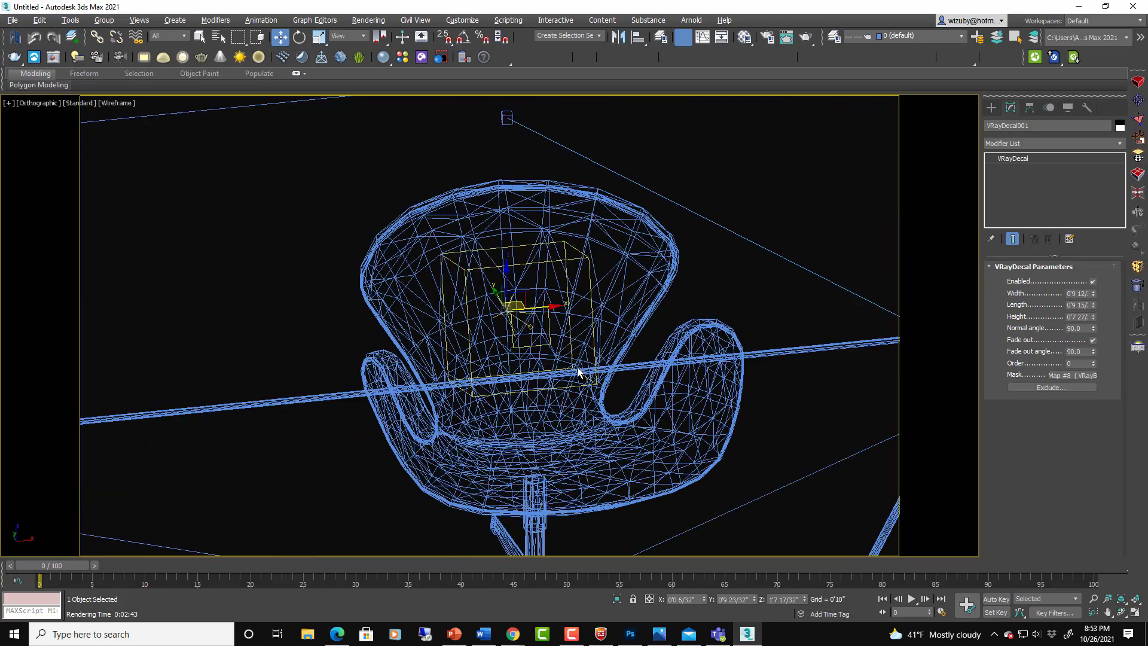
{"action": "left_click_drag", "start_coordinate": [578, 373], "coordinate": [469, 381]}
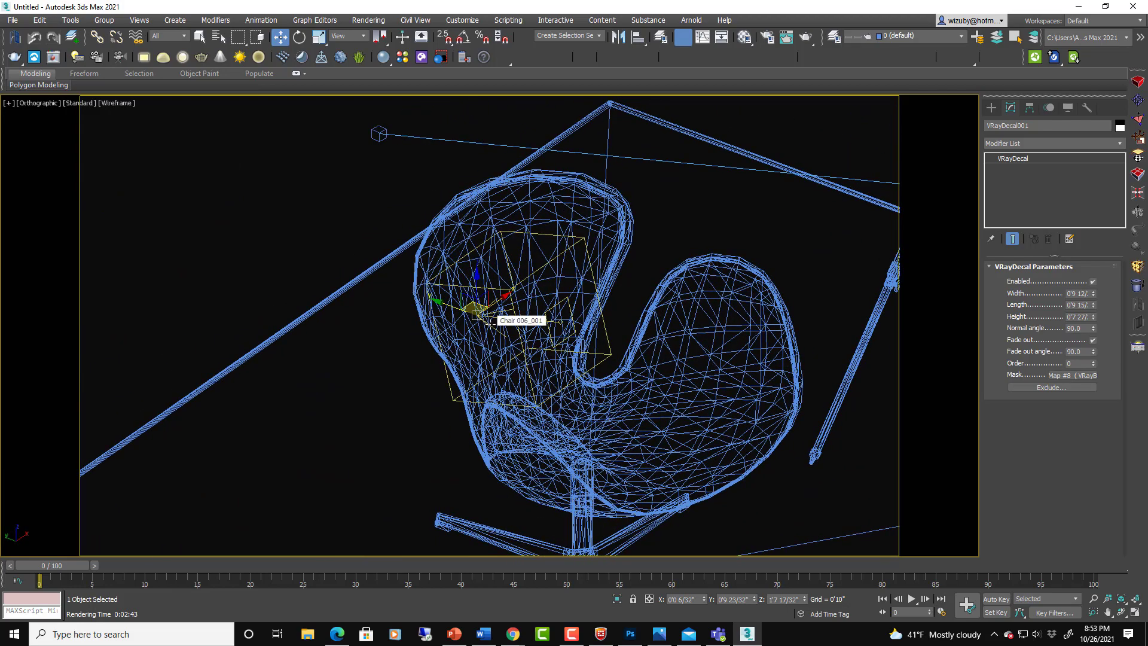
{"action": "key", "text": "F3"}
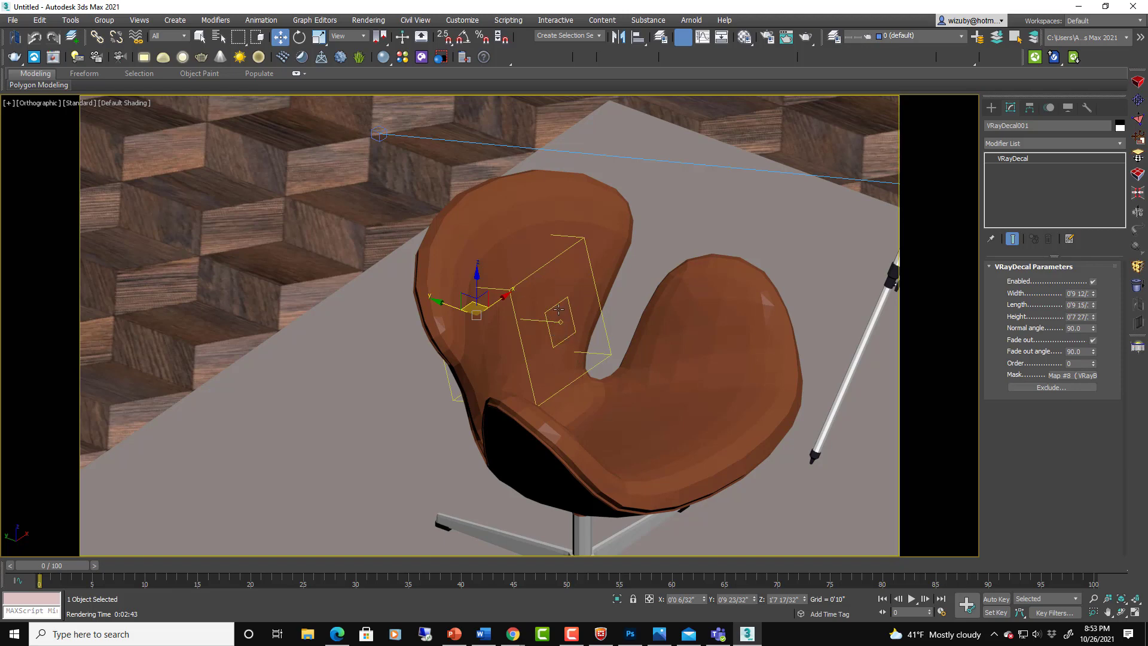
{"action": "left_click_drag", "start_coordinate": [659, 293], "coordinate": [476, 329]}
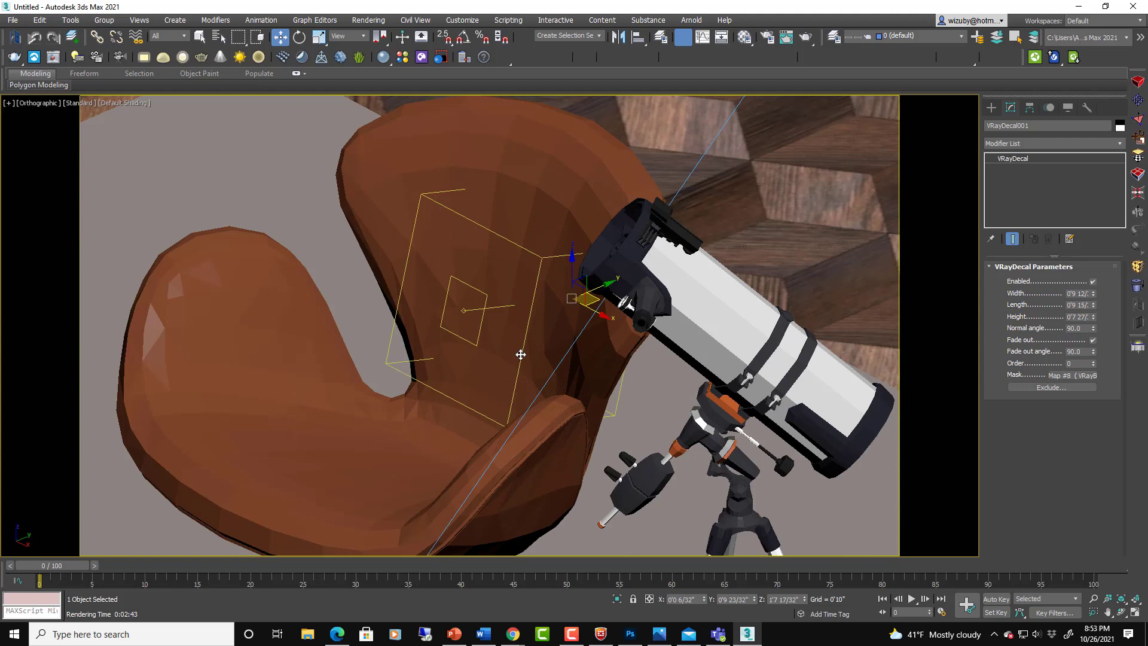
{"action": "mouse_move", "coordinate": [463, 358]}
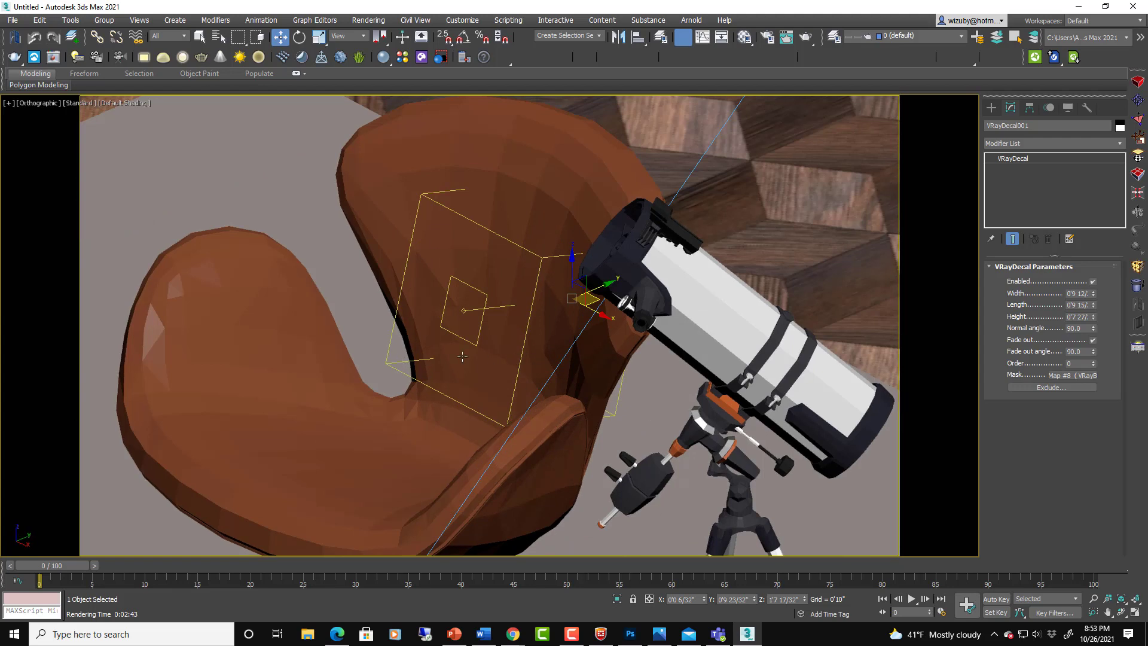
{"action": "mouse_move", "coordinate": [465, 190]}
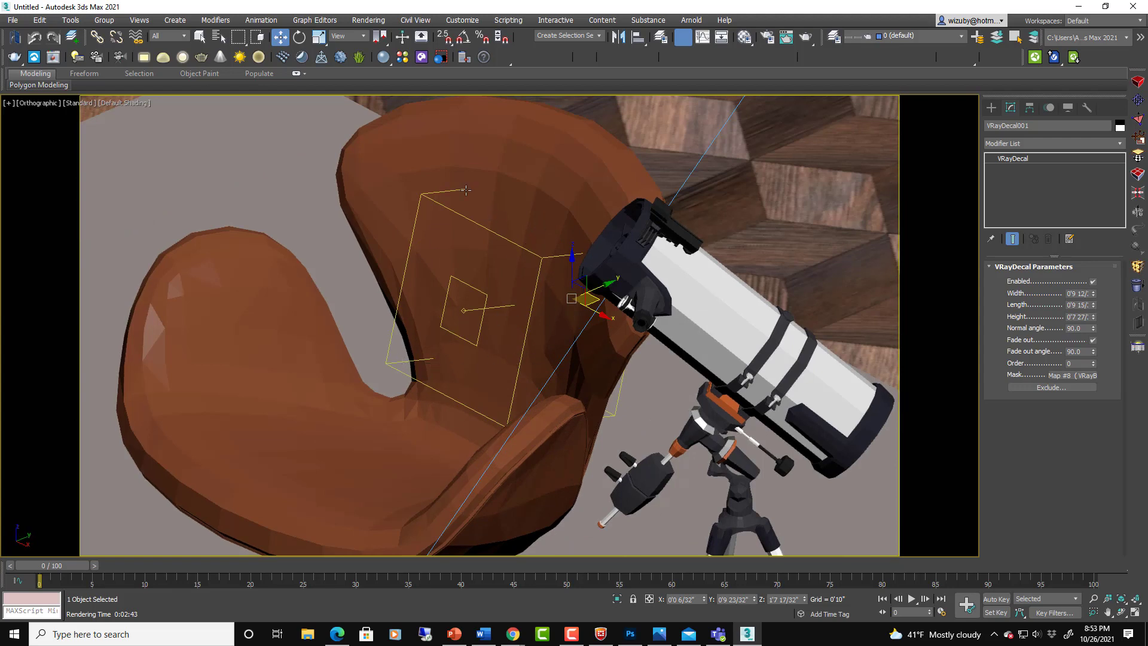
{"action": "mouse_move", "coordinate": [526, 278]}
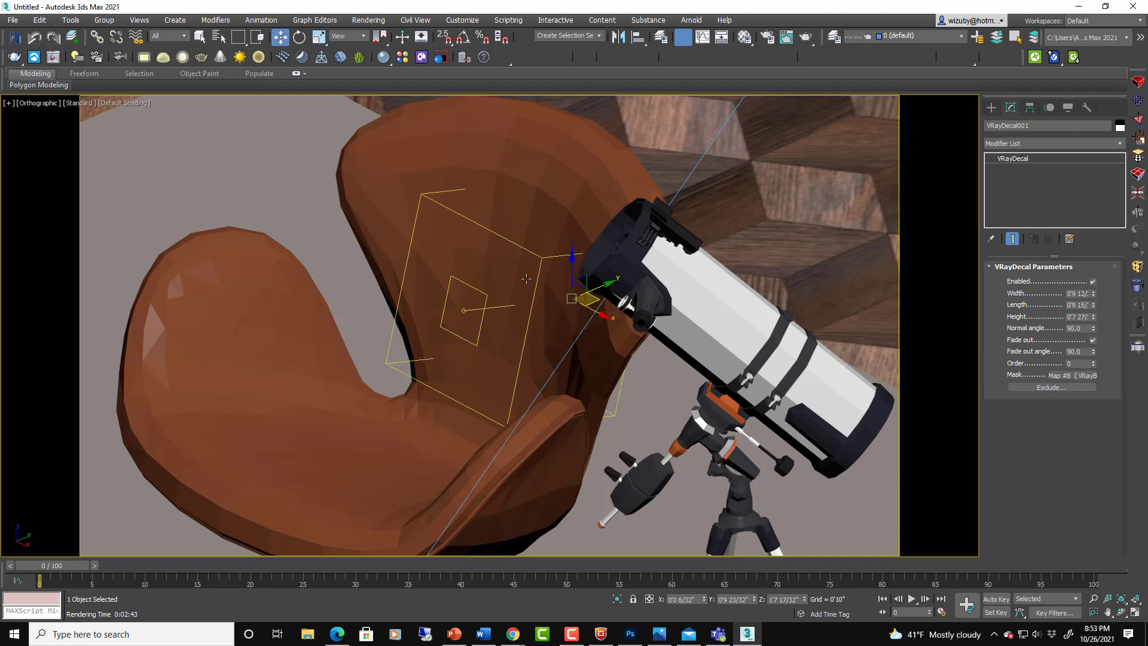
{"action": "left_click_drag", "start_coordinate": [527, 278], "coordinate": [483, 300]}
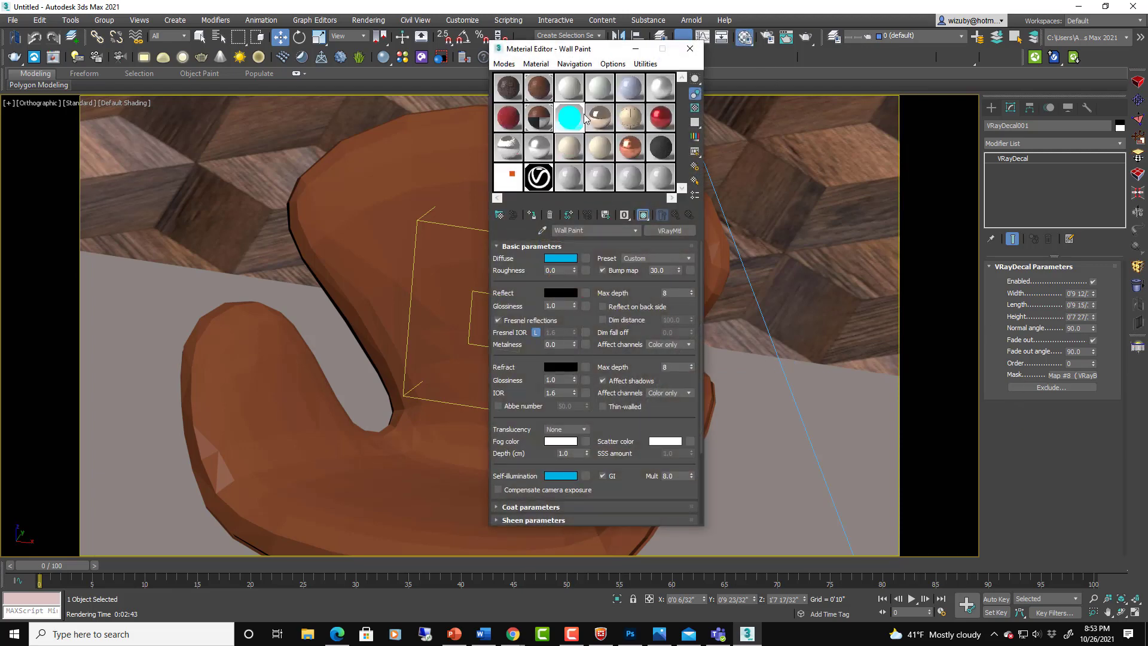
{"action": "mouse_move", "coordinate": [570, 119]}
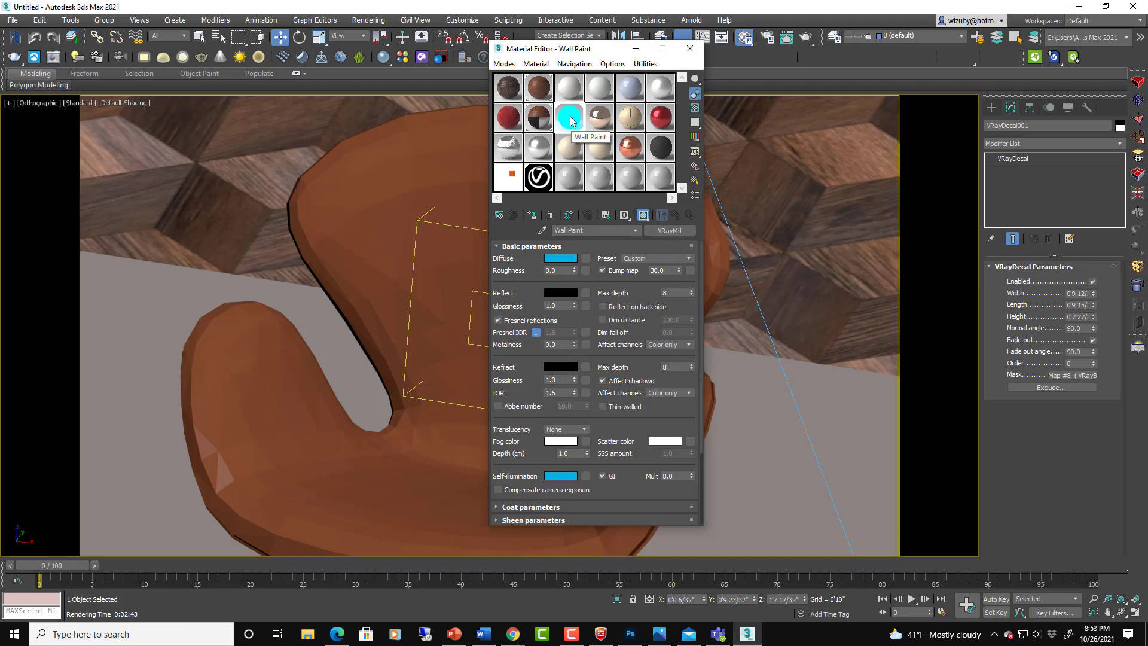
{"action": "left_click", "coordinate": [691, 49]}
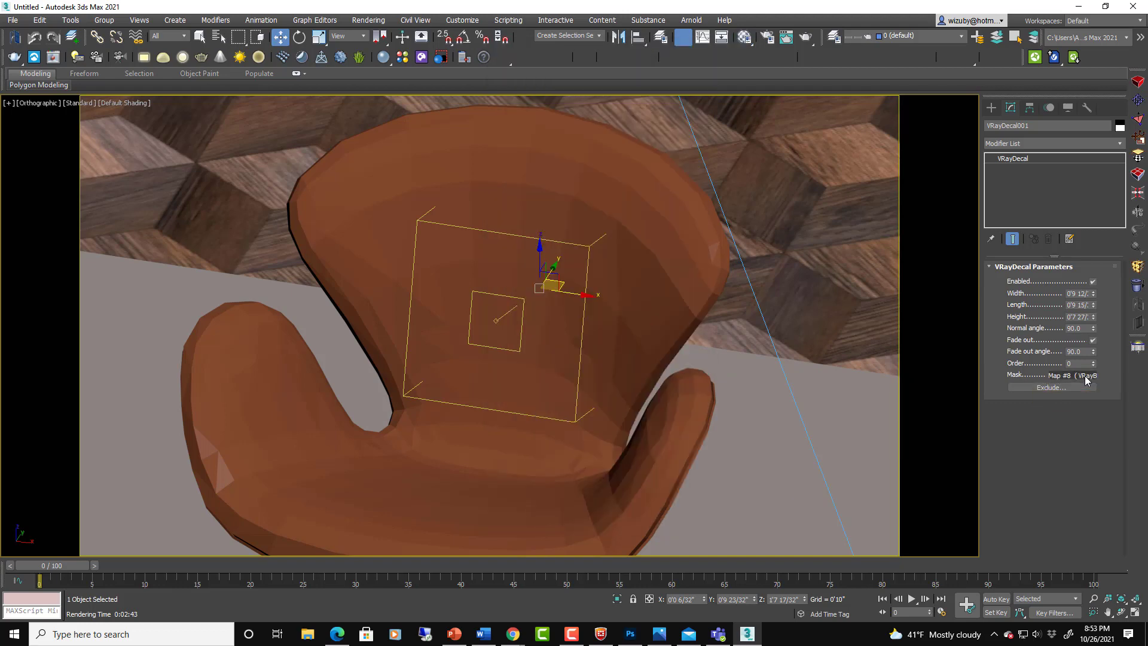
{"action": "left_click", "coordinate": [1074, 375]}
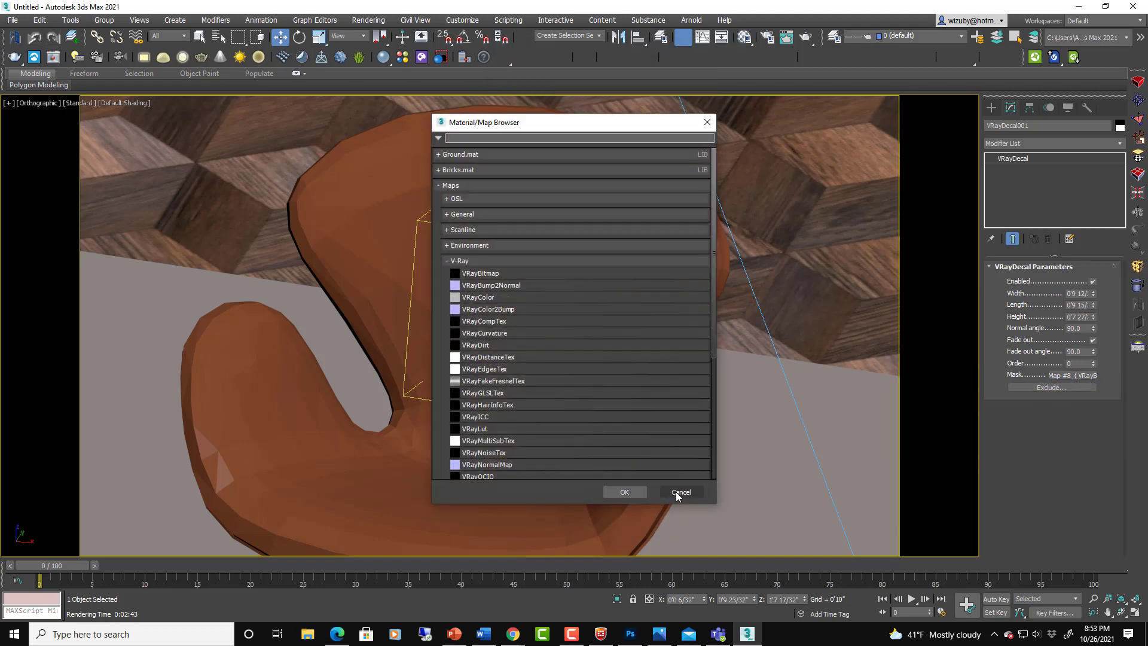
{"action": "left_click", "coordinate": [682, 491]}
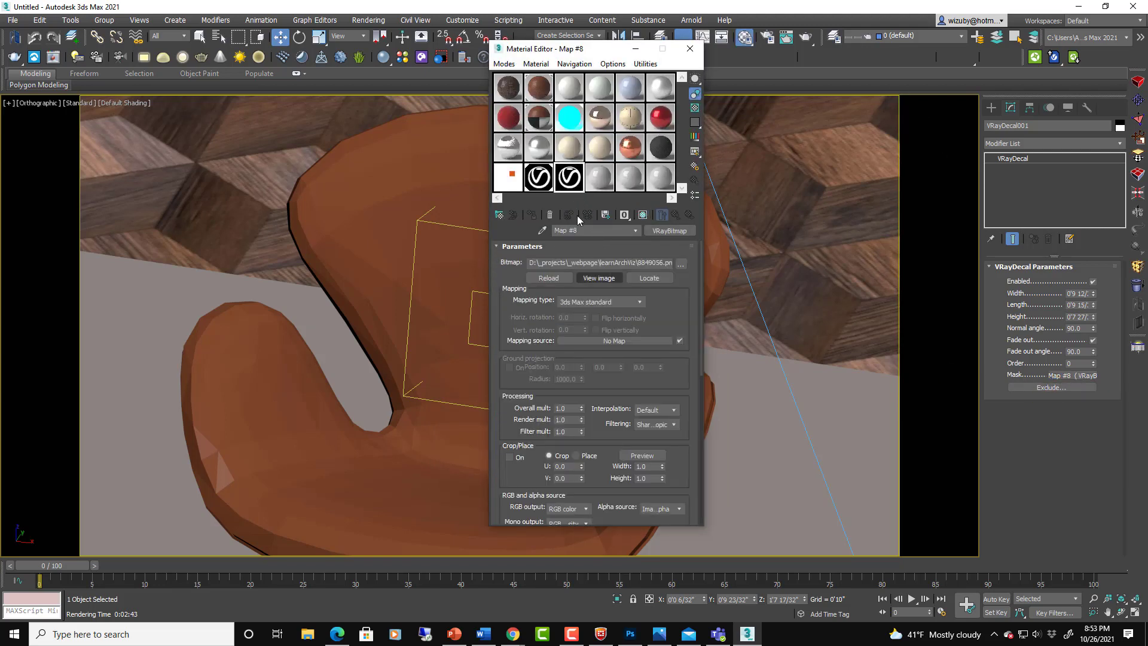
{"action": "mouse_move", "coordinate": [569, 177]}
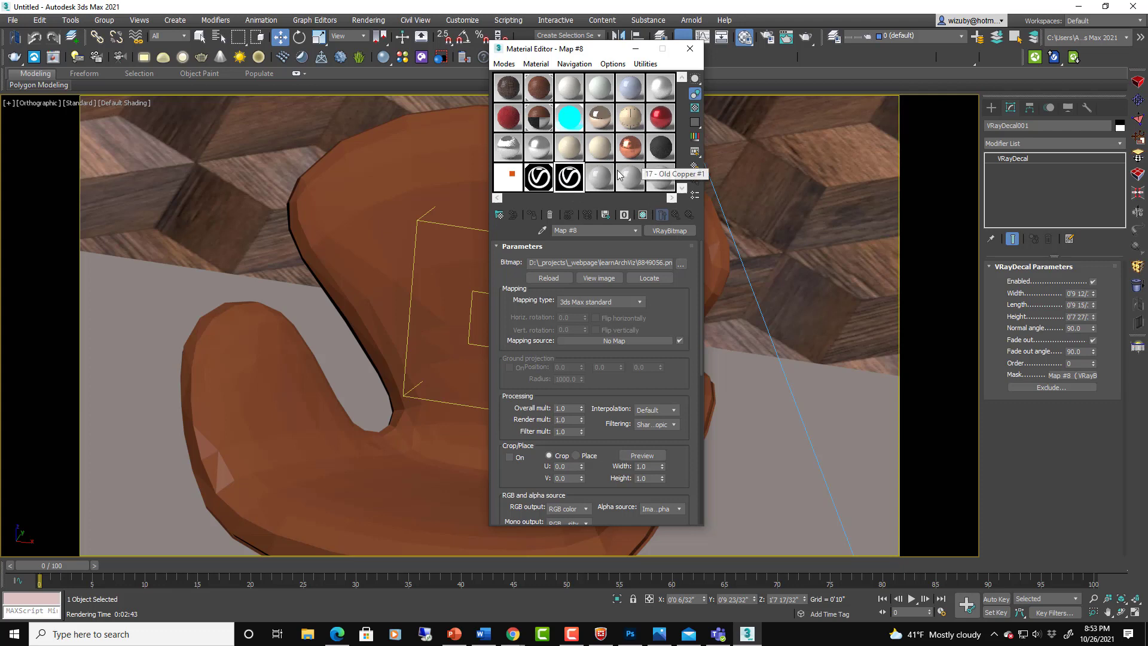
{"action": "mouse_move", "coordinate": [545, 210]}
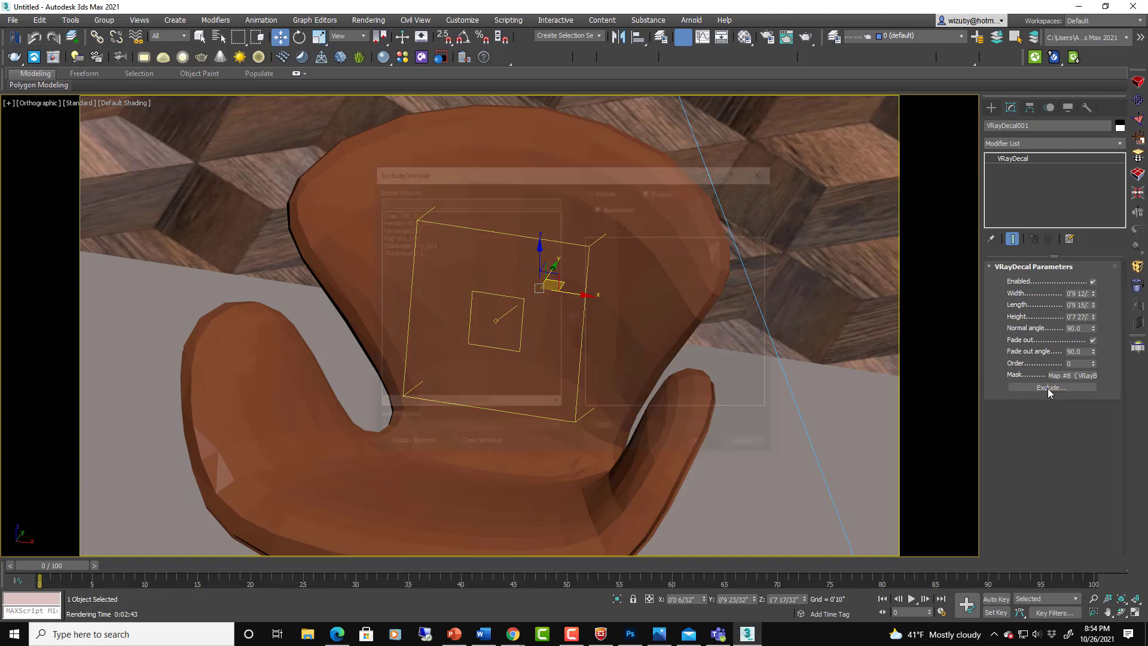
{"action": "left_click", "coordinate": [1052, 388]}
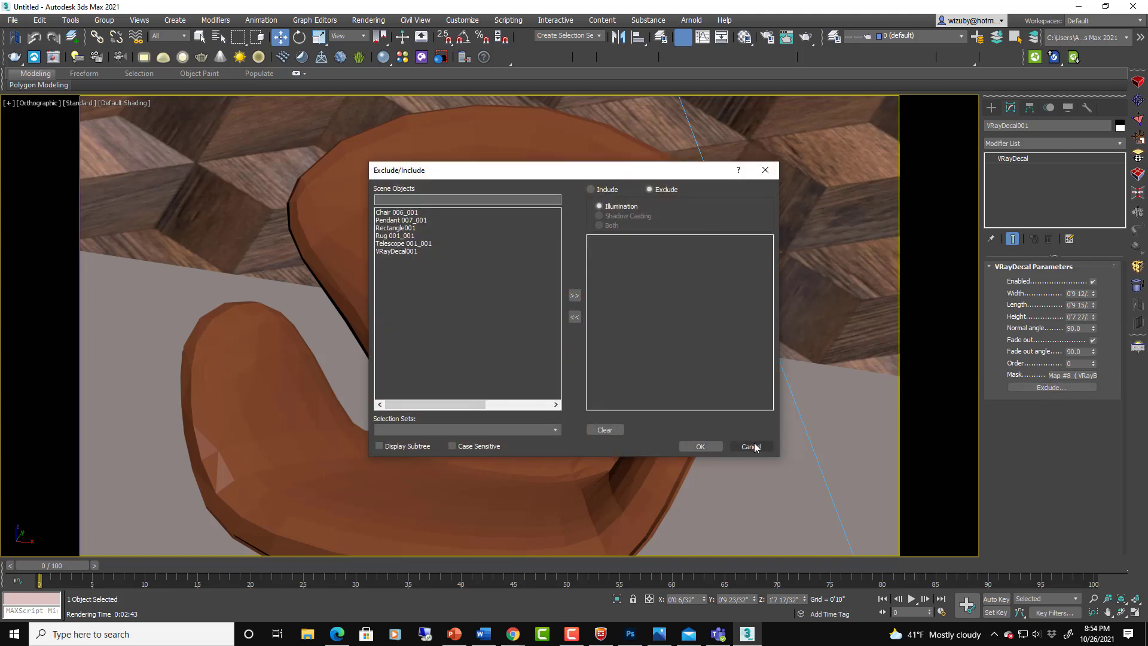
{"action": "mouse_move", "coordinate": [753, 440]}
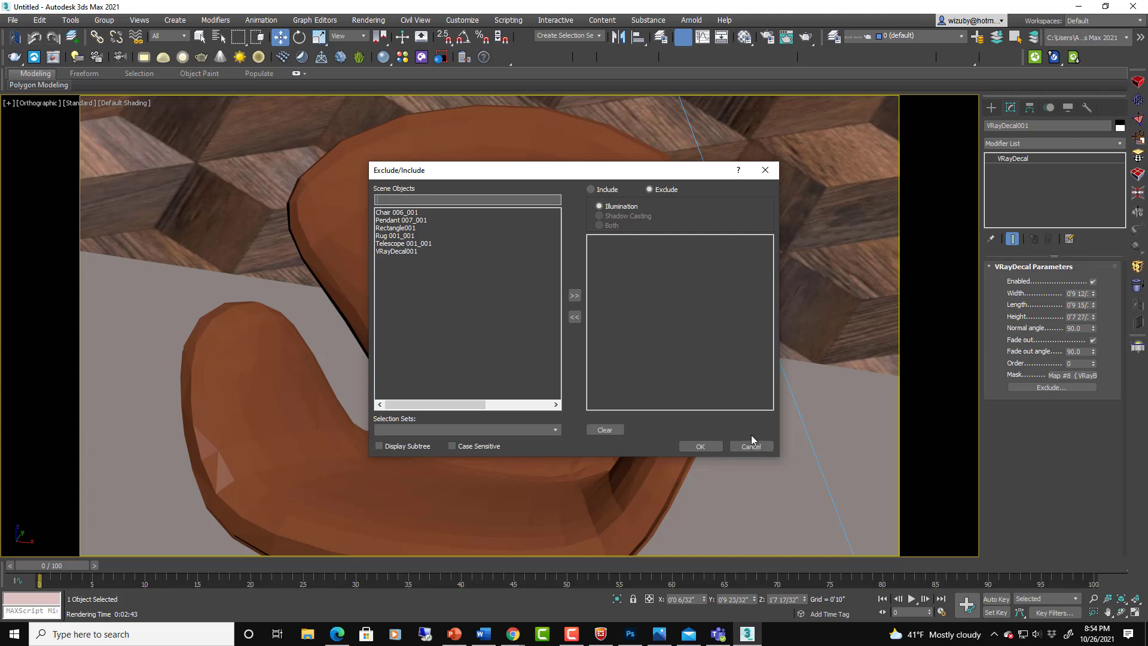
{"action": "left_click", "coordinate": [752, 446]}
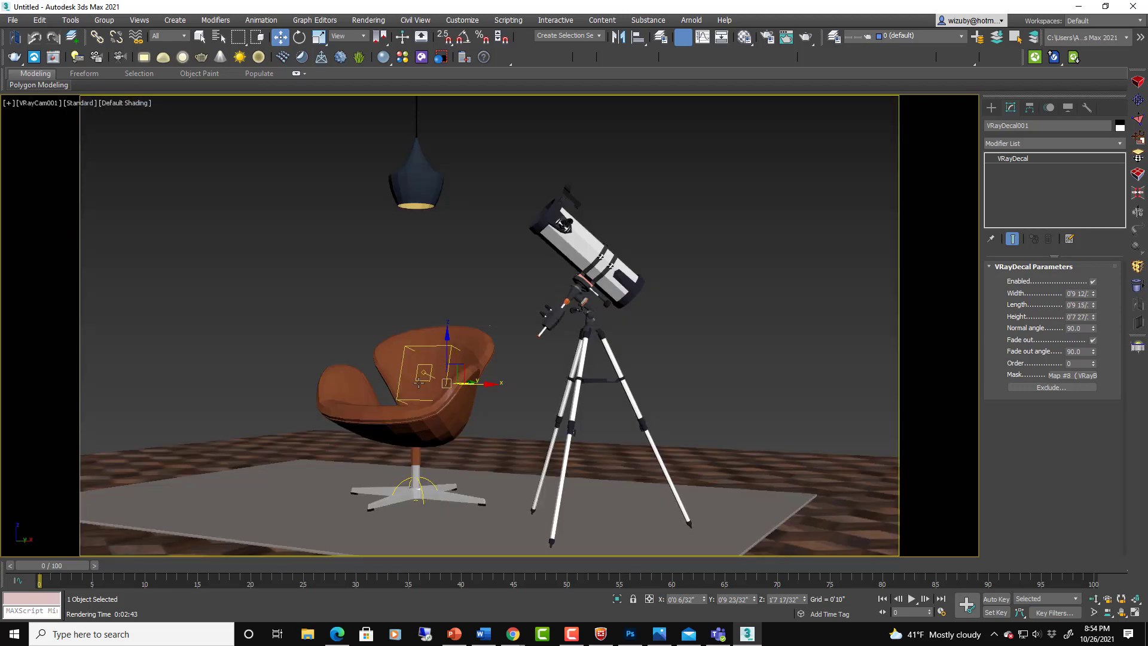
{"action": "mouse_move", "coordinate": [806, 37]}
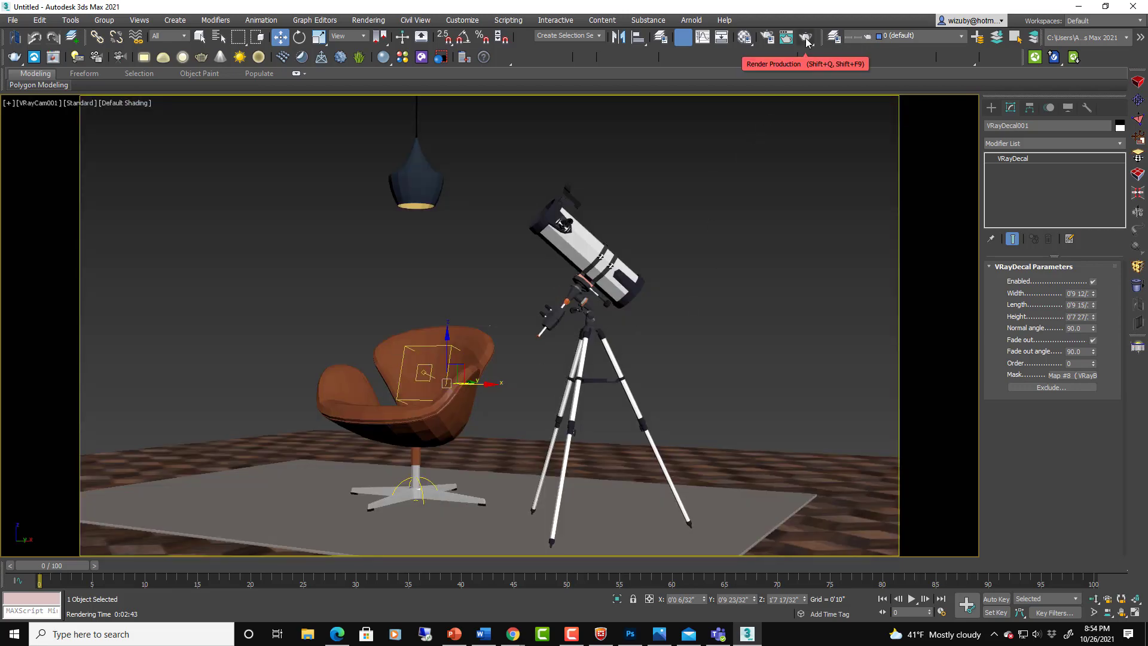
Launch Render Production on the VRayCam001 camera view
{"action": "left_click", "coordinate": [805, 37]}
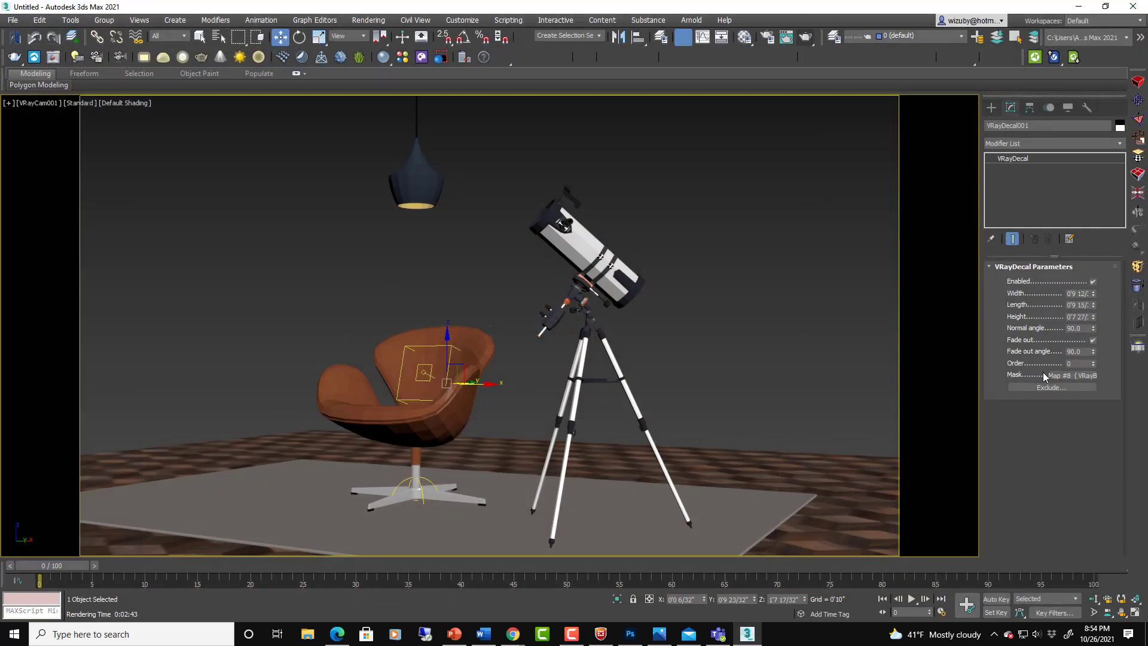
{"action": "mouse_move", "coordinate": [543, 466]}
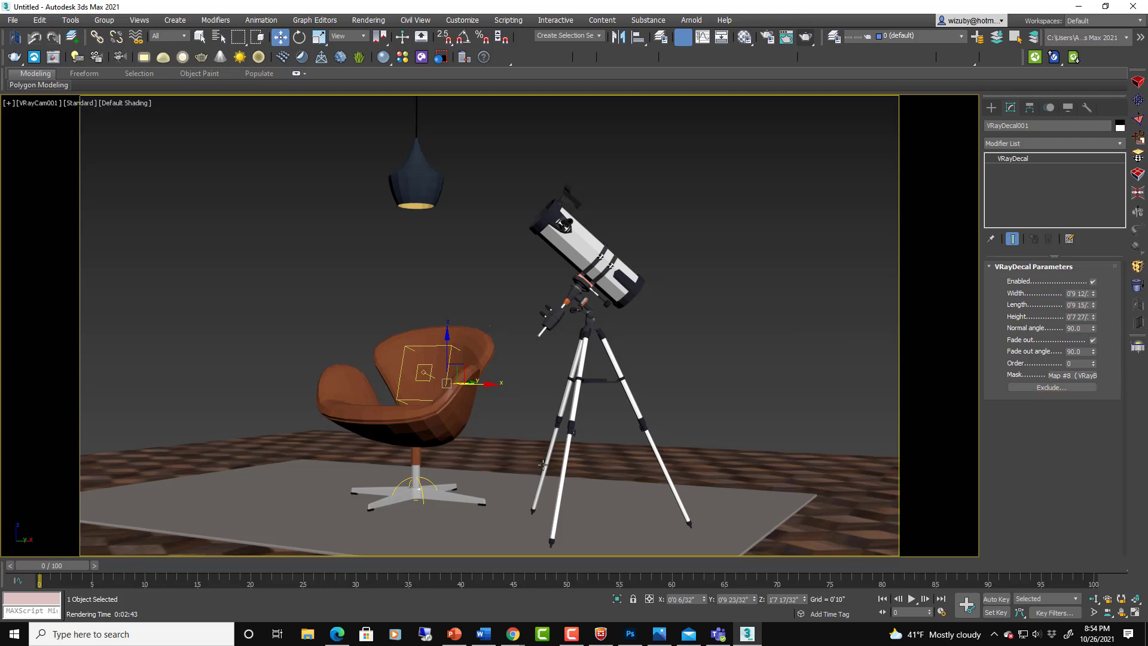
{"action": "mouse_move", "coordinate": [1100, 317]}
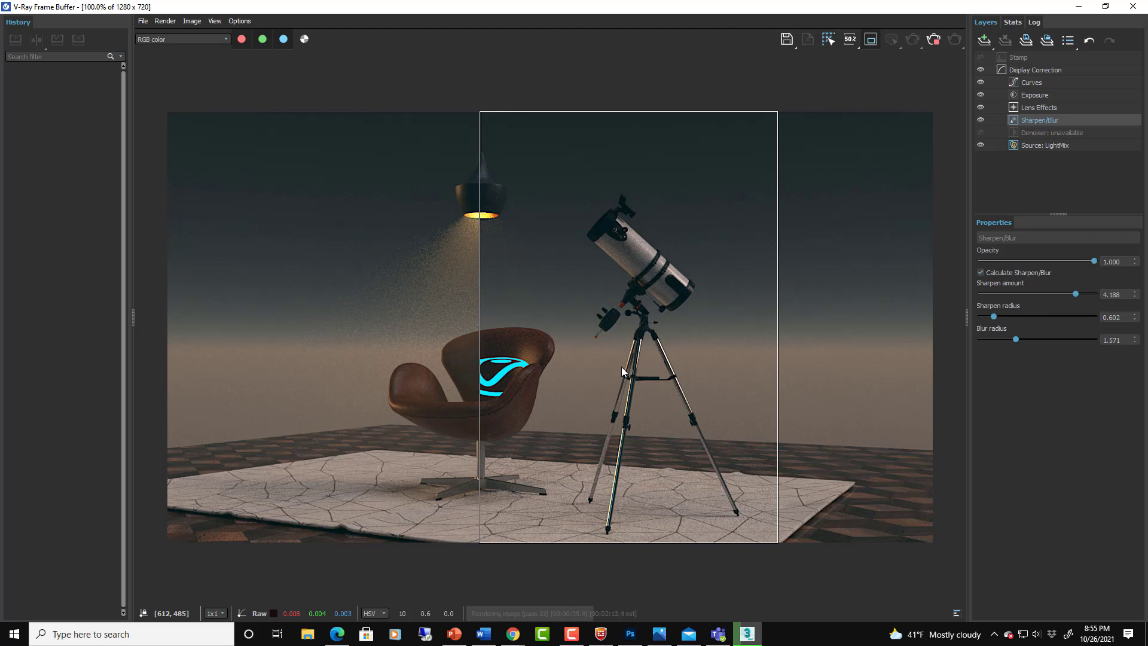
{"action": "mouse_move", "coordinate": [729, 481]}
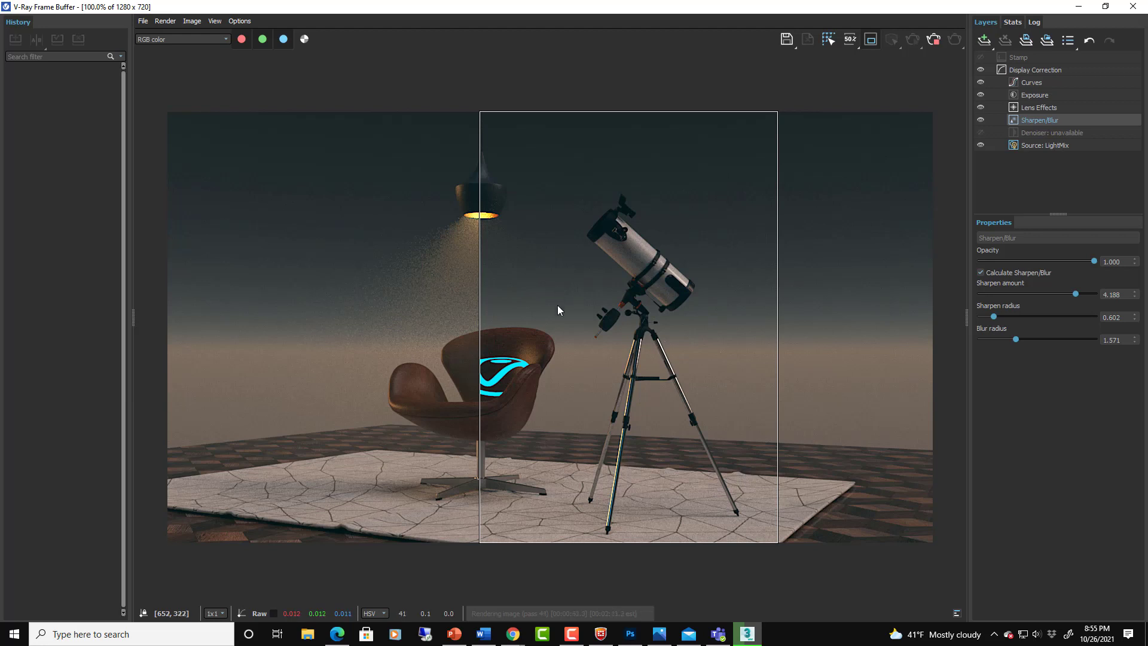
{"action": "mouse_move", "coordinate": [545, 368]}
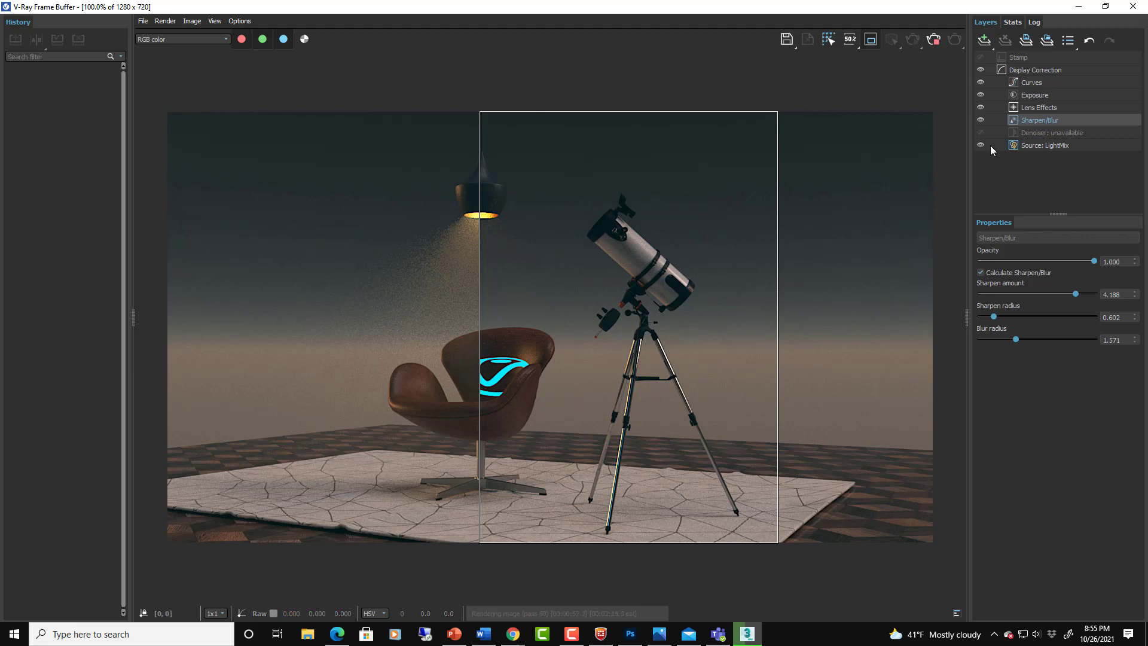
{"action": "mouse_move", "coordinate": [830, 522]}
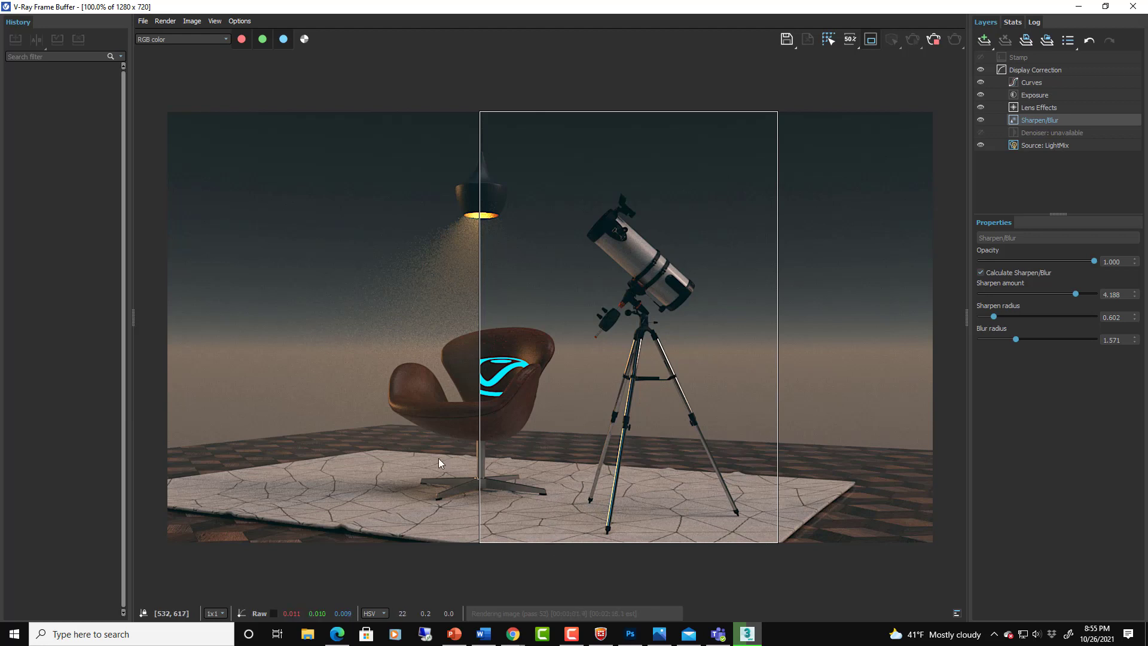
{"action": "mouse_move", "coordinate": [586, 290]}
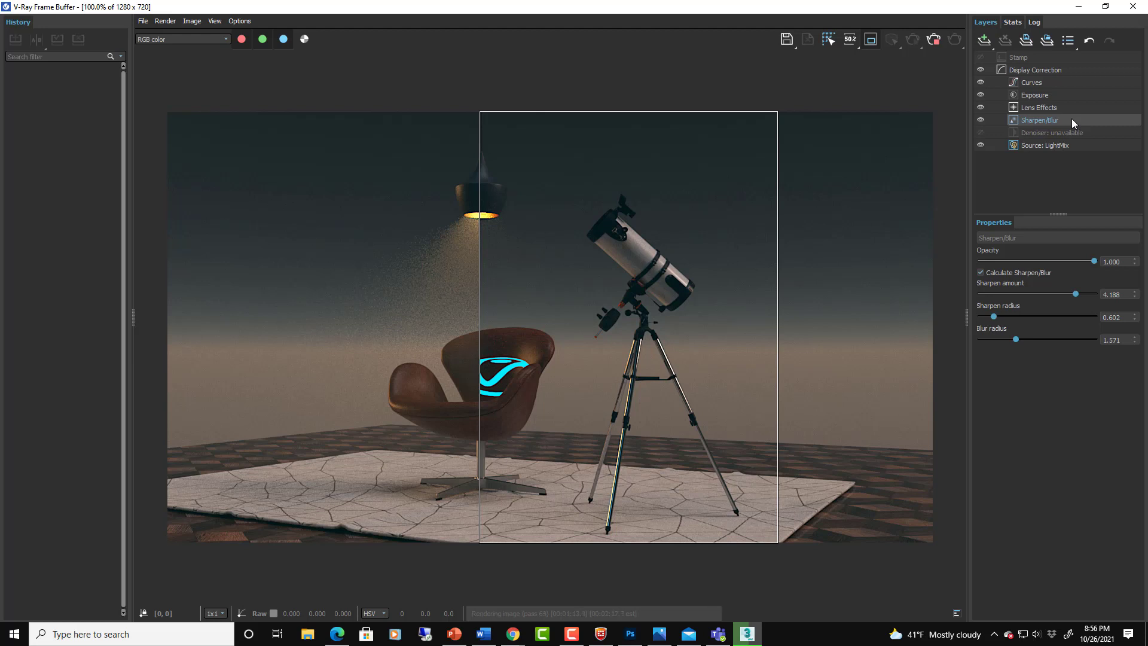
{"action": "mouse_move", "coordinate": [505, 386]}
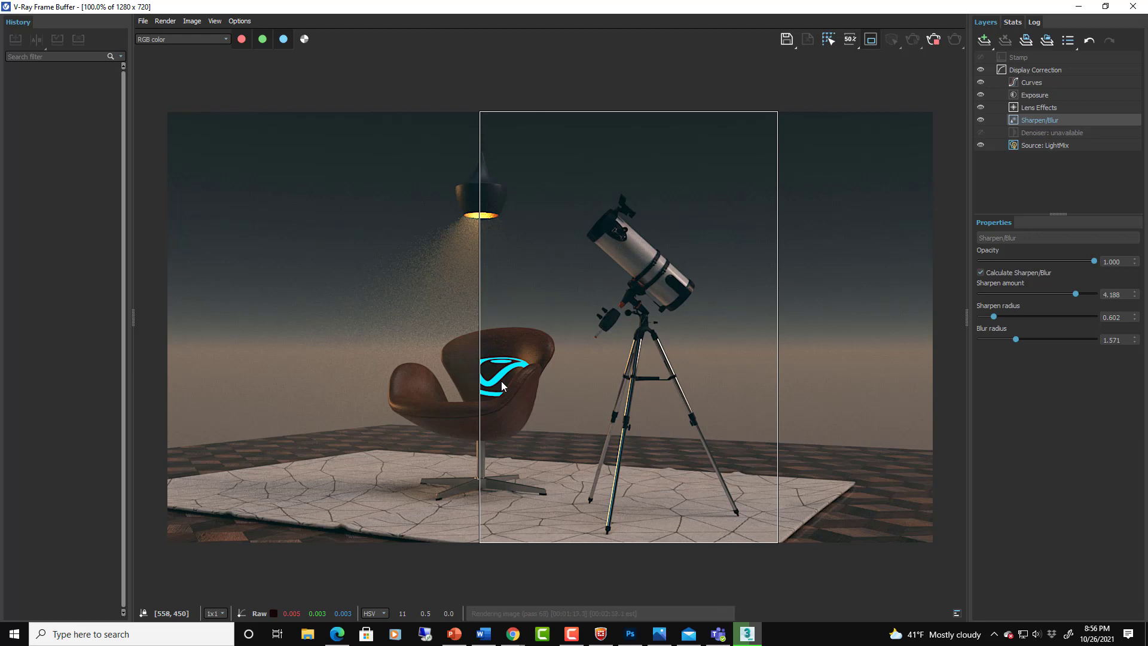
{"action": "mouse_move", "coordinate": [492, 311]}
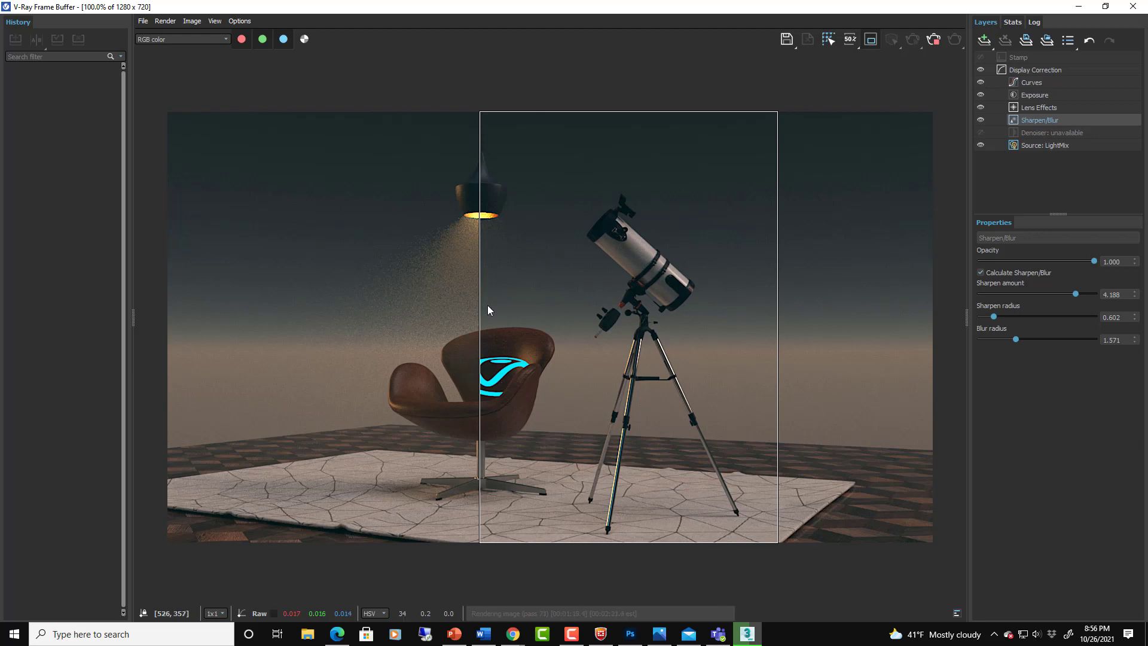
{"action": "mouse_move", "coordinate": [729, 338]}
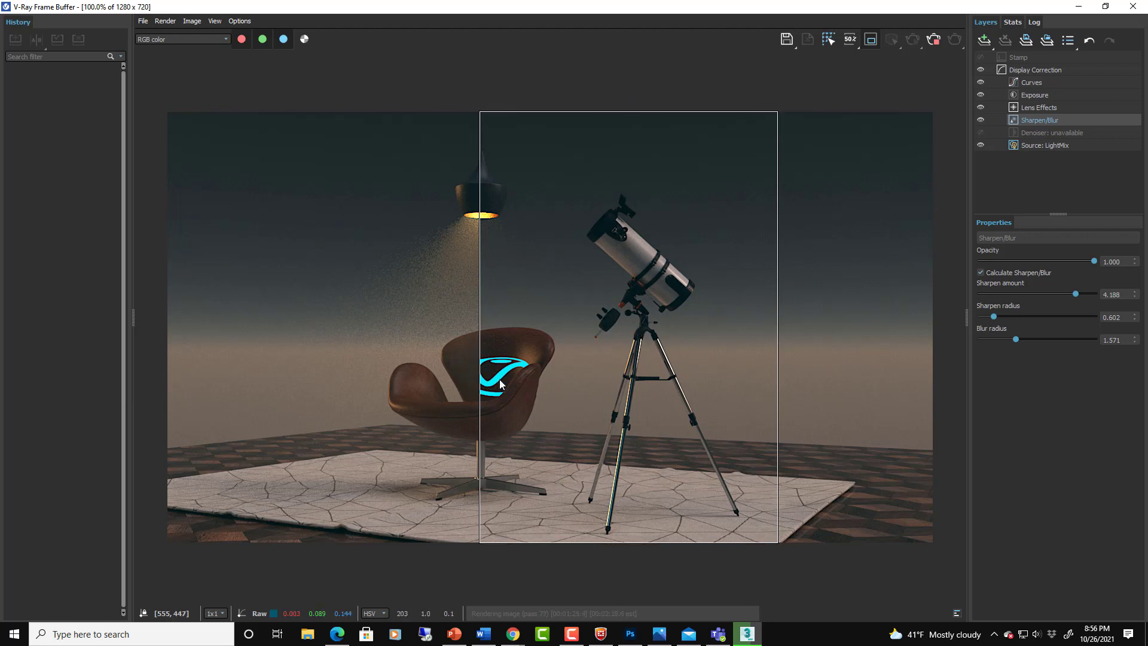
{"action": "mouse_move", "coordinate": [629, 260]}
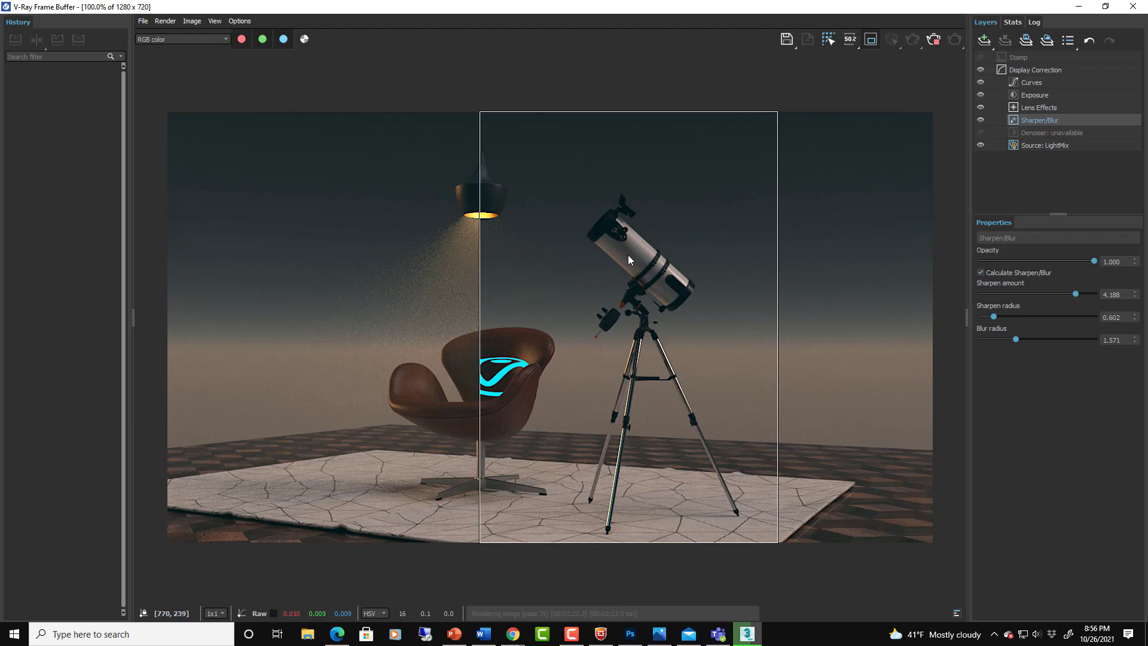
{"action": "mouse_move", "coordinate": [681, 306]}
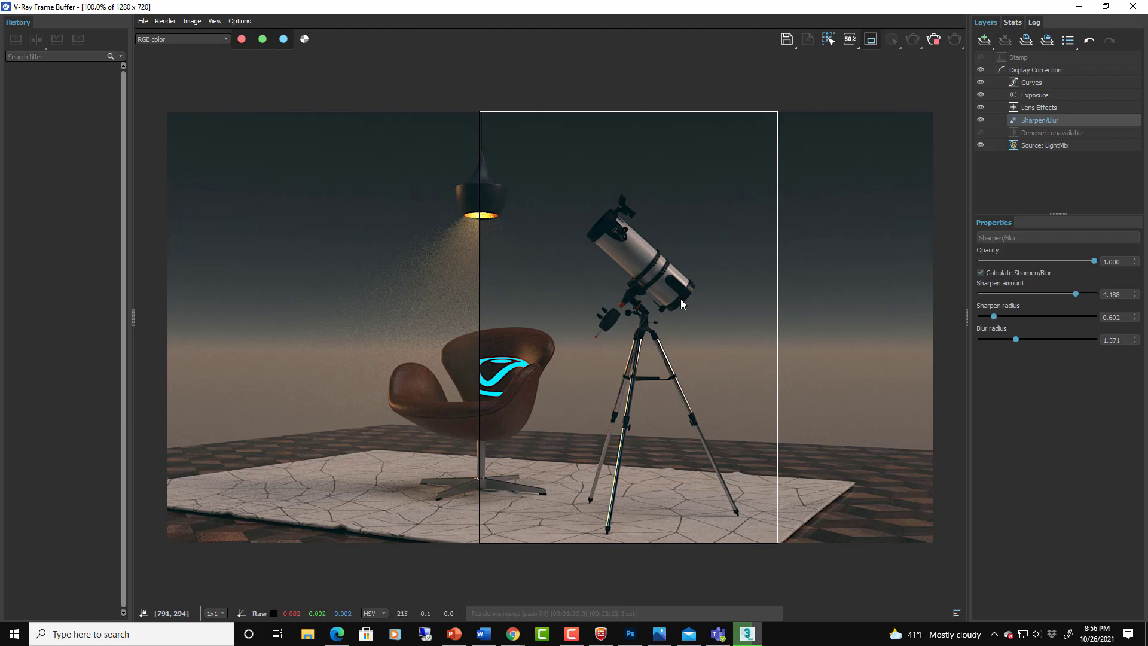
{"action": "mouse_move", "coordinate": [718, 320]}
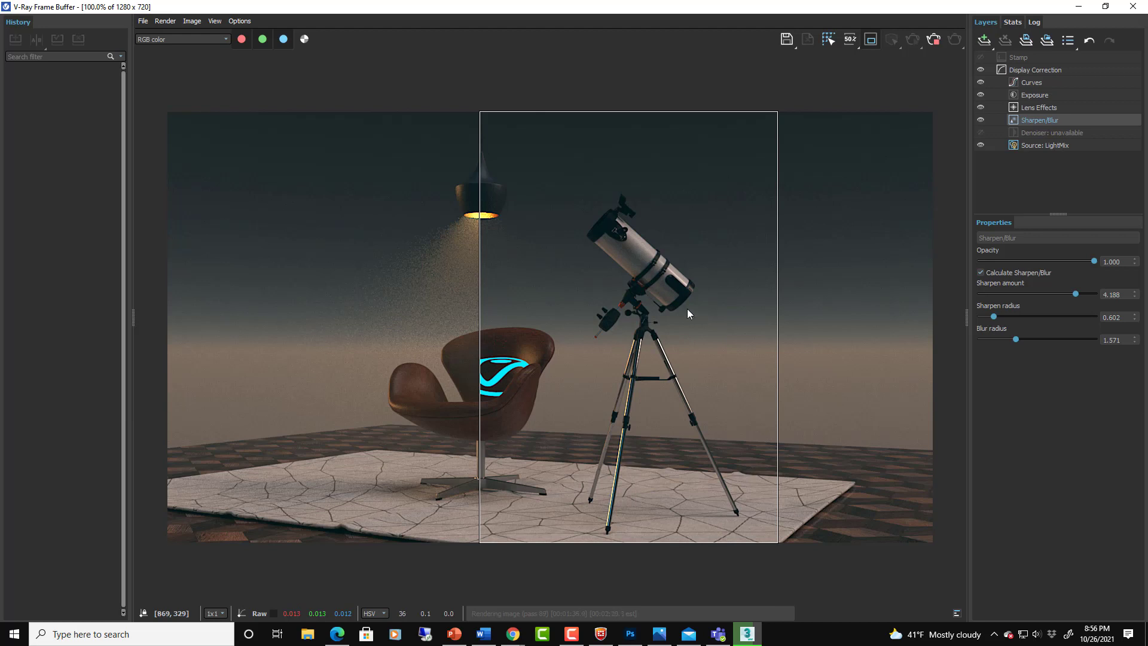
{"action": "mouse_move", "coordinate": [724, 278]}
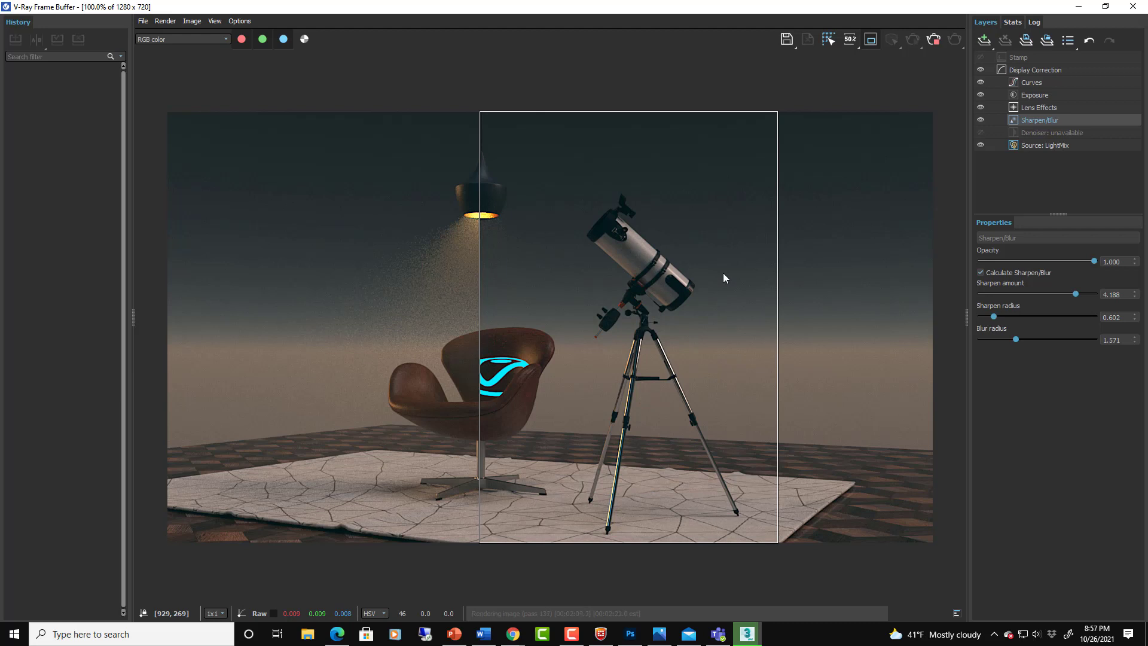
{"action": "mouse_move", "coordinate": [702, 305]}
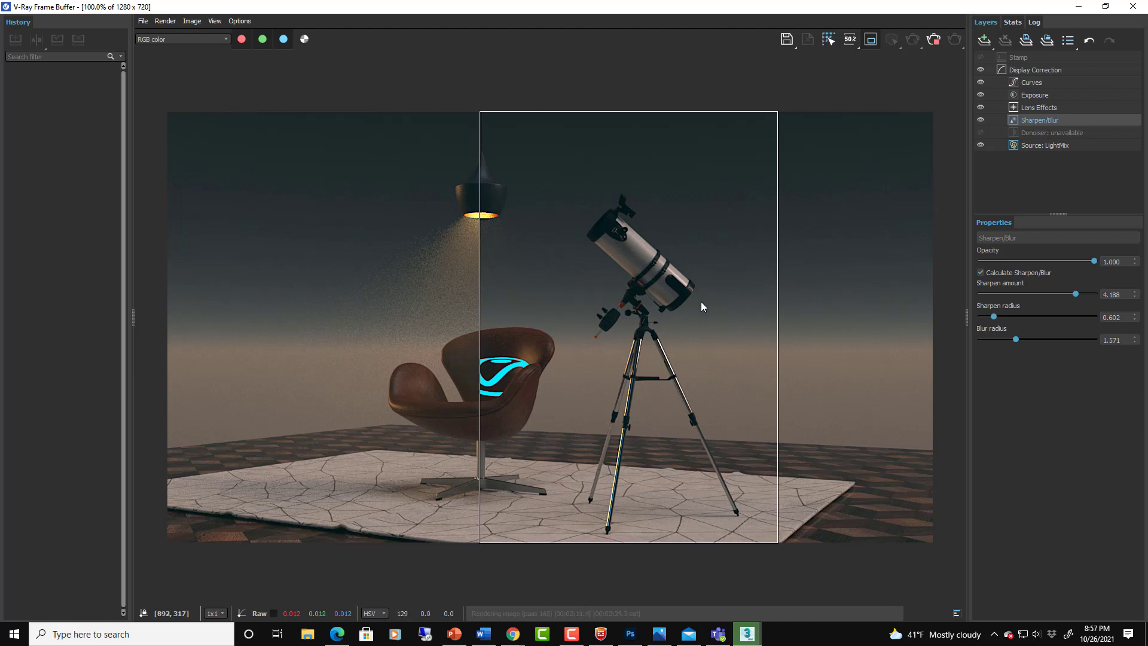
{"action": "mouse_move", "coordinate": [719, 326]}
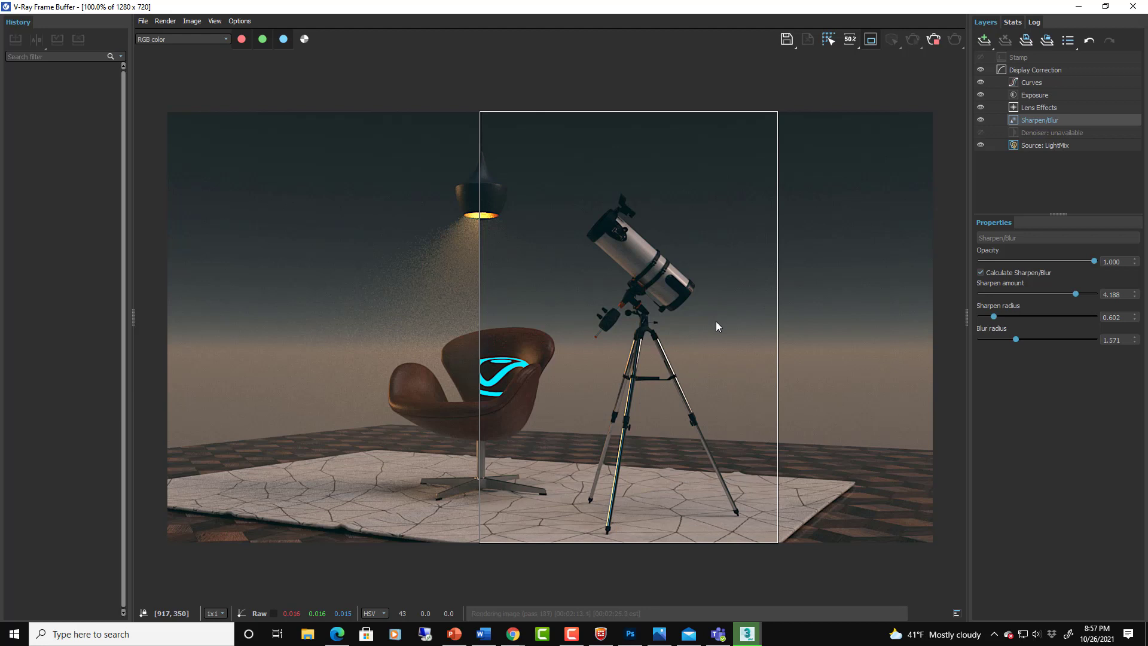
{"action": "mouse_move", "coordinate": [717, 332]}
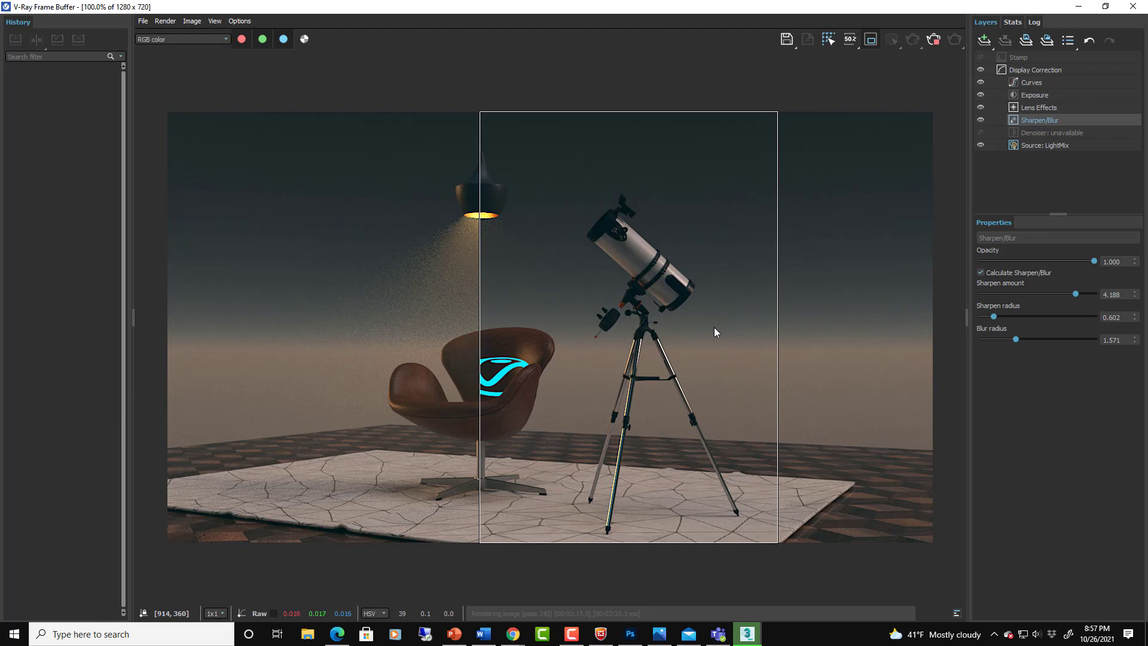
{"action": "mouse_move", "coordinate": [715, 334]}
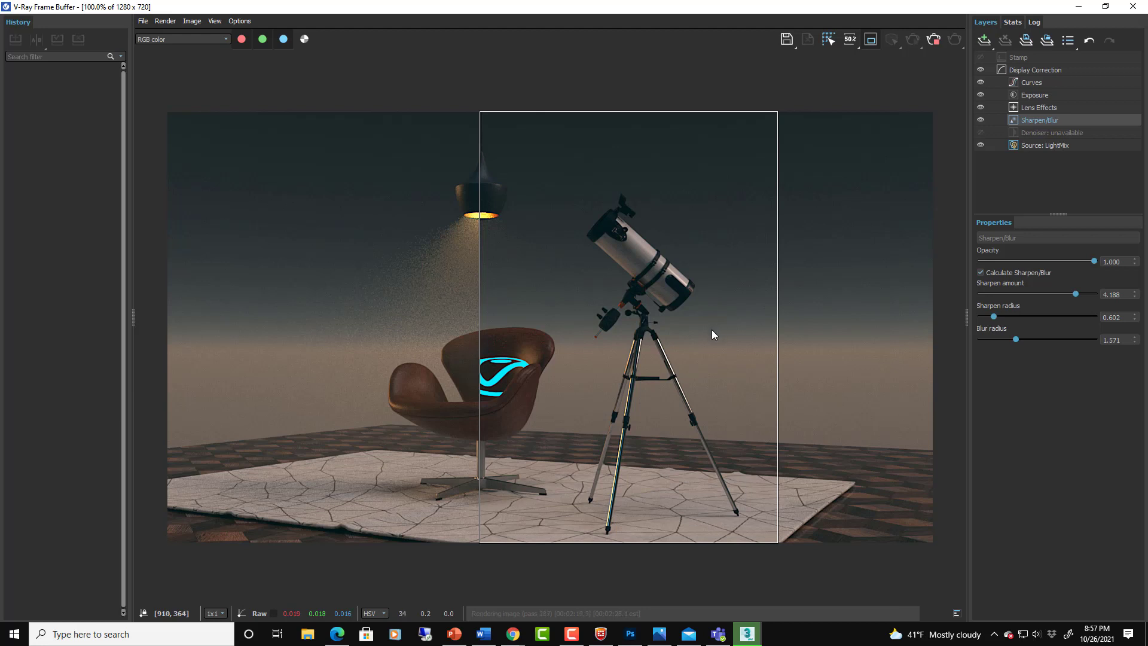
{"action": "mouse_move", "coordinate": [745, 346]}
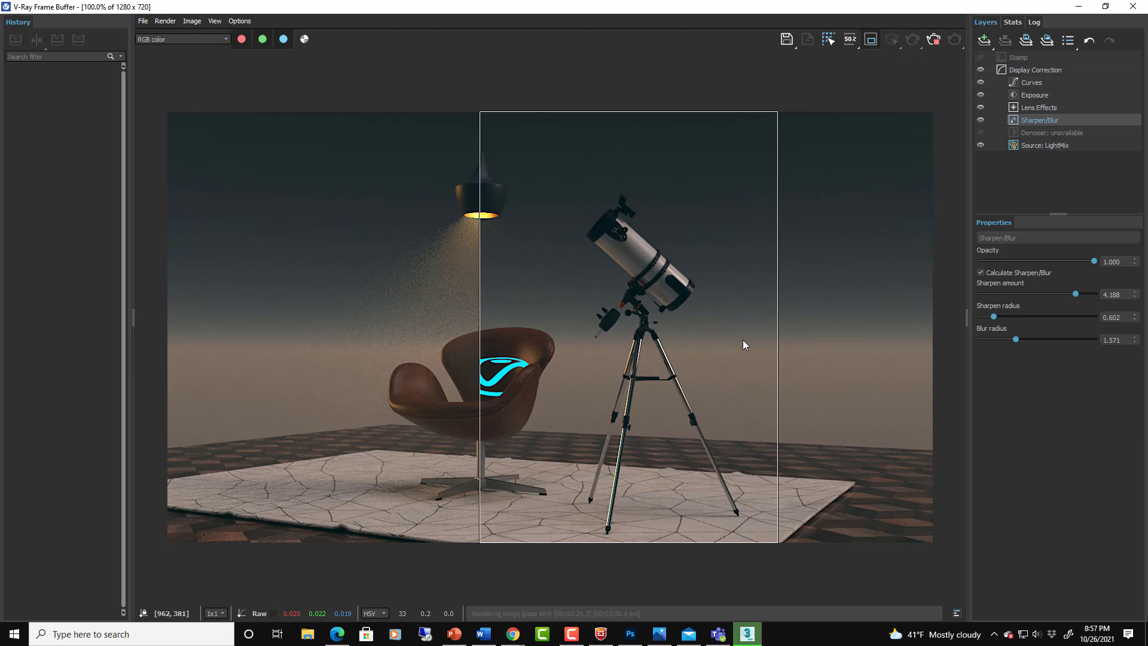
{"action": "mouse_move", "coordinate": [752, 391]}
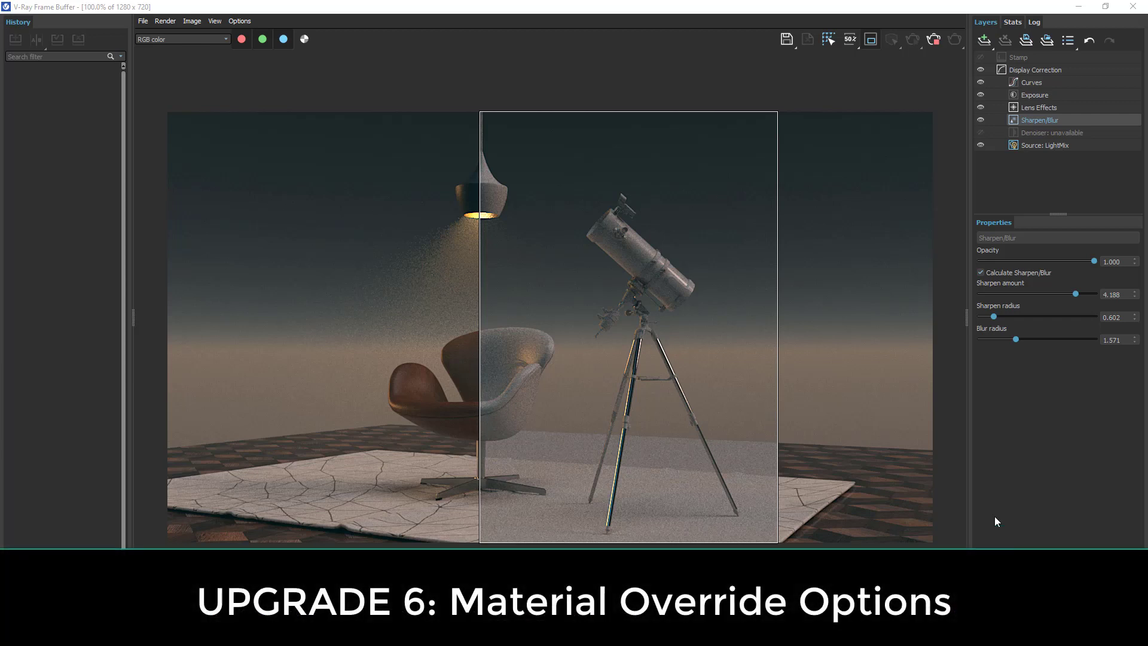
{"action": "mouse_move", "coordinate": [686, 370]}
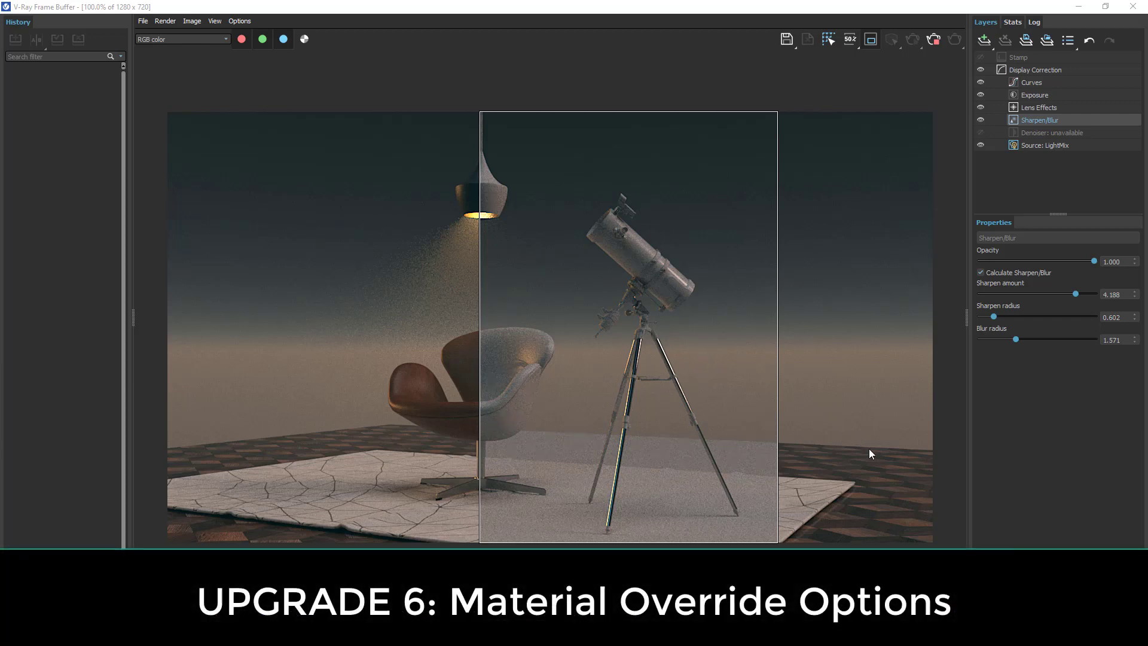
{"action": "mouse_move", "coordinate": [916, 449]}
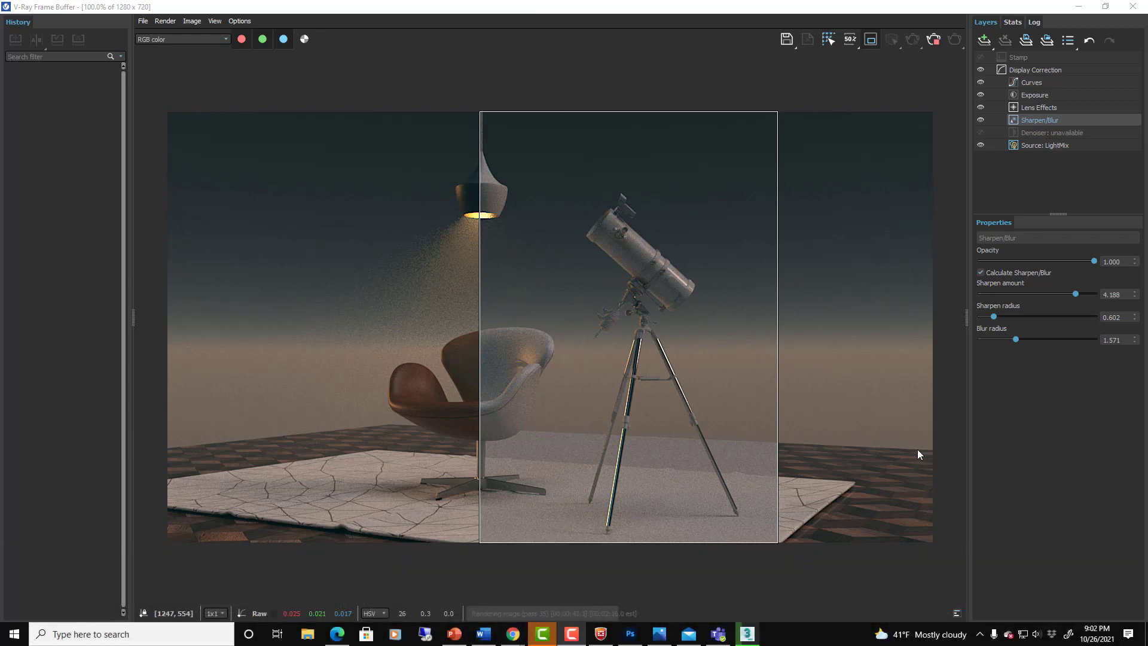
{"action": "mouse_move", "coordinate": [798, 447]}
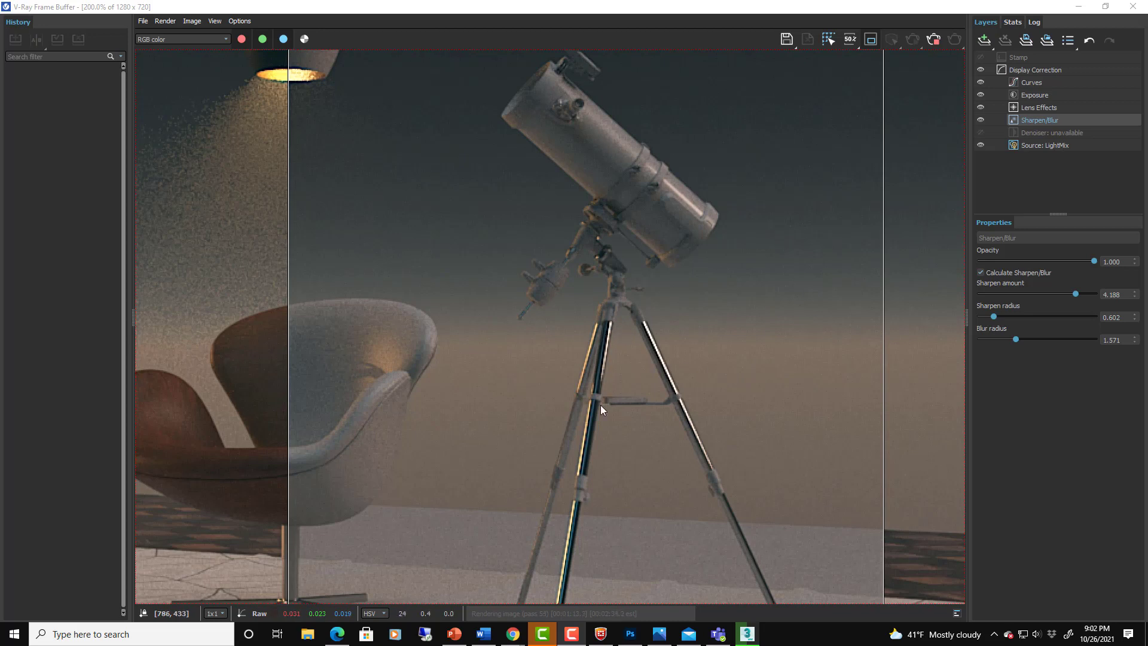
{"action": "mouse_move", "coordinate": [592, 422]}
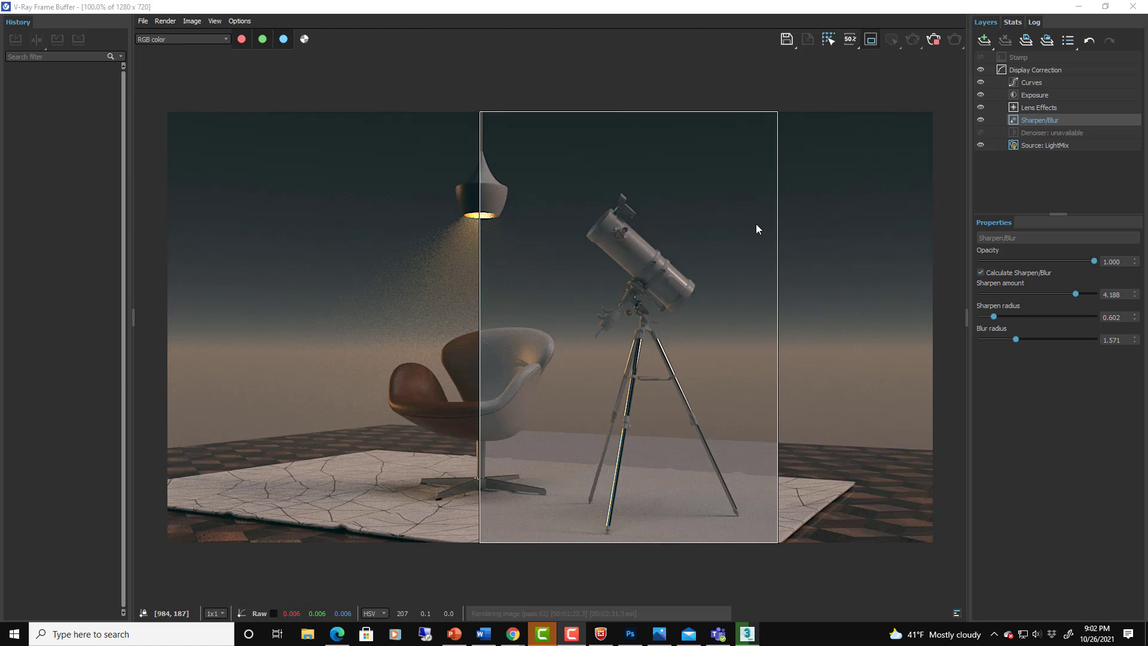
{"action": "mouse_move", "coordinate": [772, 272]}
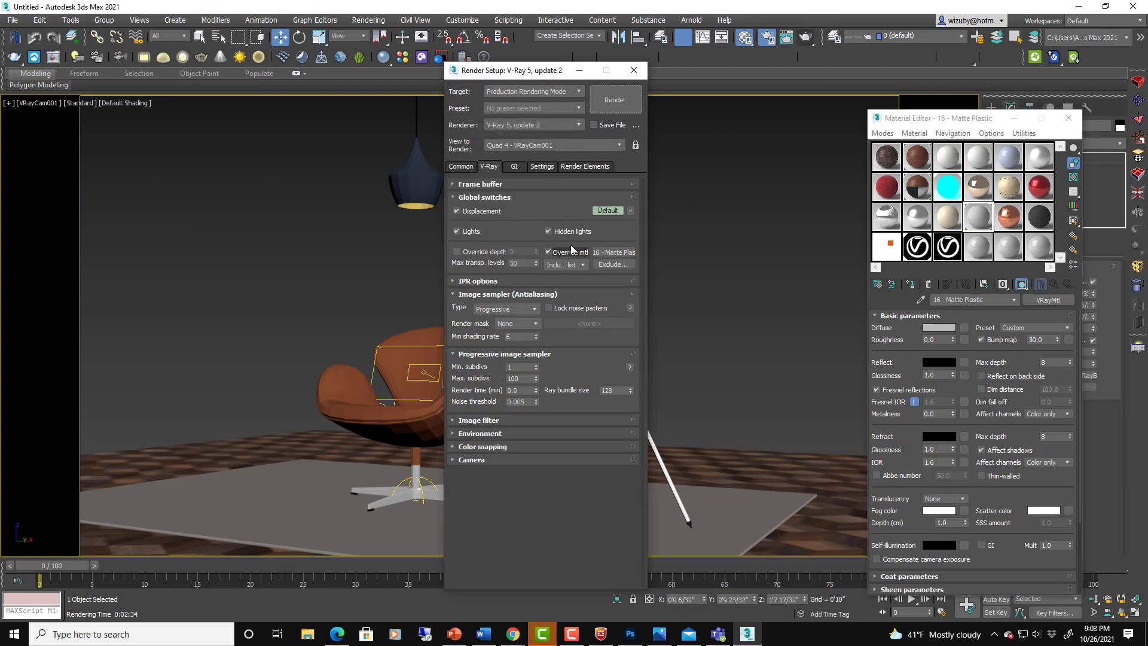
{"action": "mouse_move", "coordinate": [599, 258]}
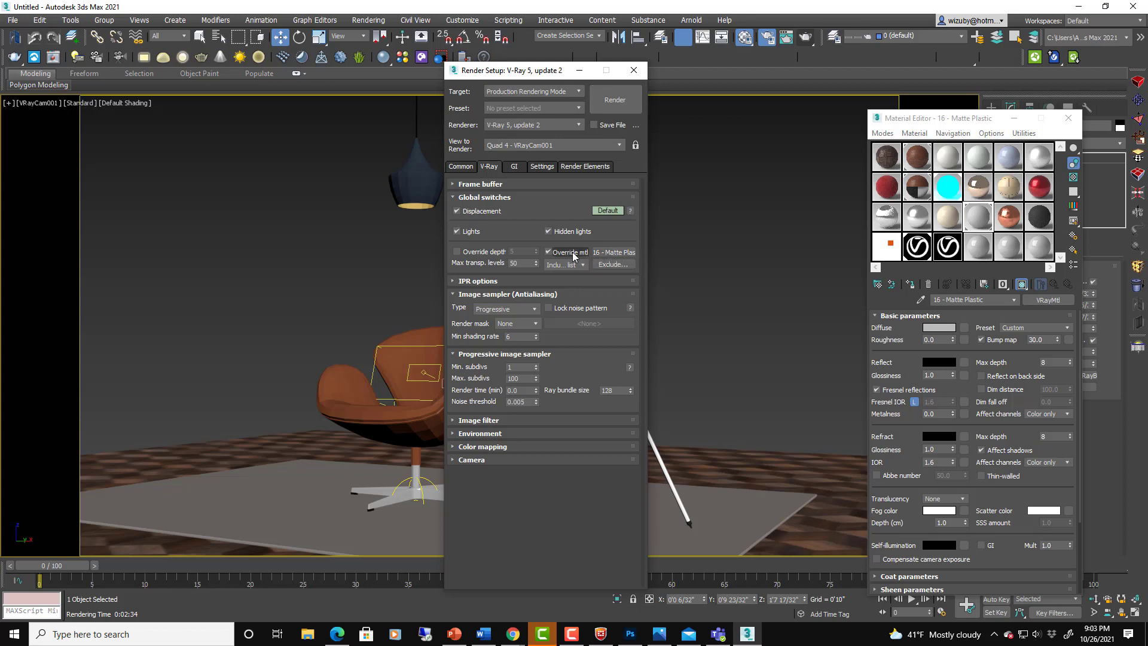
{"action": "mouse_move", "coordinate": [570, 256]}
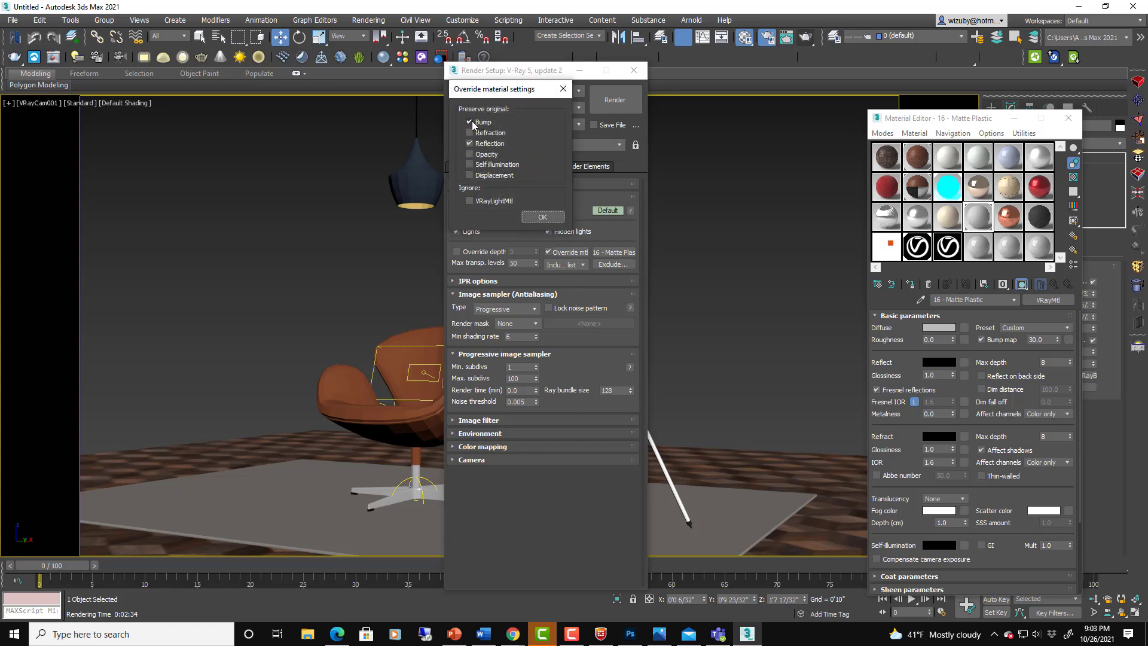
Preserve original Bump and Reflection in the Override mtl settings and confirm
{"action": "left_click", "coordinate": [469, 143]}
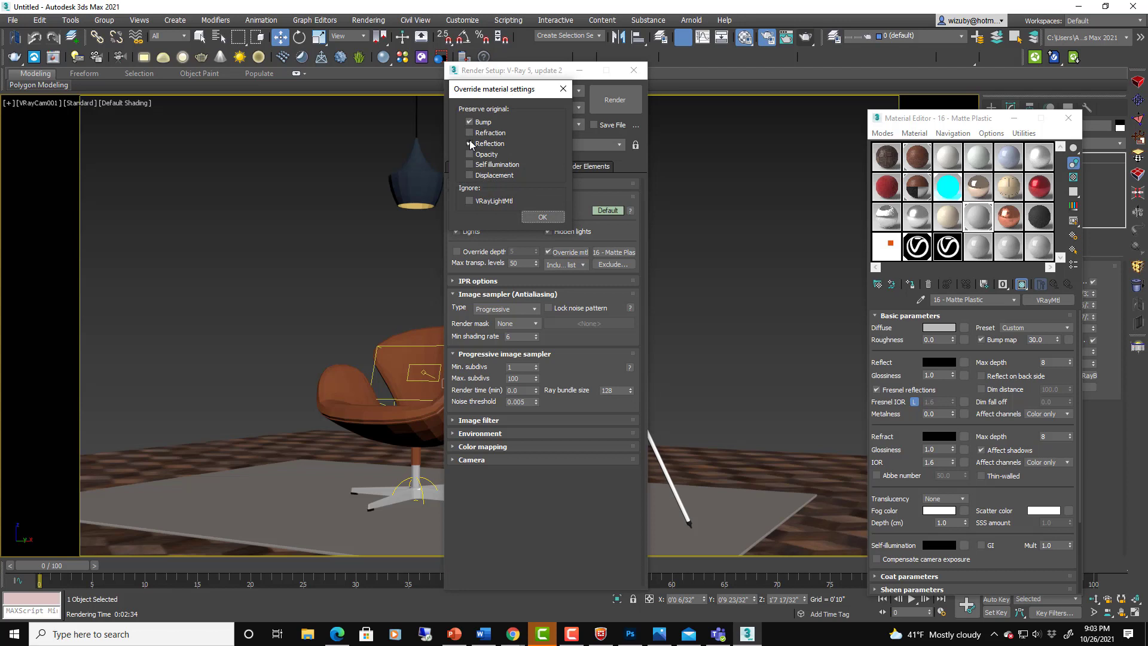
{"action": "left_click", "coordinate": [470, 143]}
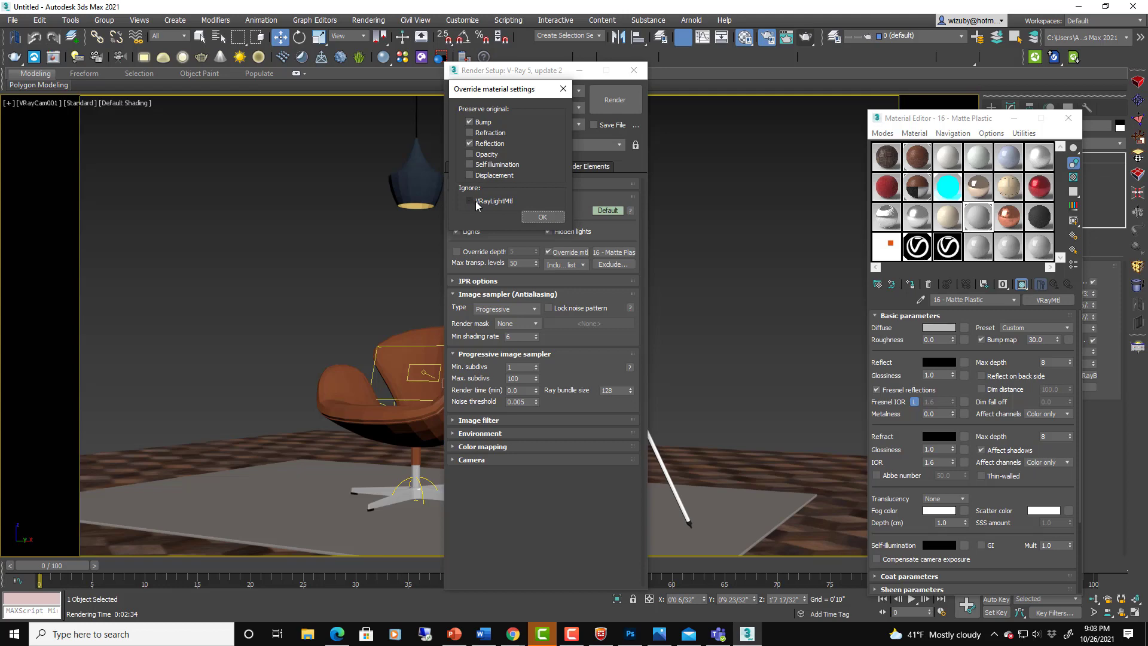
{"action": "left_click", "coordinate": [543, 216]}
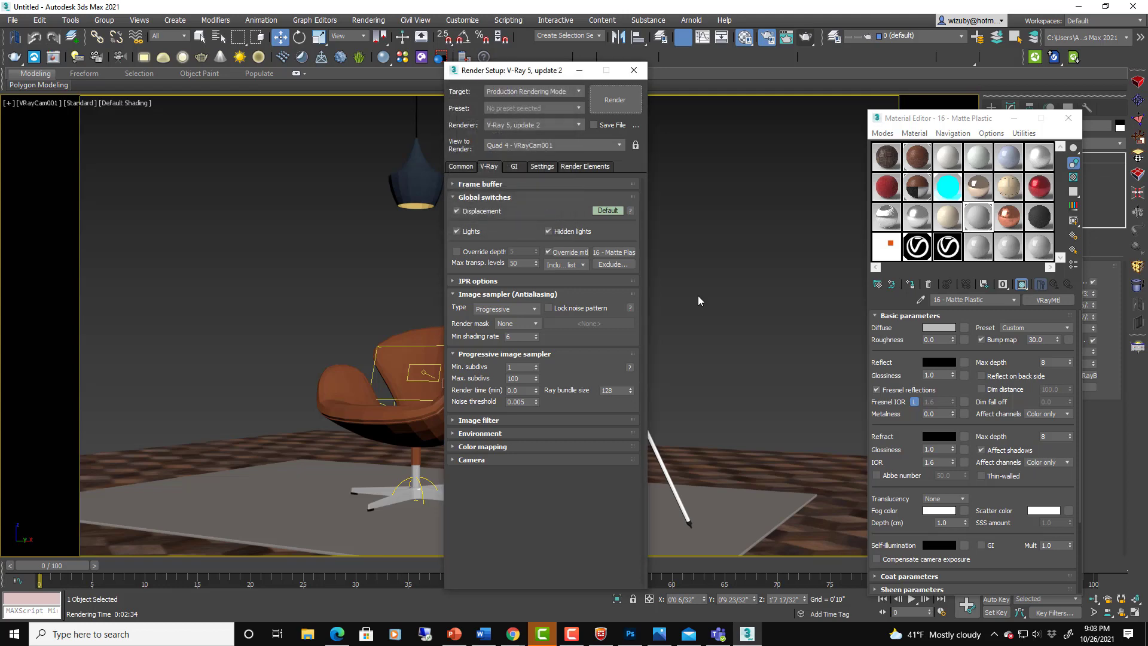
{"action": "left_click", "coordinate": [615, 100]}
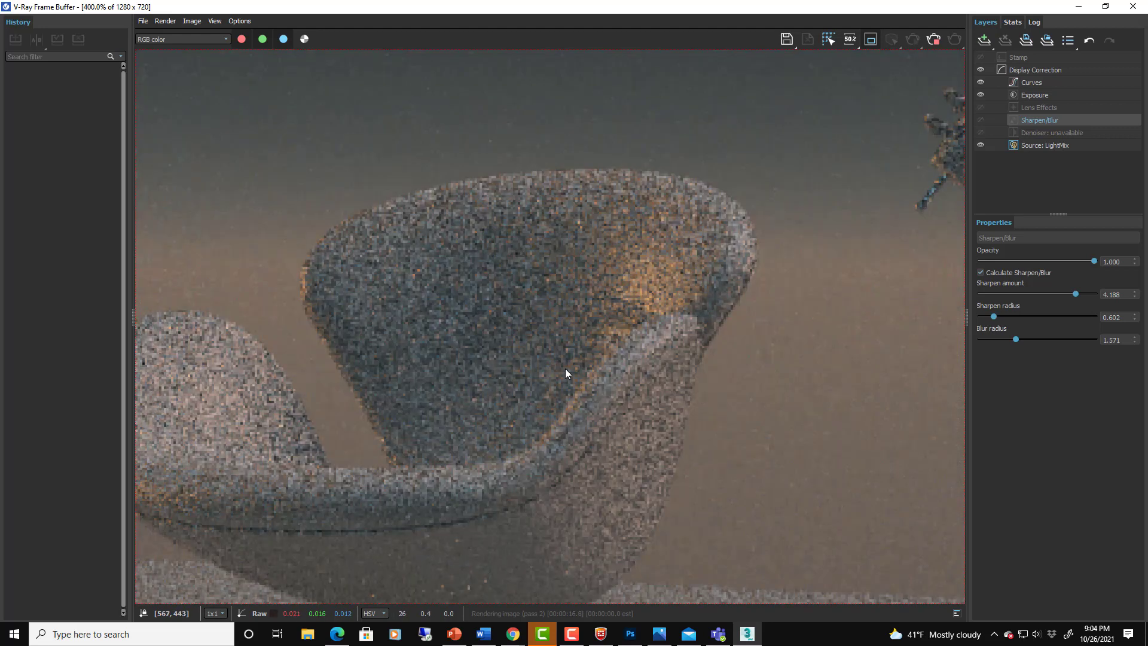
{"action": "mouse_move", "coordinate": [564, 368]}
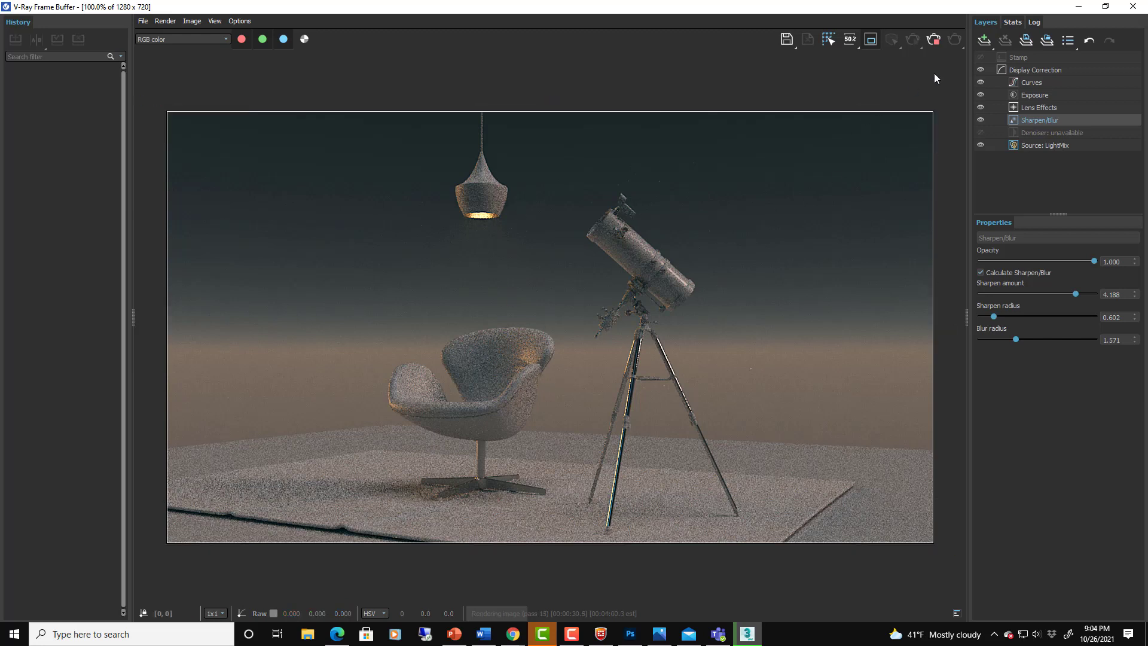
{"action": "mouse_move", "coordinate": [753, 361]}
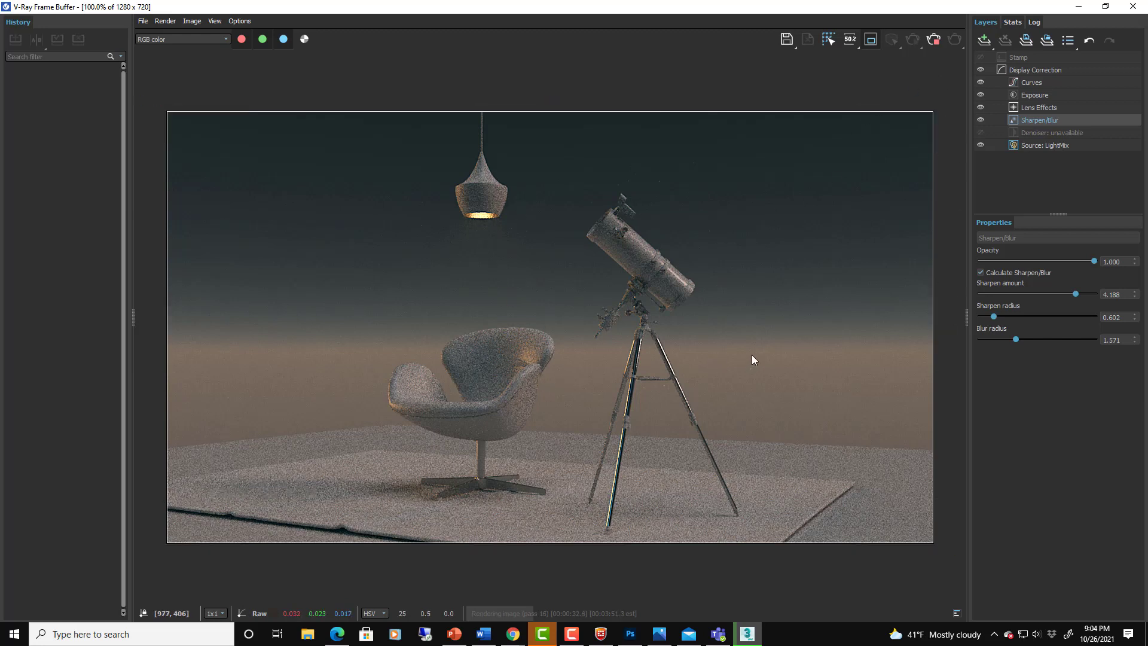
{"action": "mouse_move", "coordinate": [783, 383]}
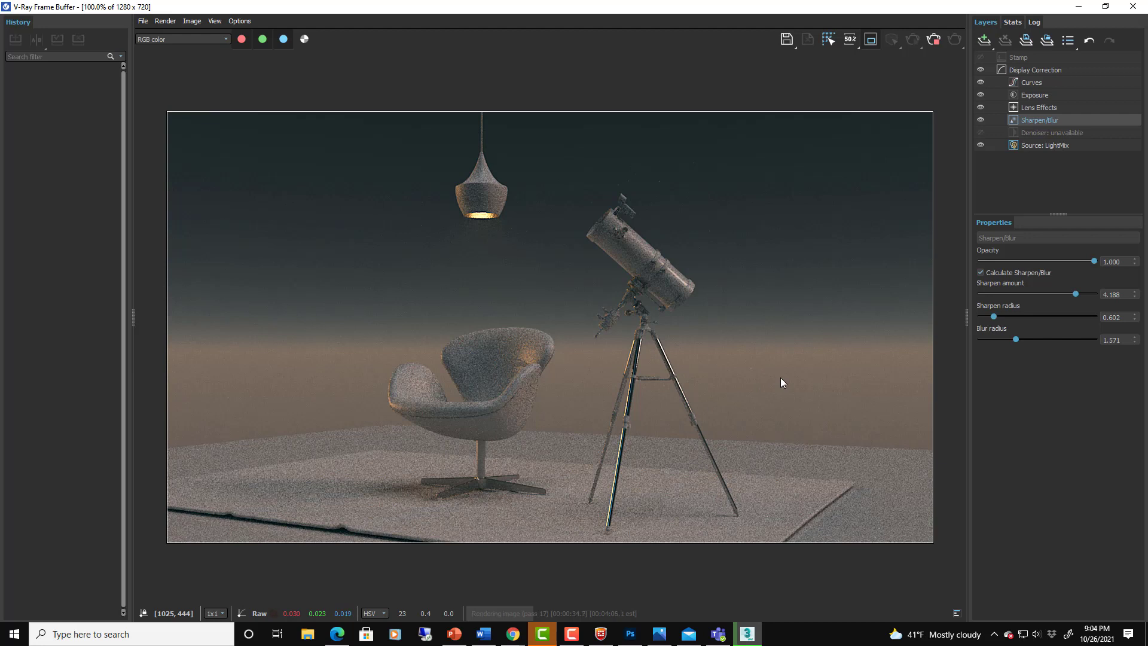
{"action": "mouse_move", "coordinate": [833, 522]}
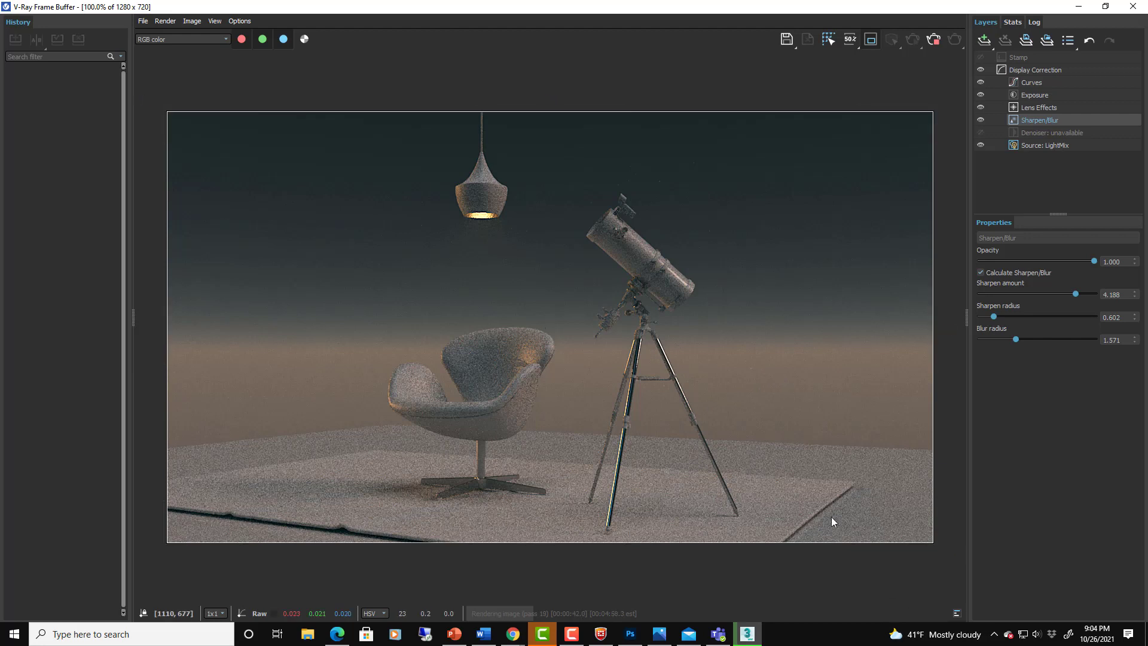
{"action": "mouse_move", "coordinate": [808, 185]}
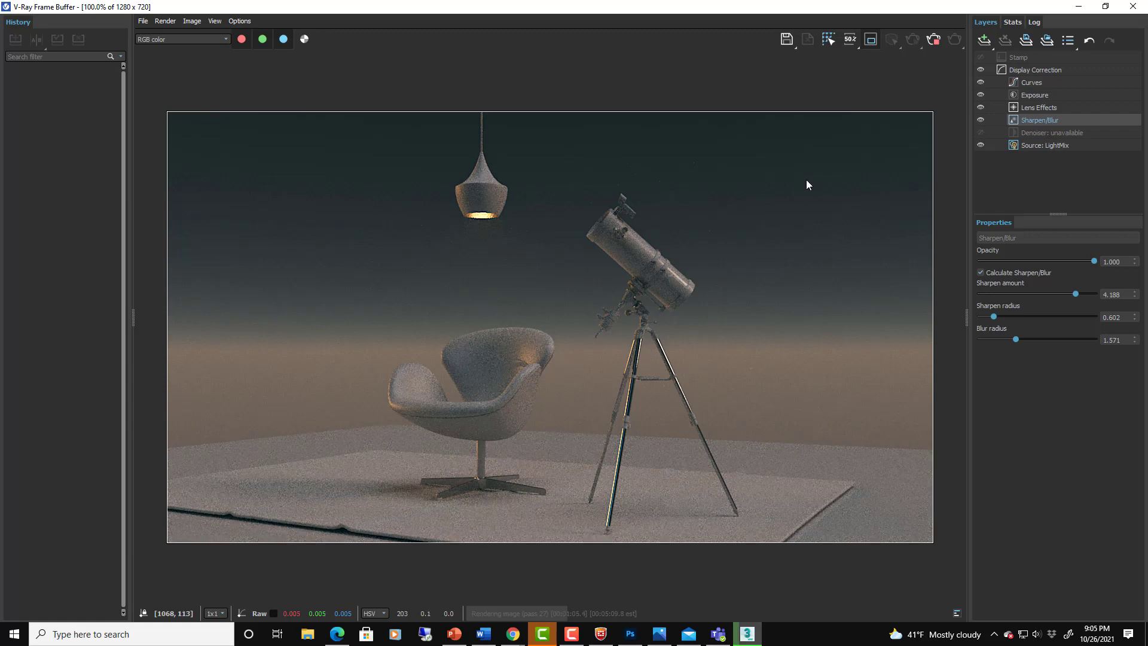
{"action": "mouse_move", "coordinate": [783, 204]}
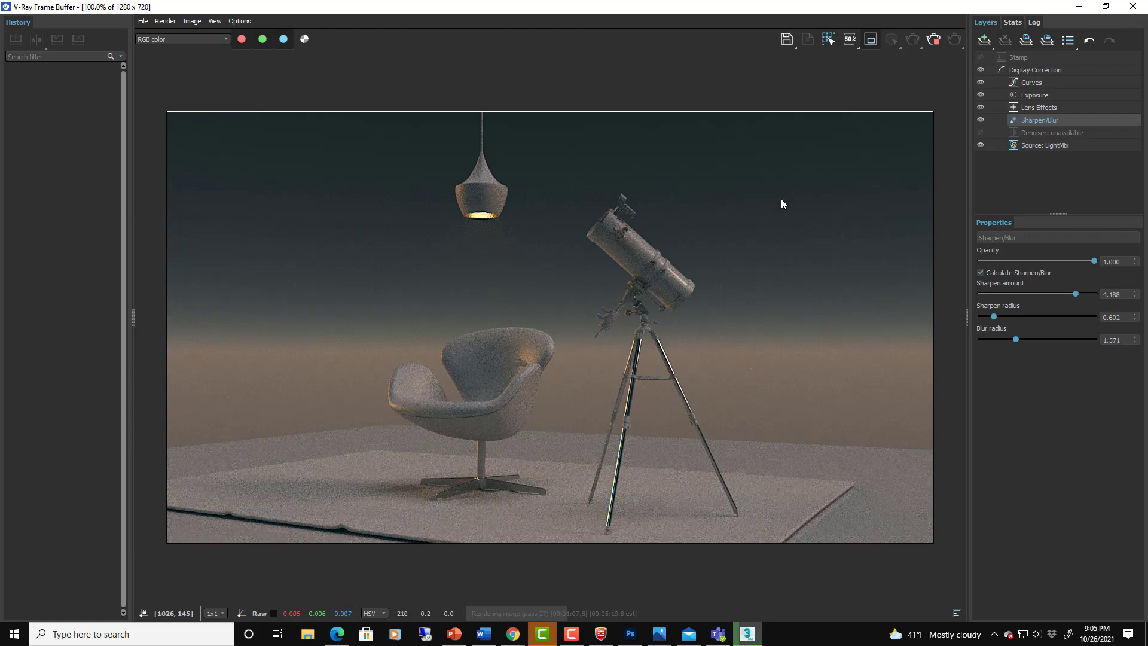